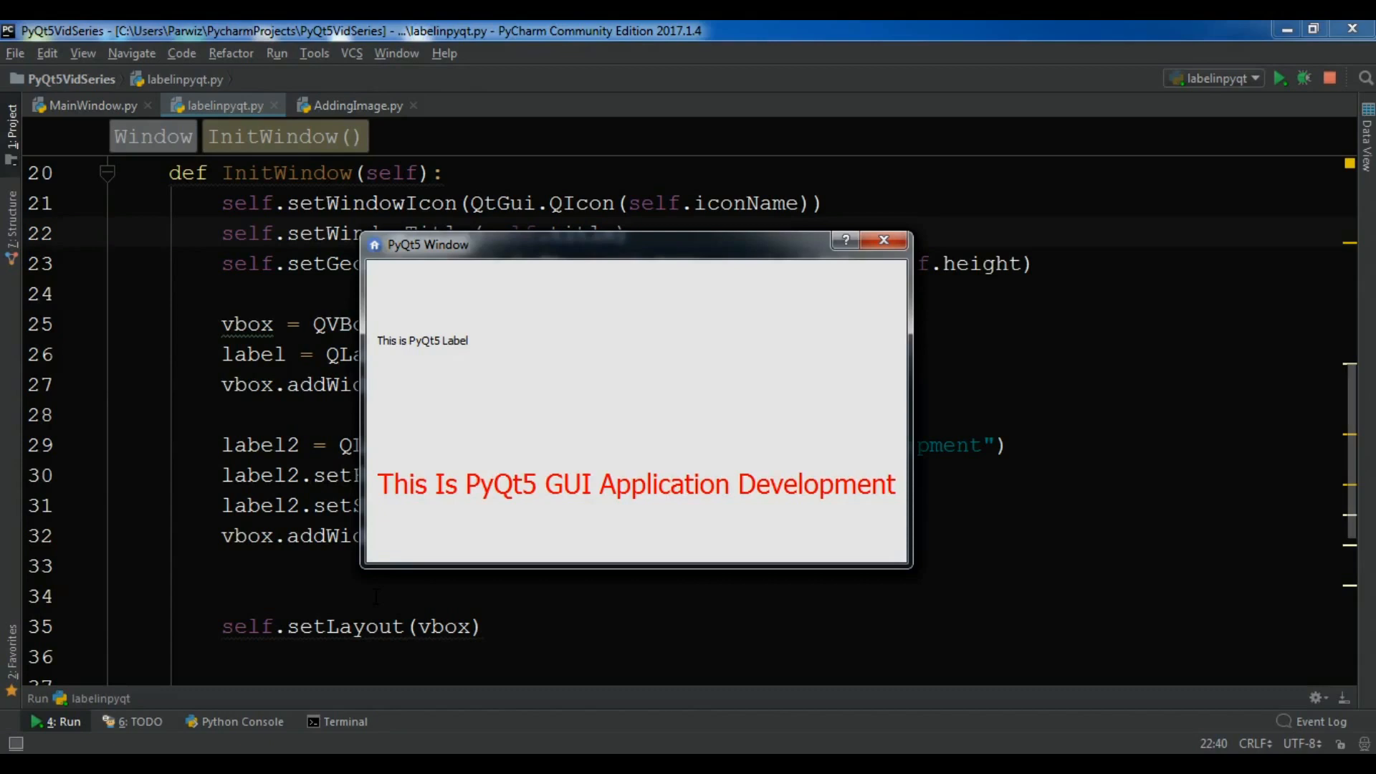
mouse_move(733, 245)
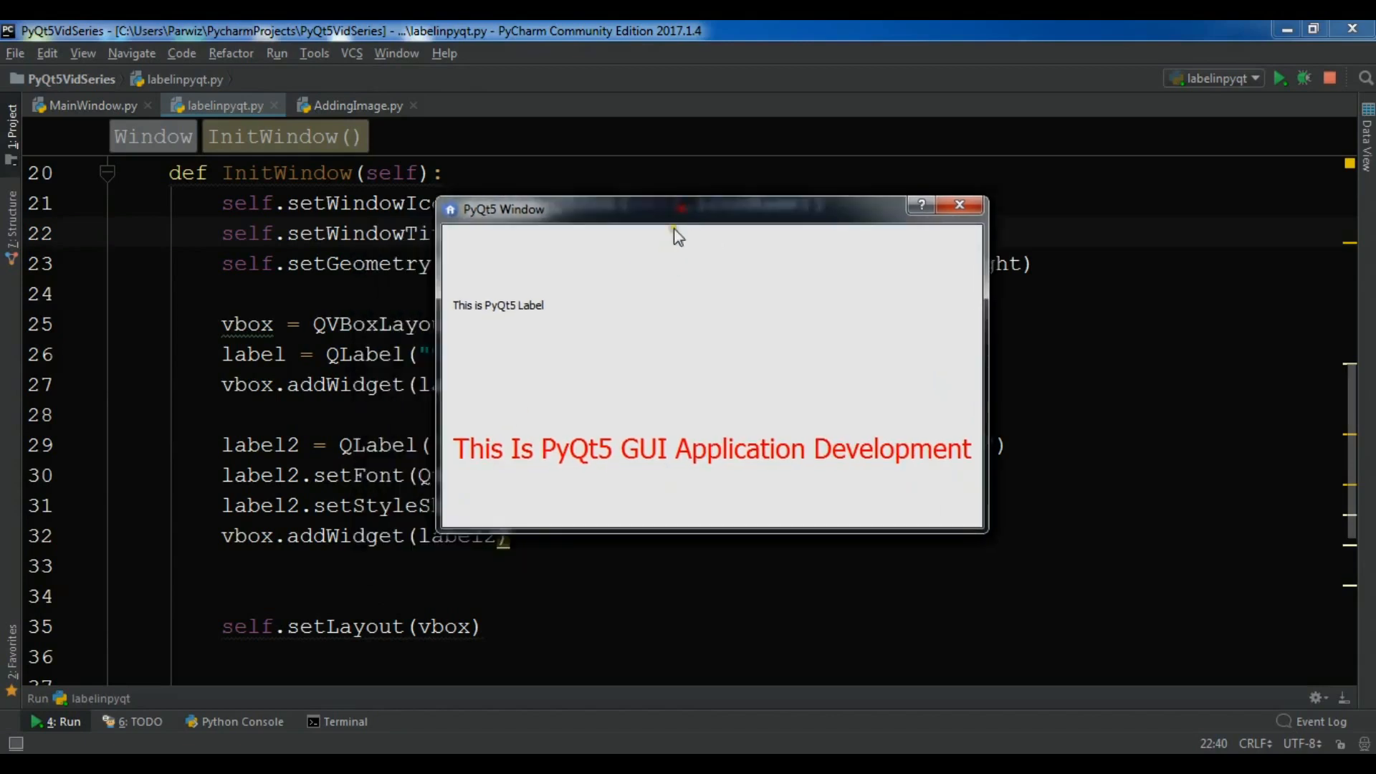
mouse_move(659, 331)
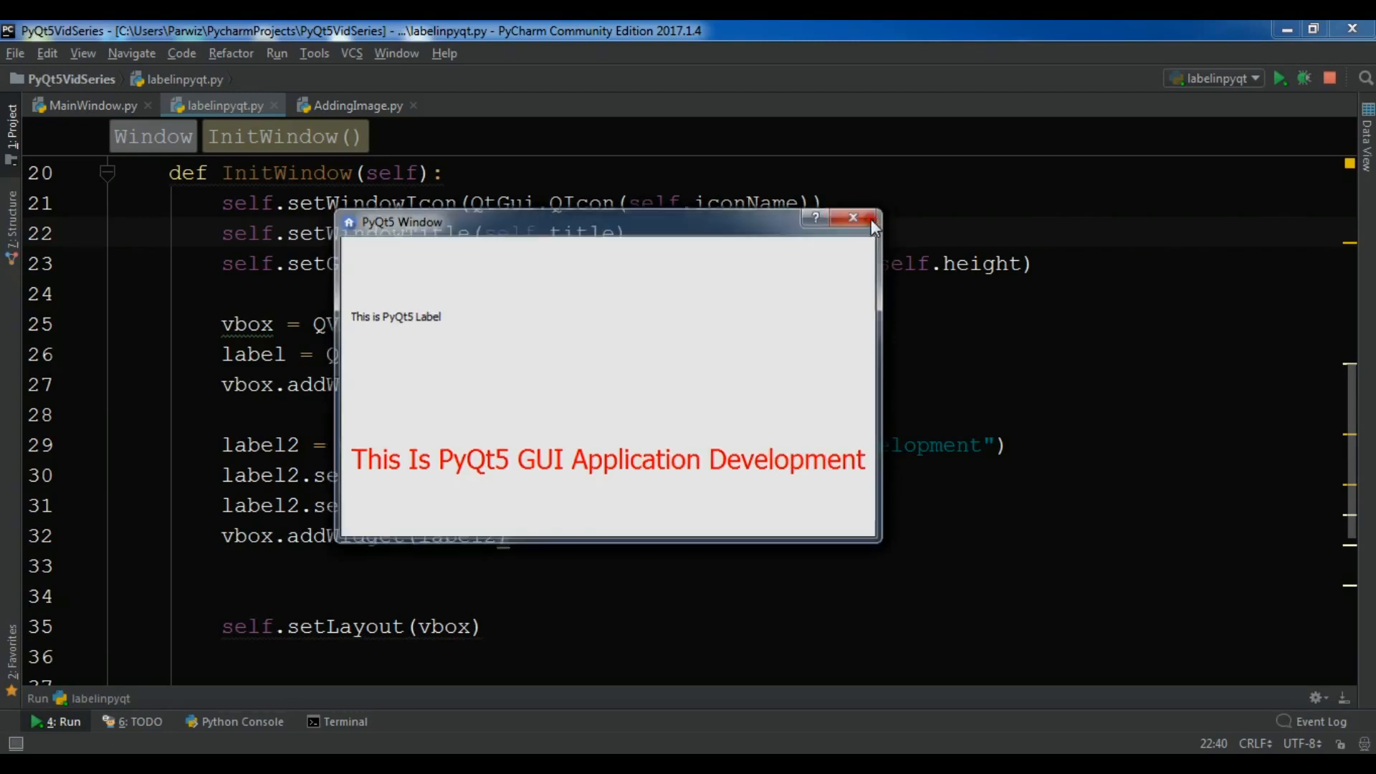
Step: Close the label demo window, visit AddingImage.py, then return to MainWindow.py for its import lines
left_click(869, 217)
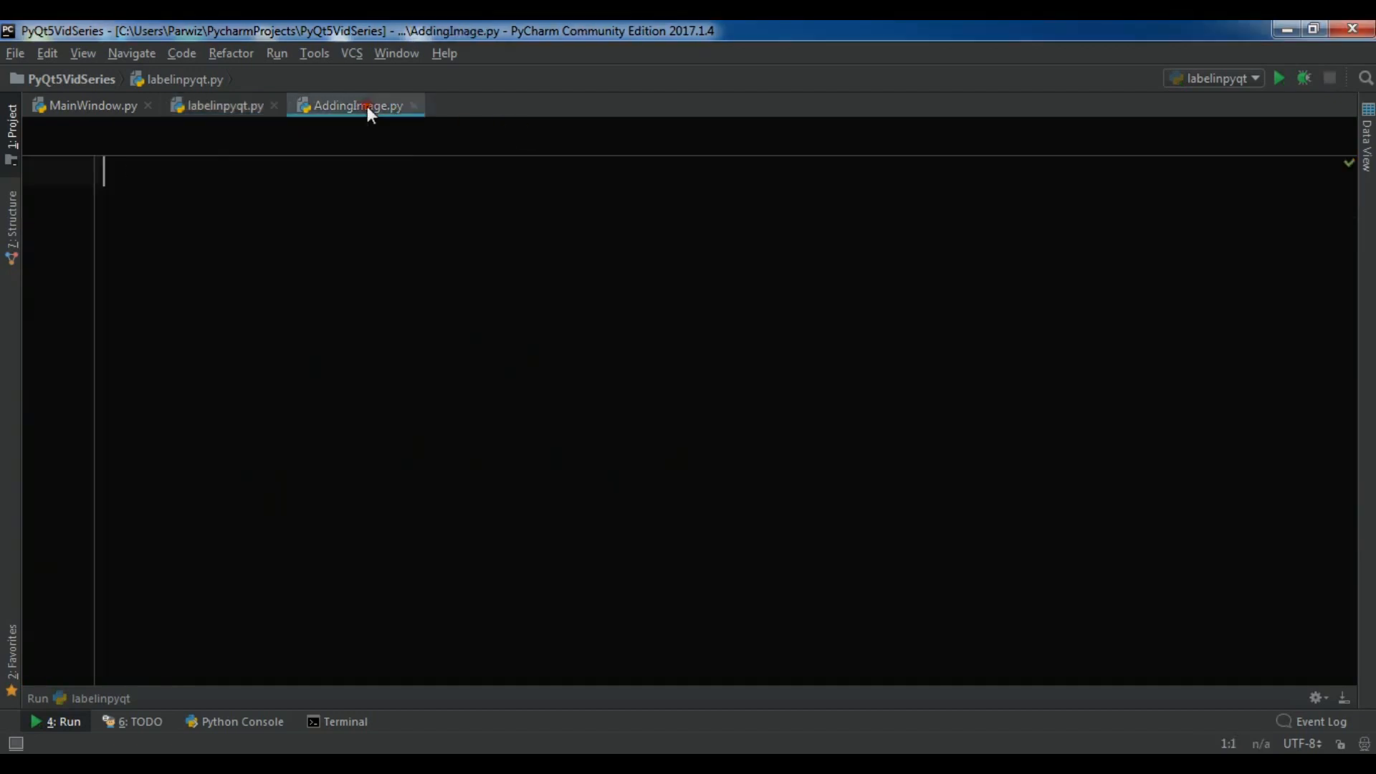
left_click(355, 105)
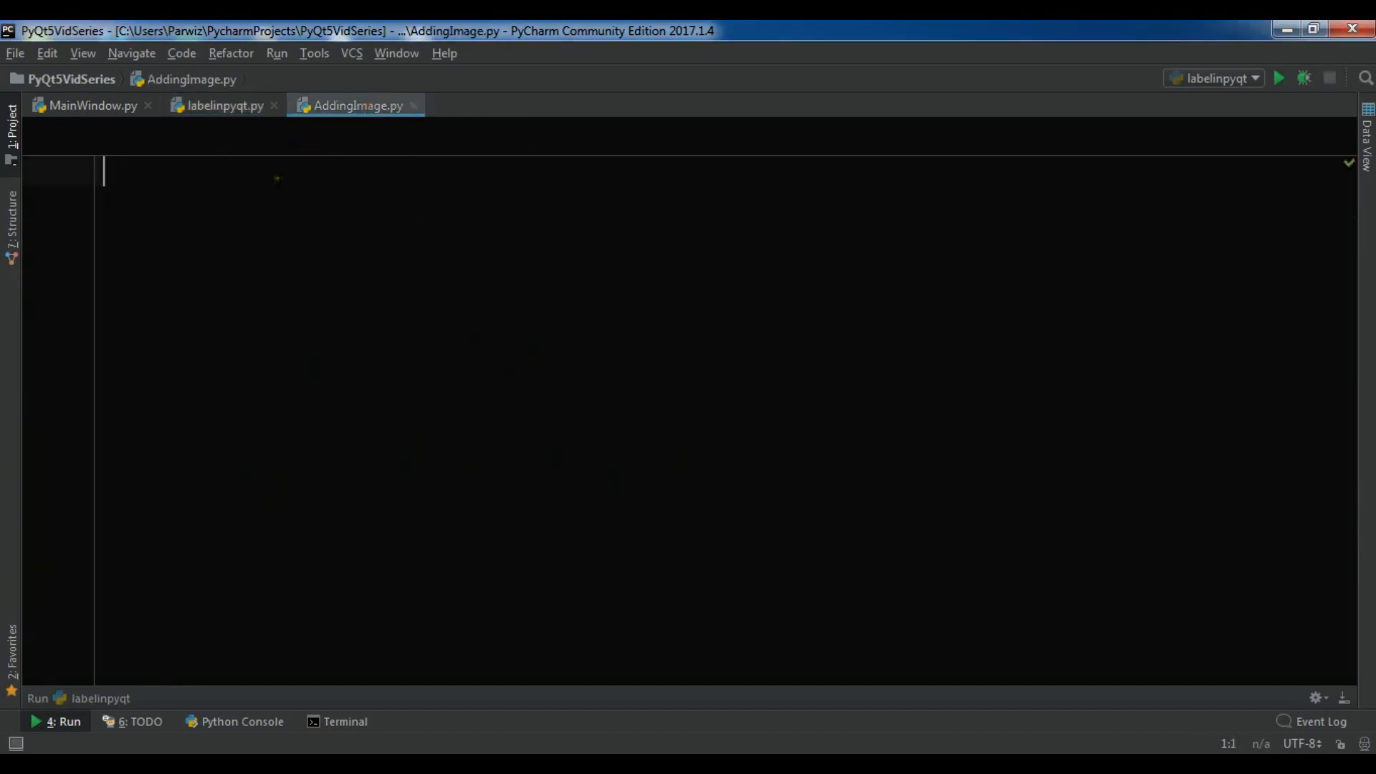
mouse_move(201, 119)
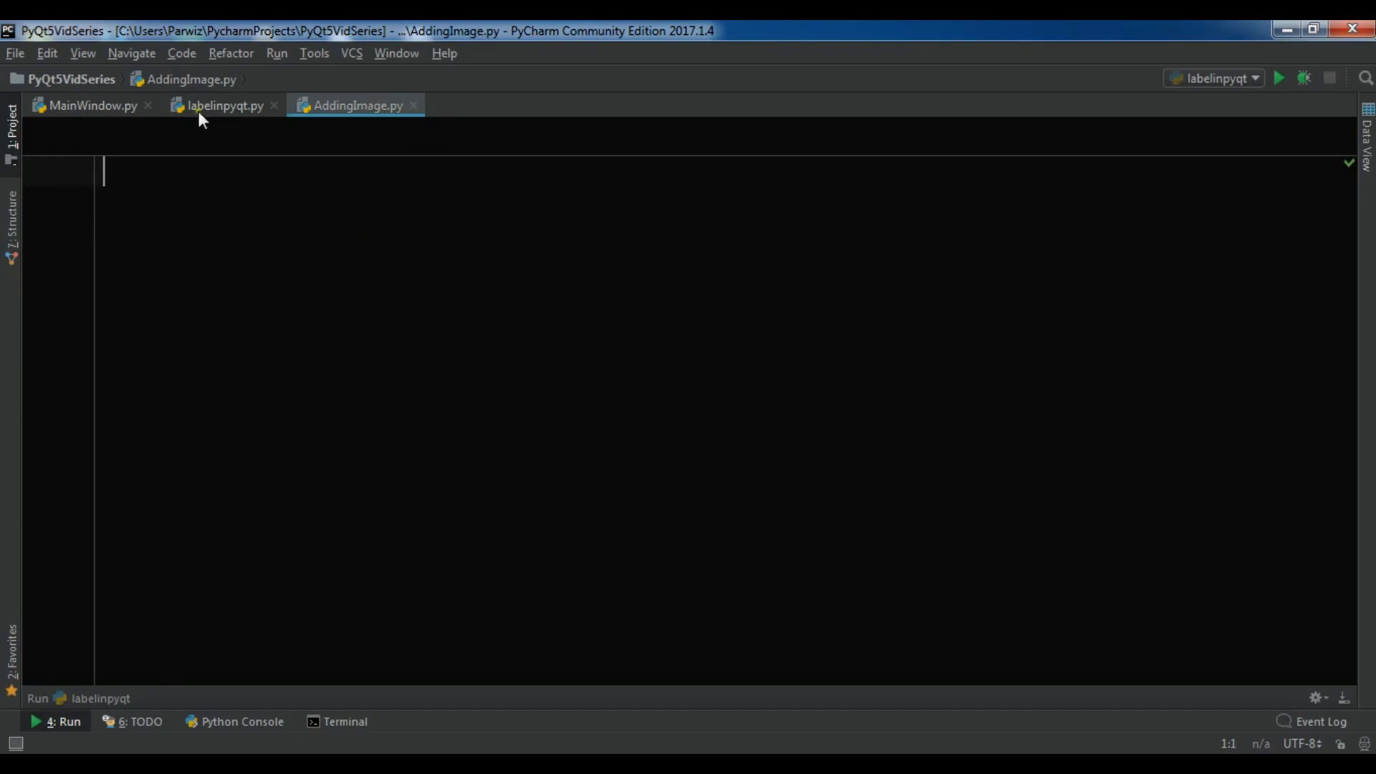
mouse_move(125, 148)
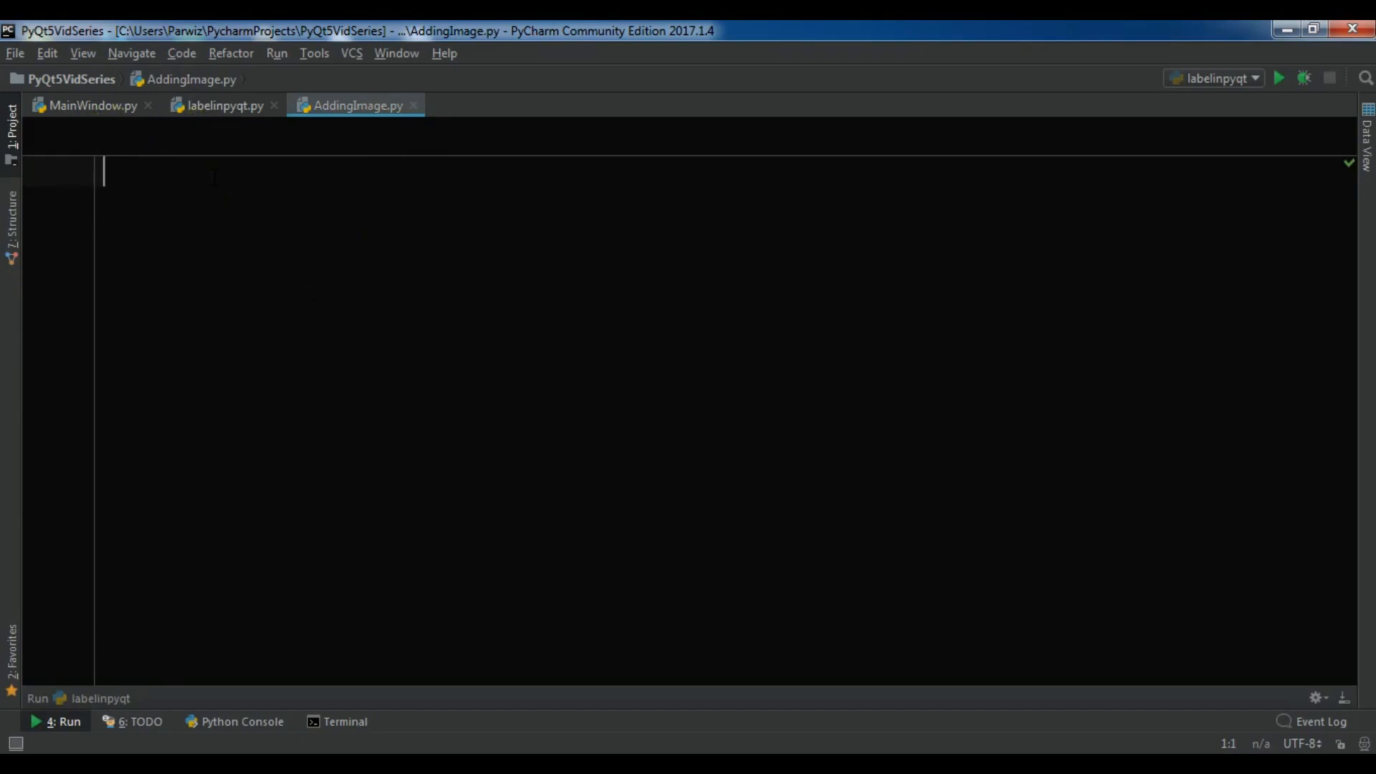
mouse_move(96, 121)
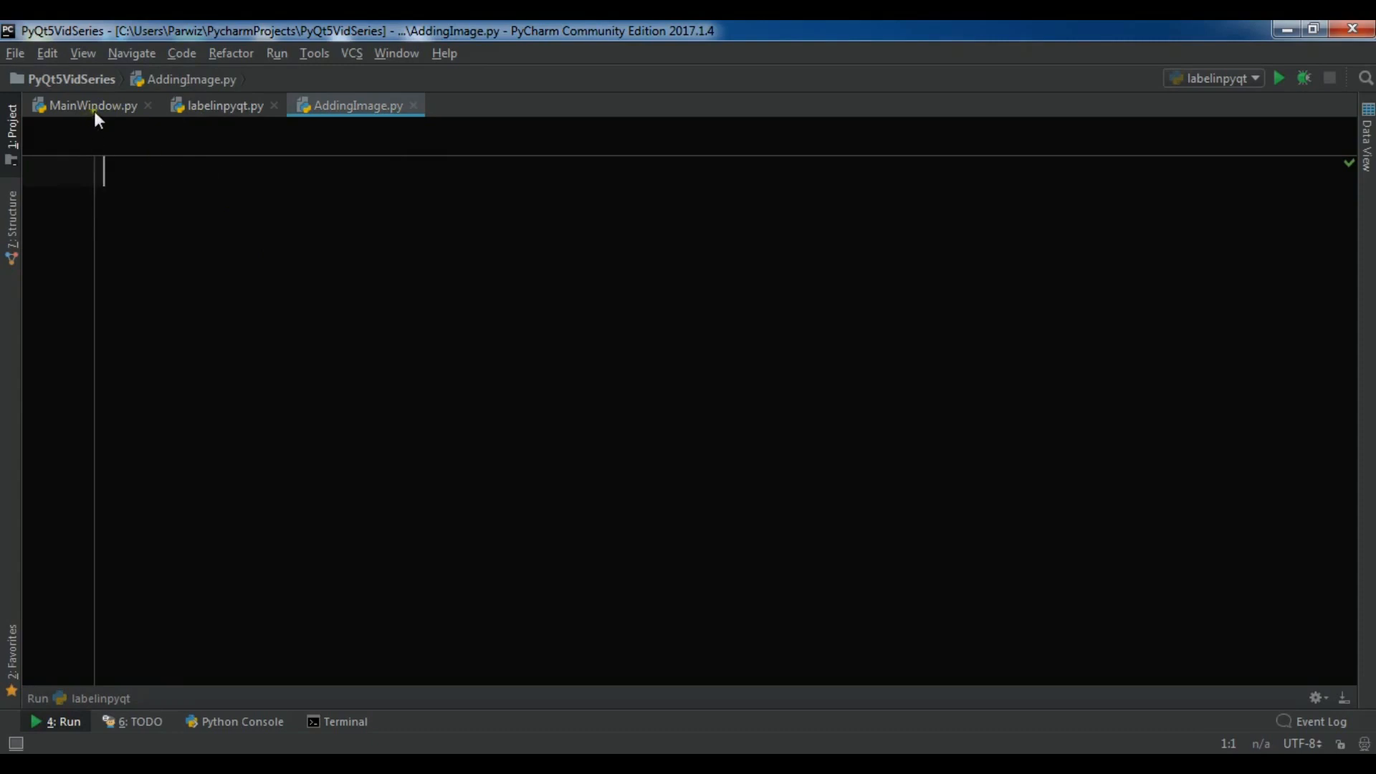
left_click(88, 105)
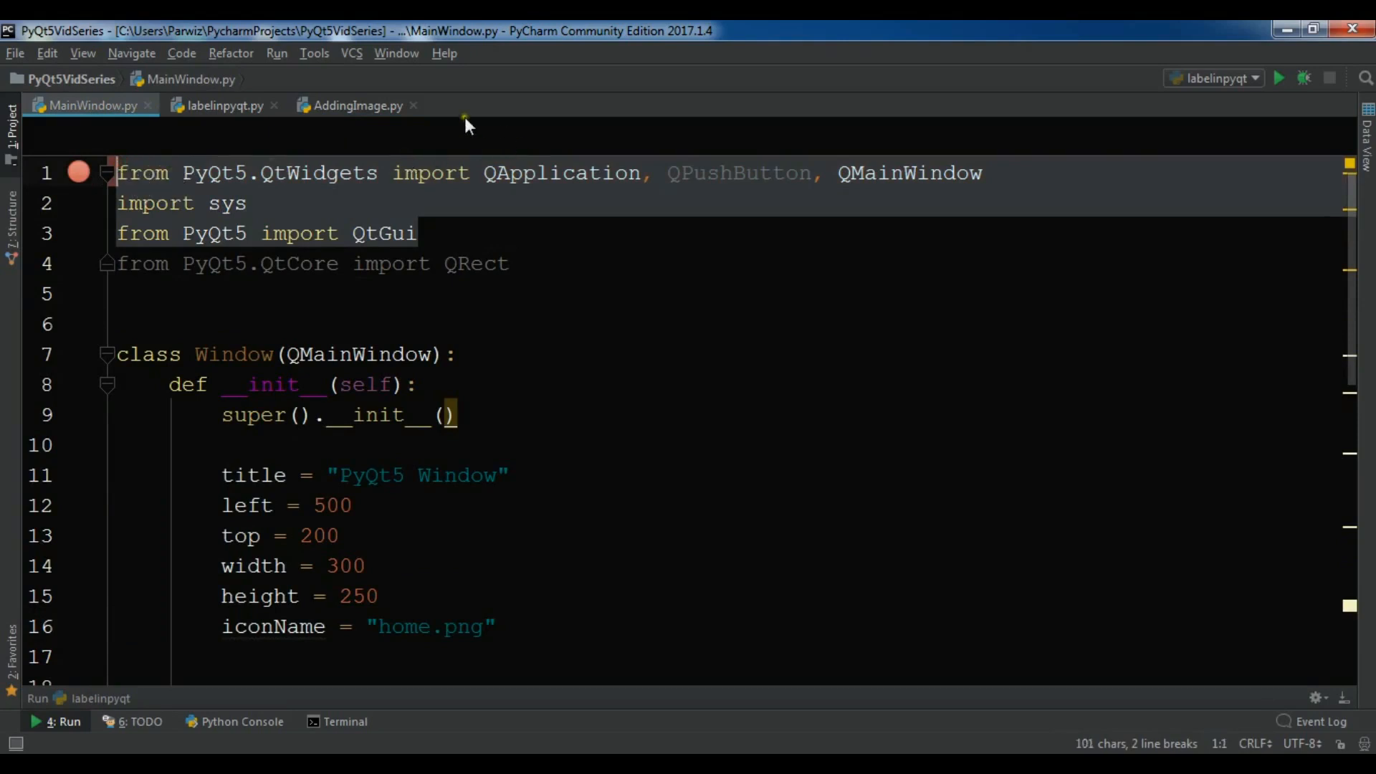
Step: Paste the imports into AddingImage.py, swapping QPushButton for QLabel and QMainWindow for QDialog
left_click(356, 105)
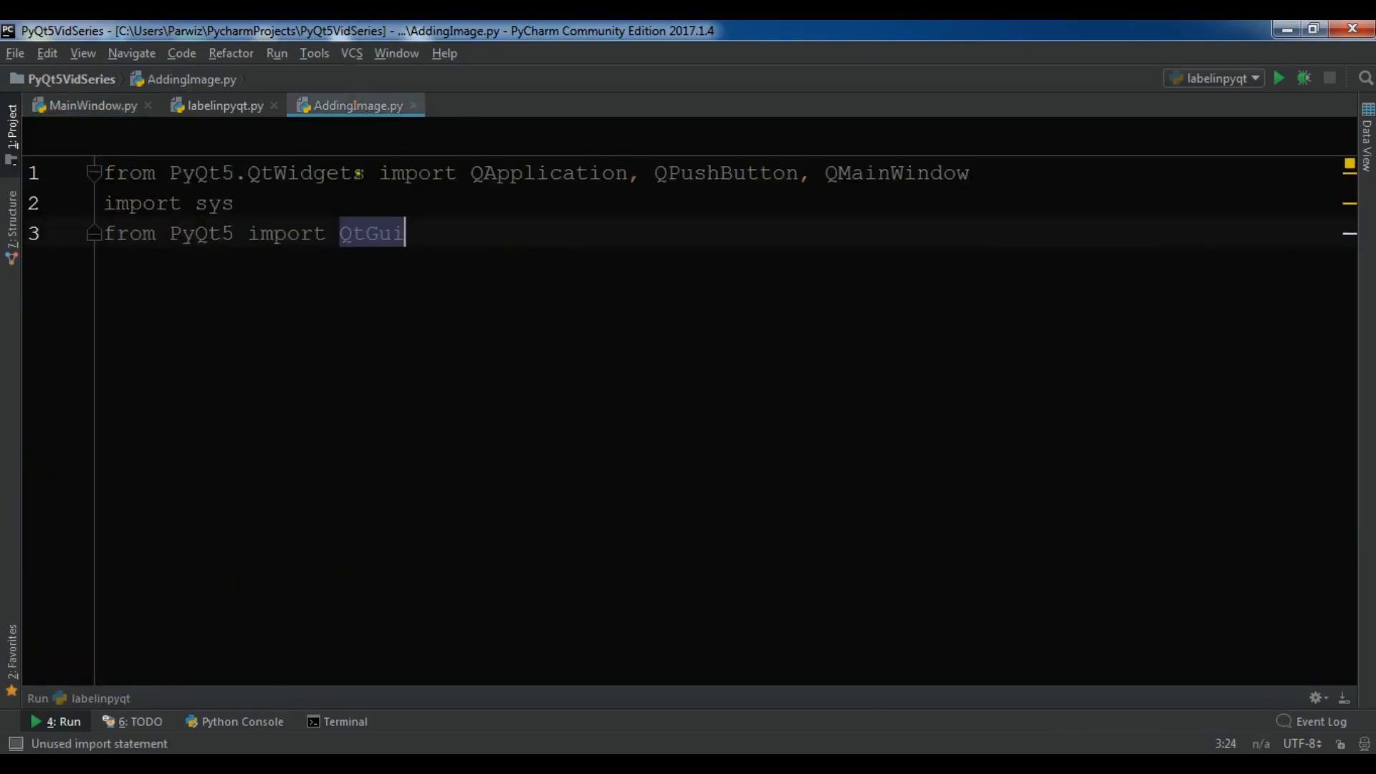
double_click(723, 173)
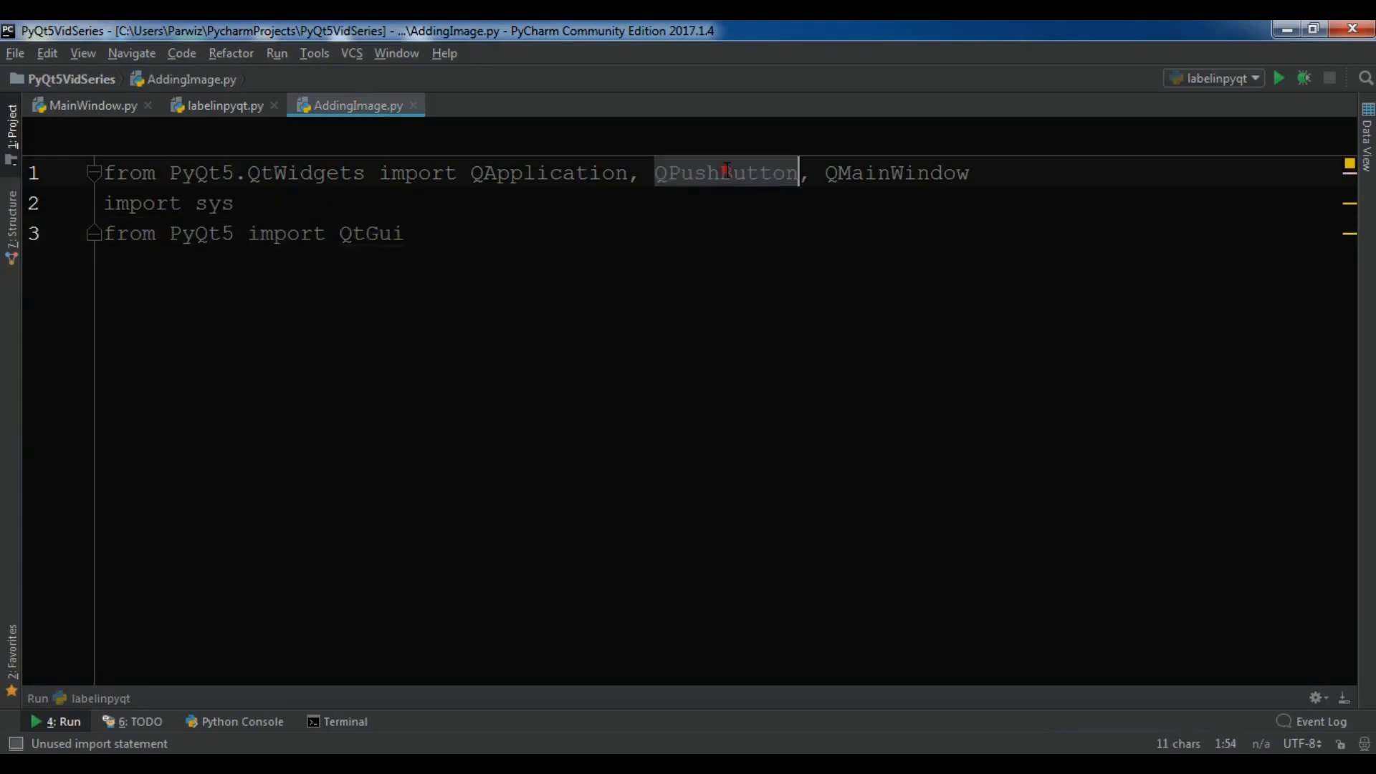
type("QLabel")
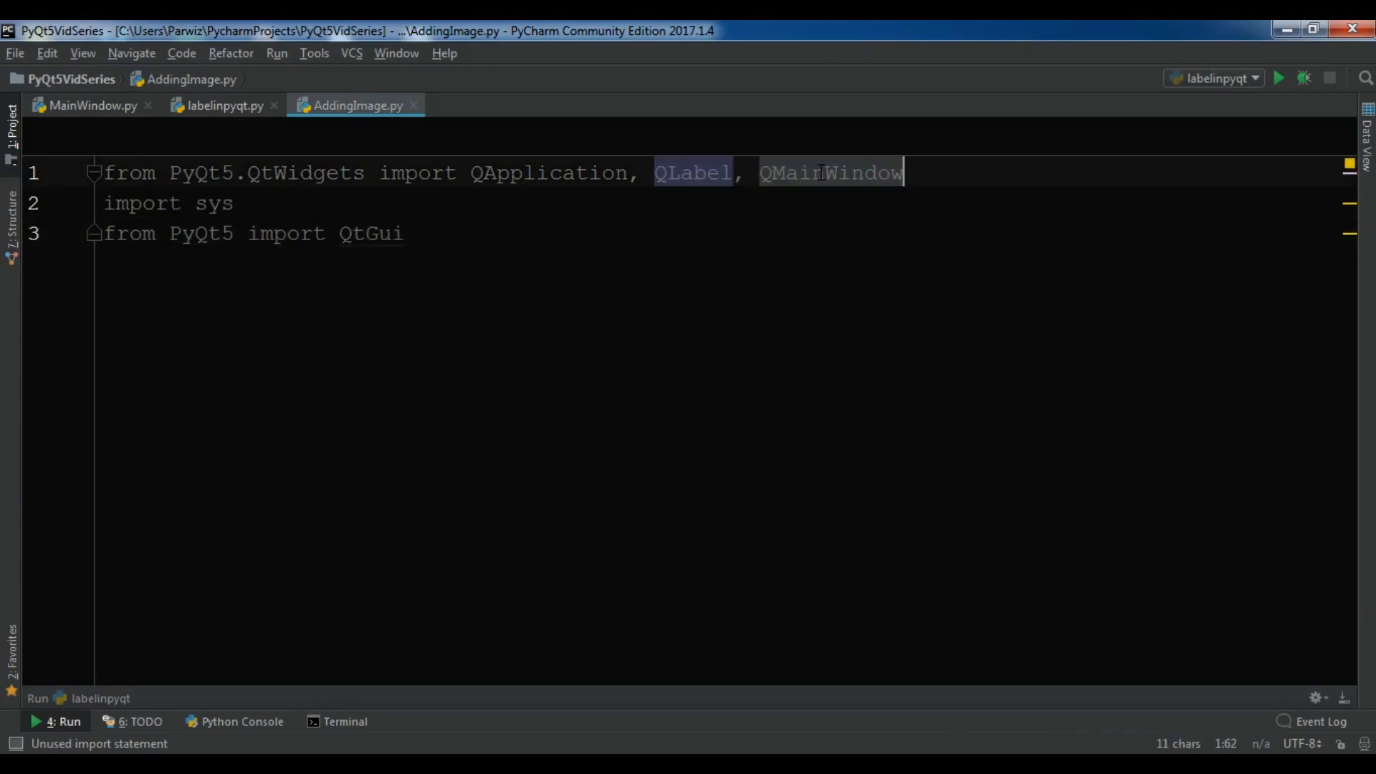
type("QDialog")
type("class W")
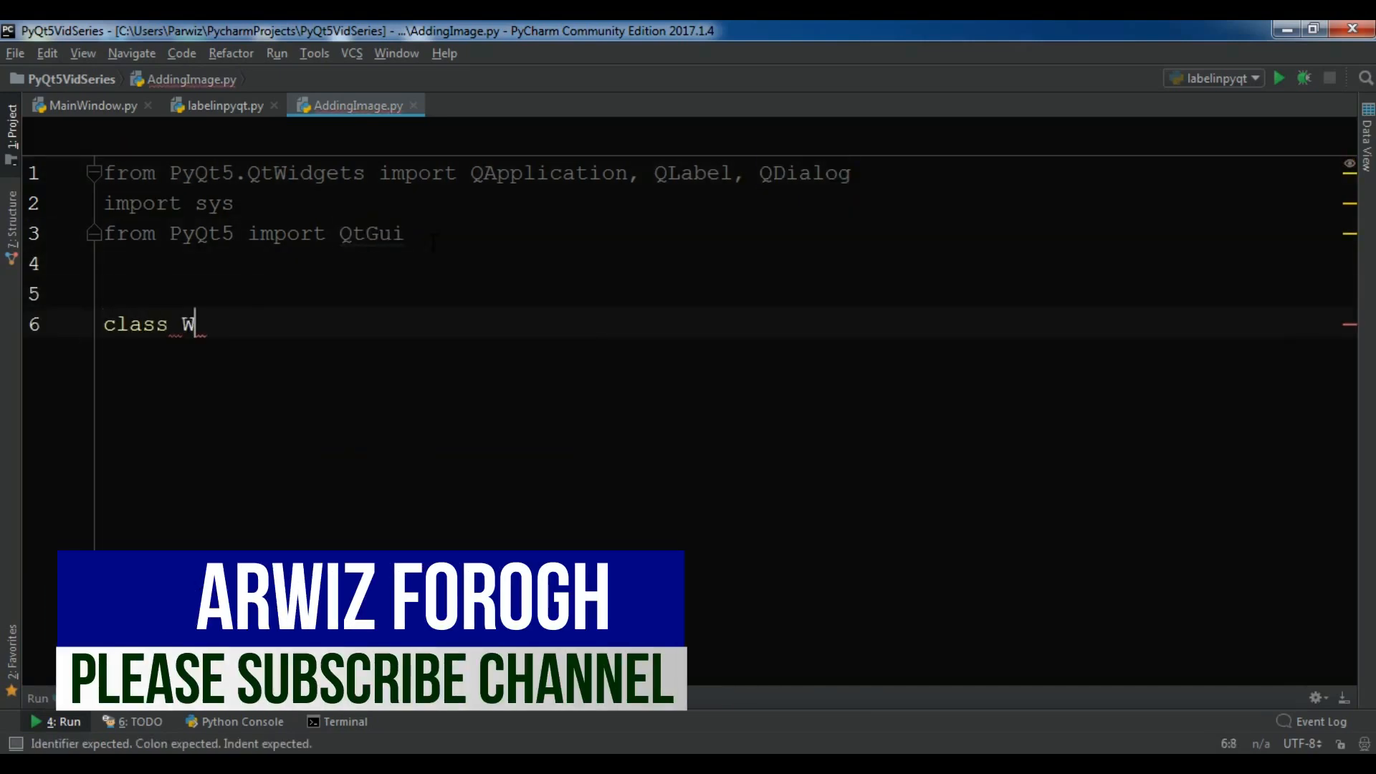
Step: Write class Window(QDialog) whose __init__ calls super().__init__()
type("indow (")
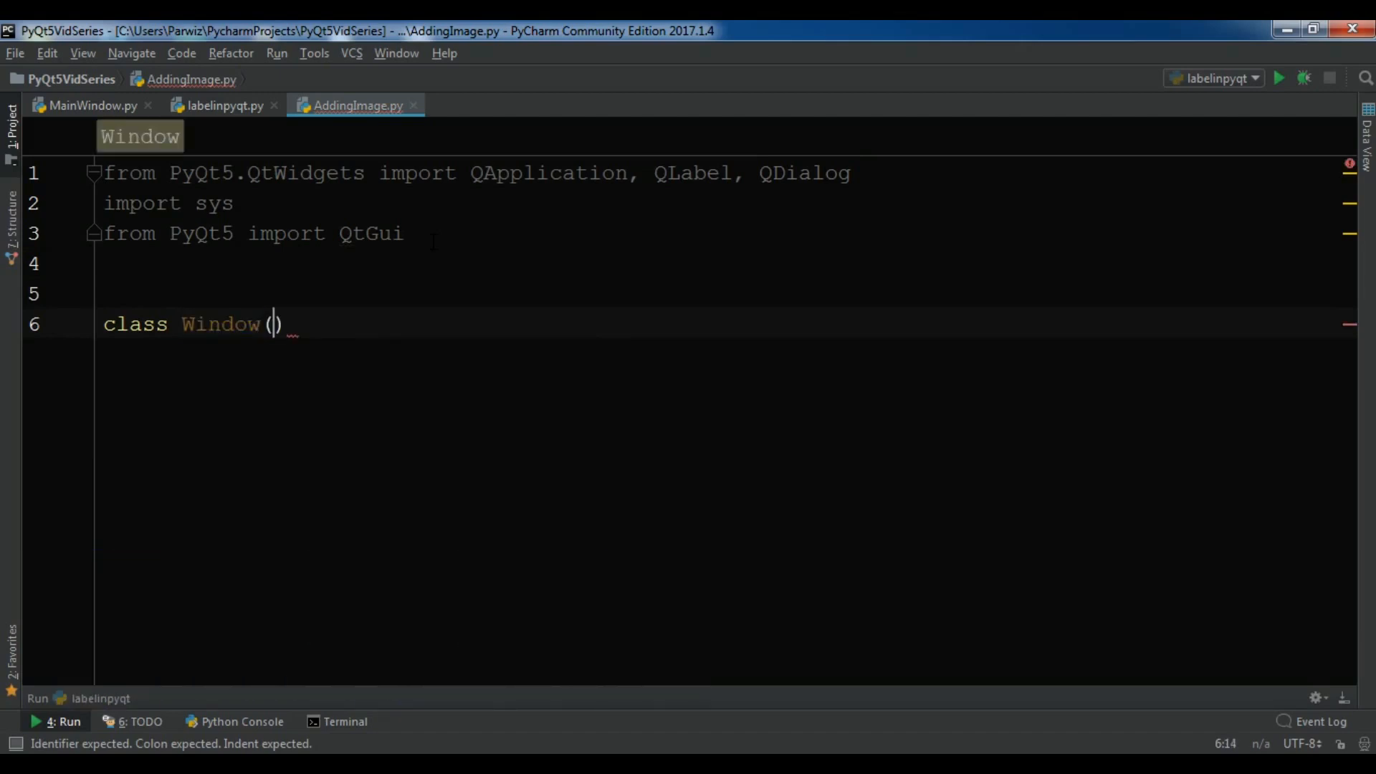
type("QDialog")
type("su")
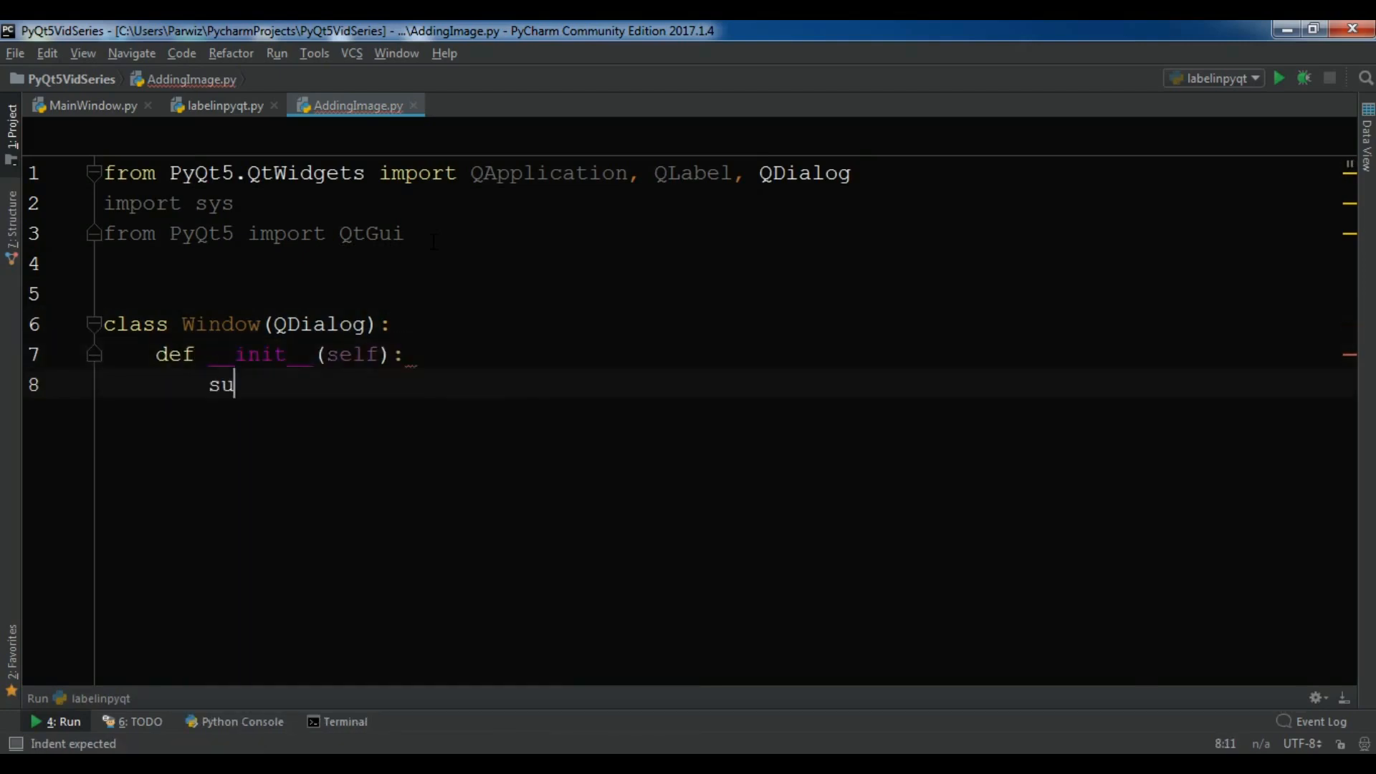
type("per()")
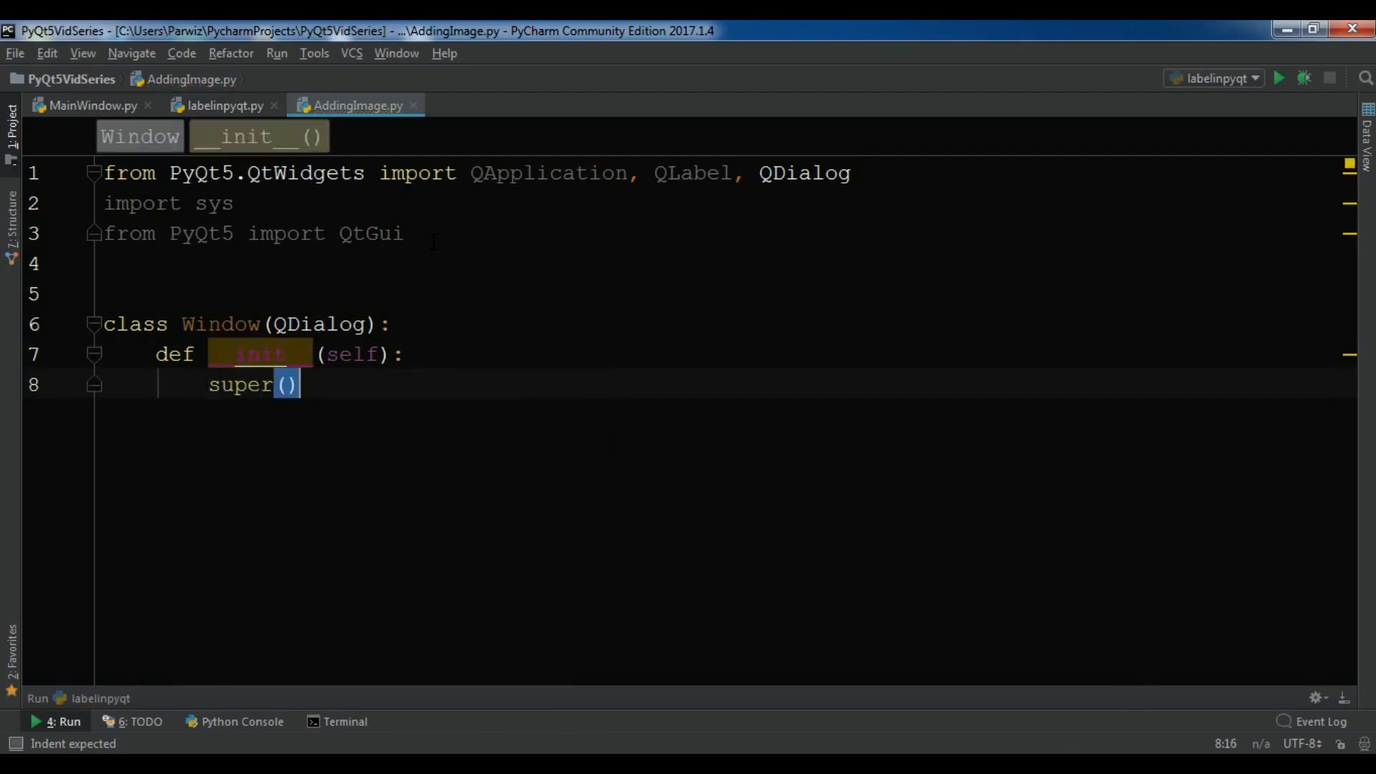
type(".__init__(")
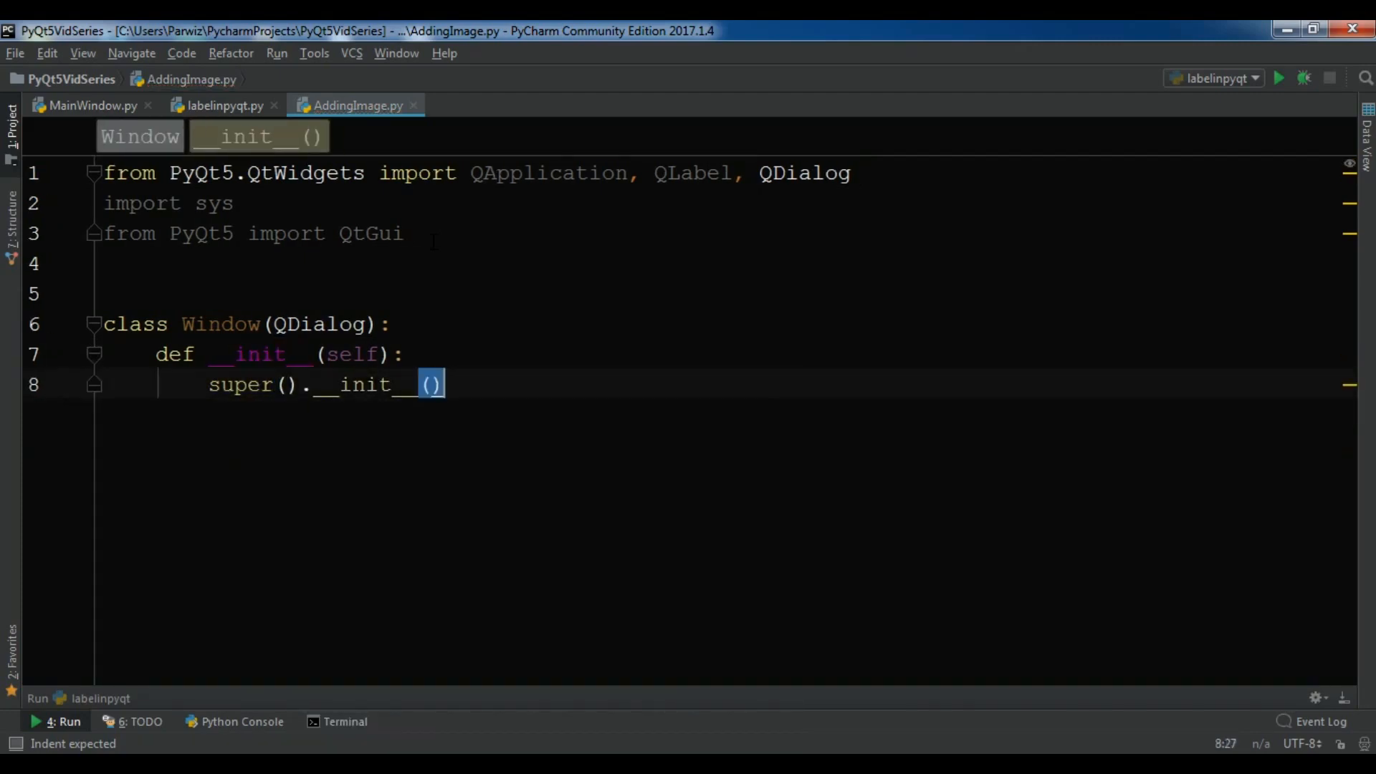
key("enter")
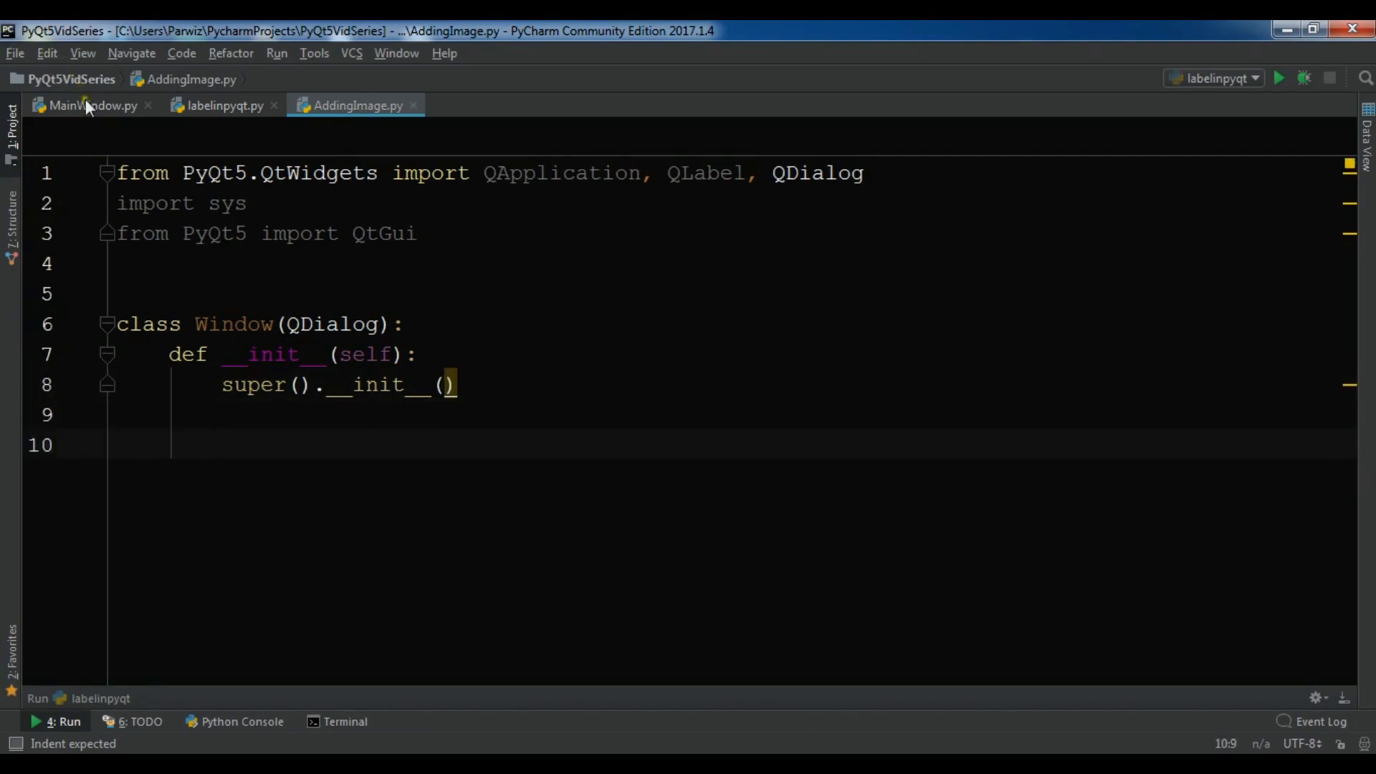
Step: Copy the title, left, top, width, height and iconName lines from MainWindow.py into the constructor
left_click(87, 104)
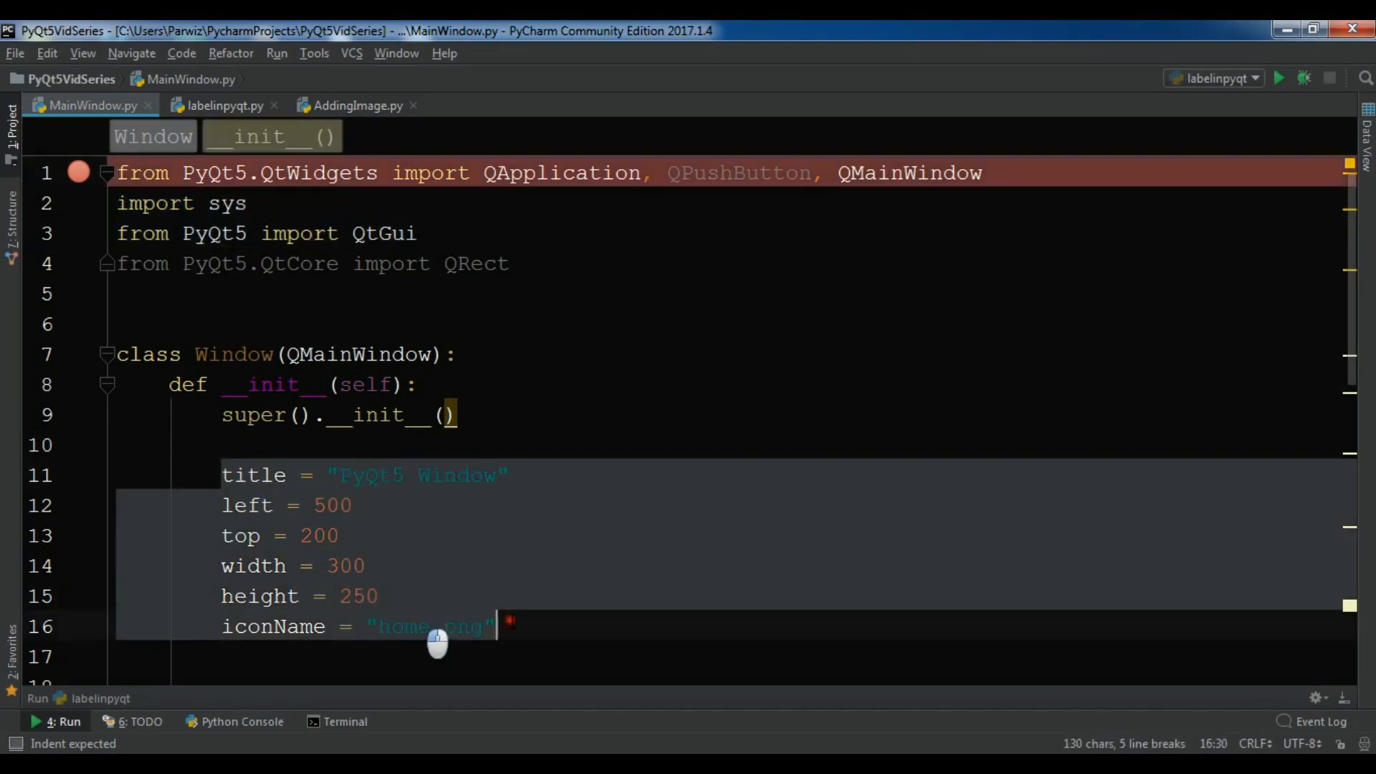
mouse_move(355, 96)
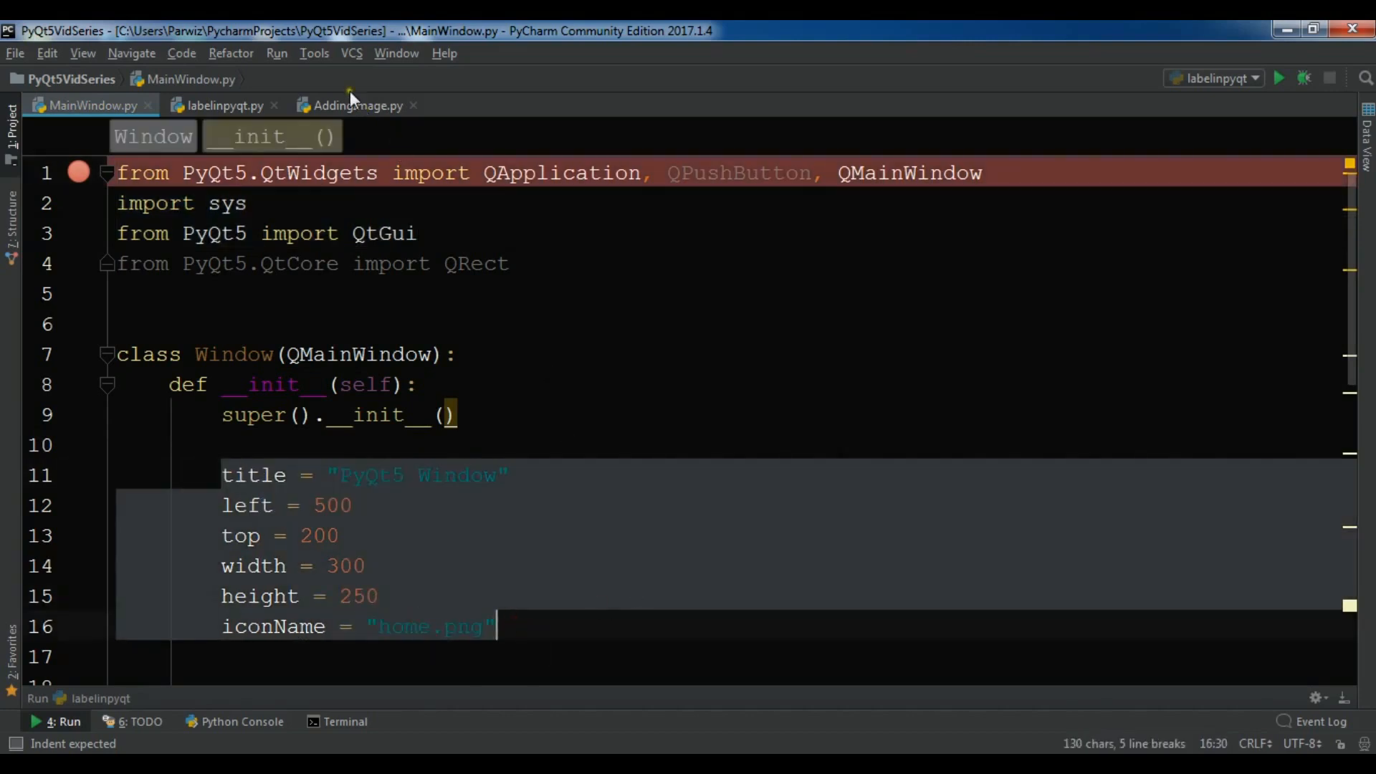
left_click(356, 105)
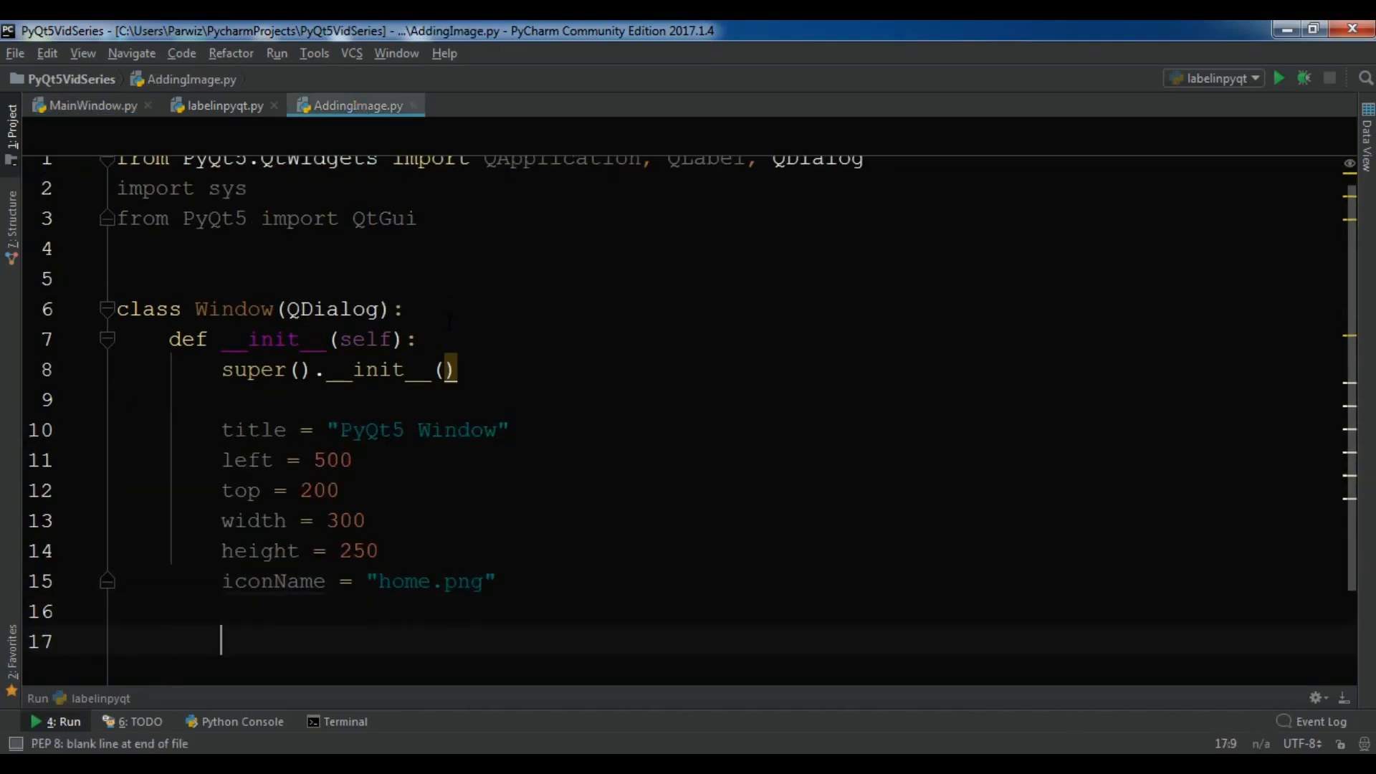
Step: Define InitWindow(self) and begin its self.setWindowIcon call
left_click(166, 642)
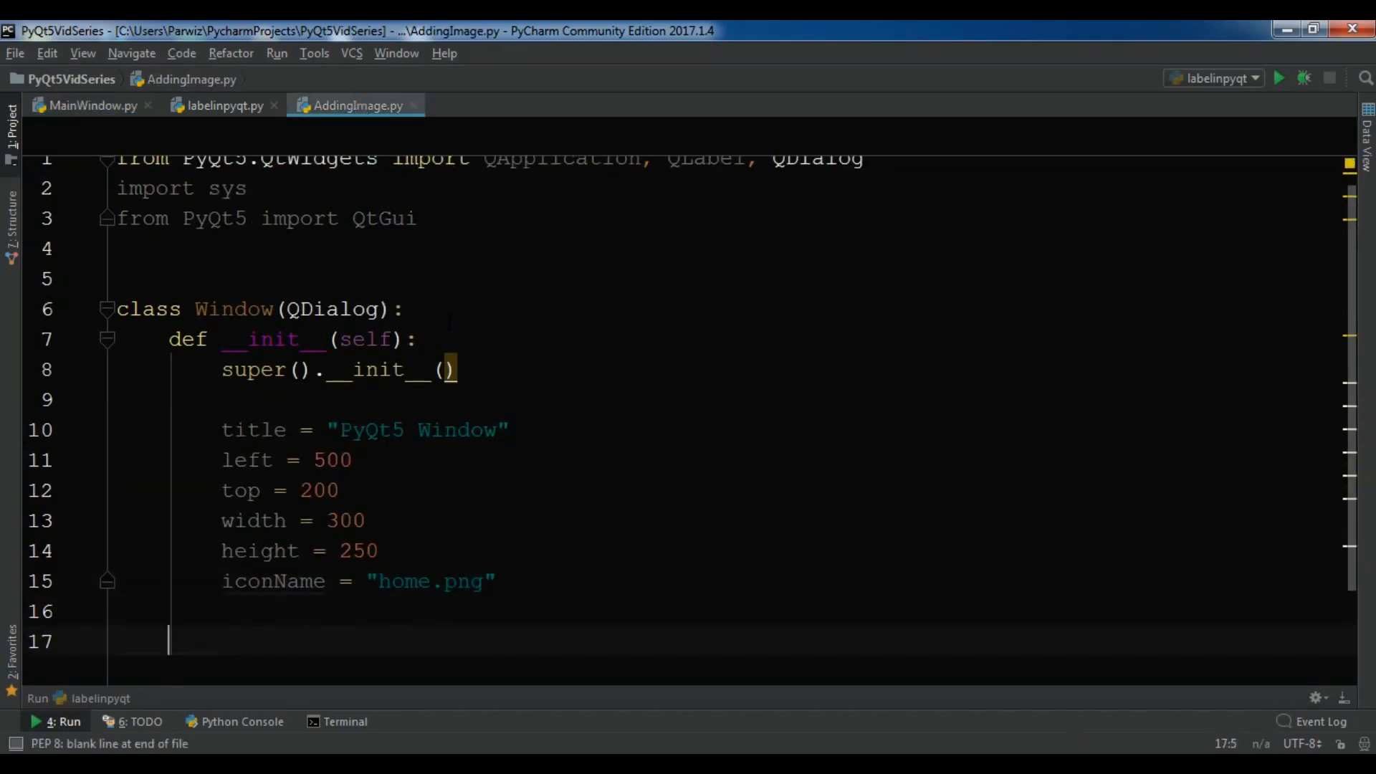
type("def I")
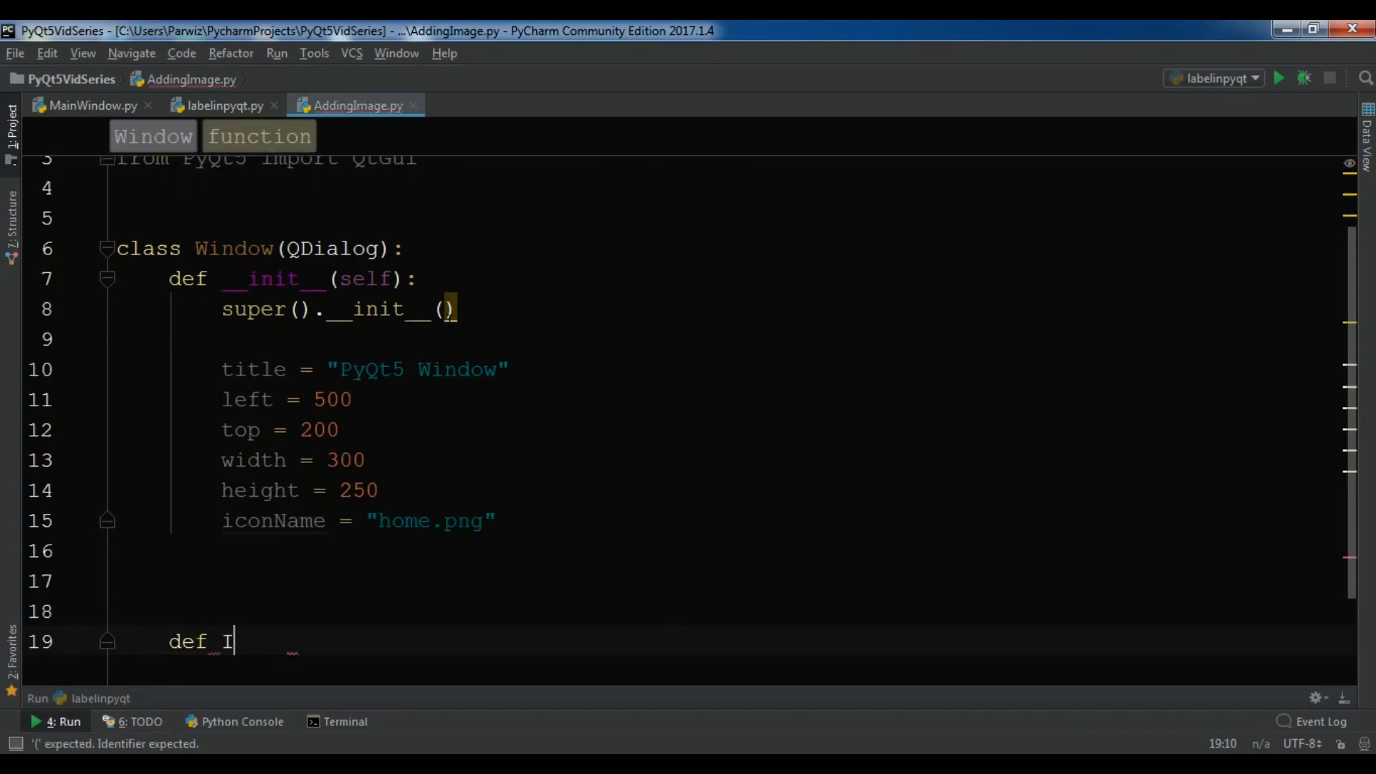
type("nitWind")
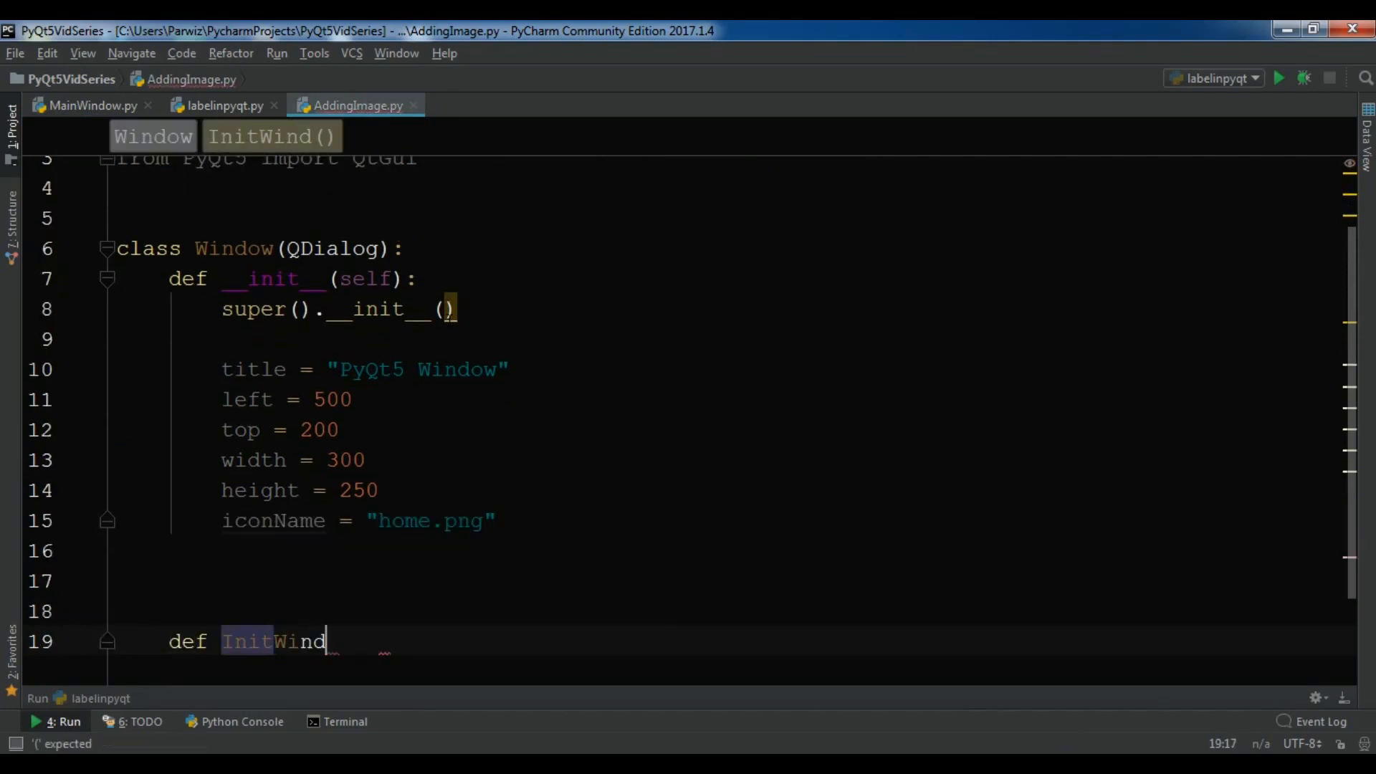
type("ow(self):")
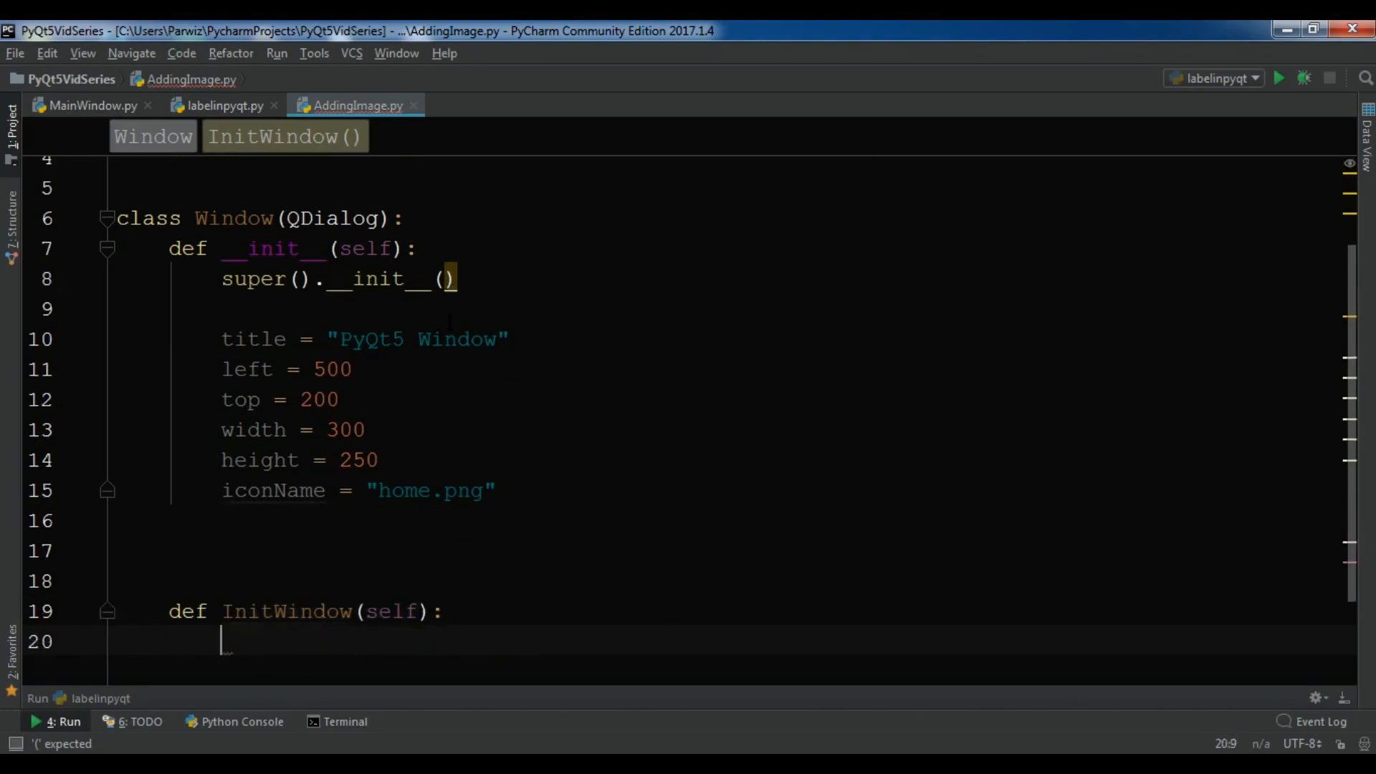
type("sel")
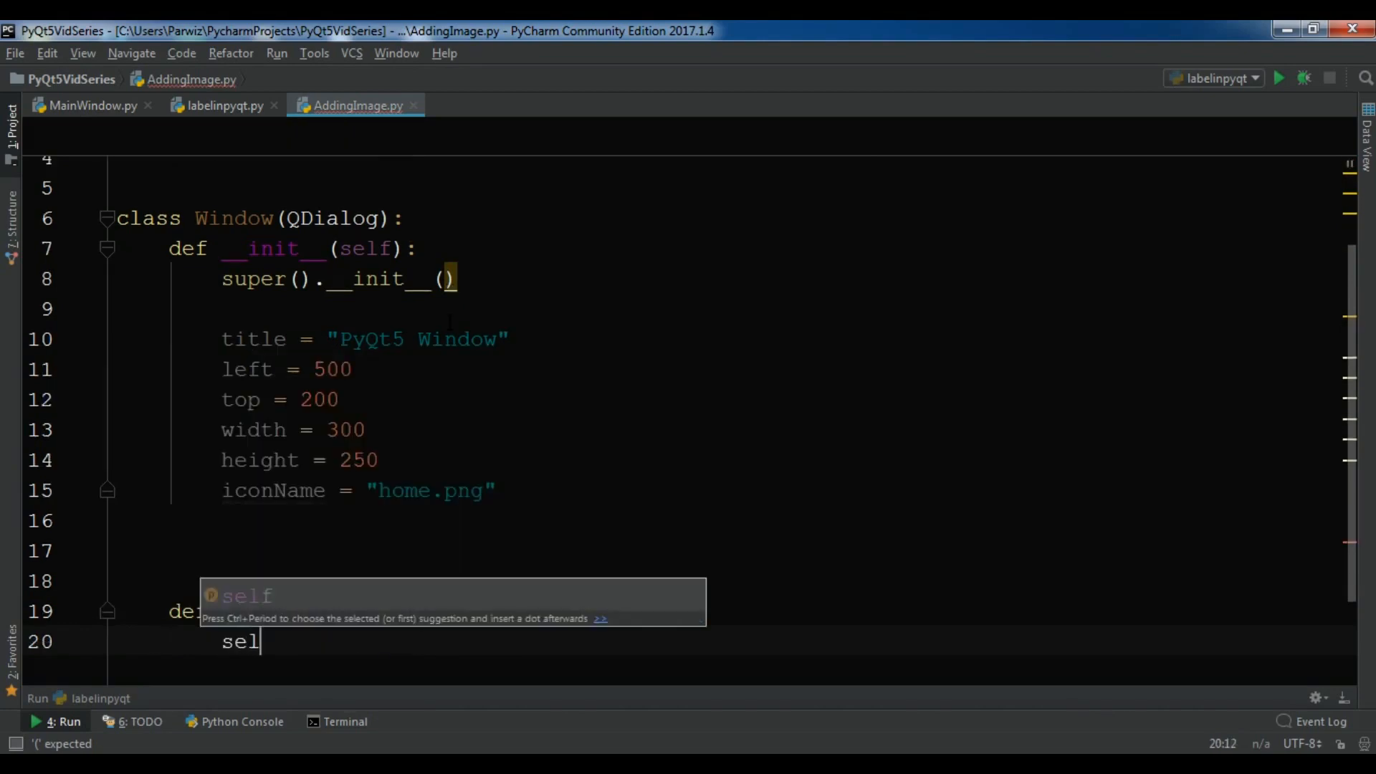
type("f.set")
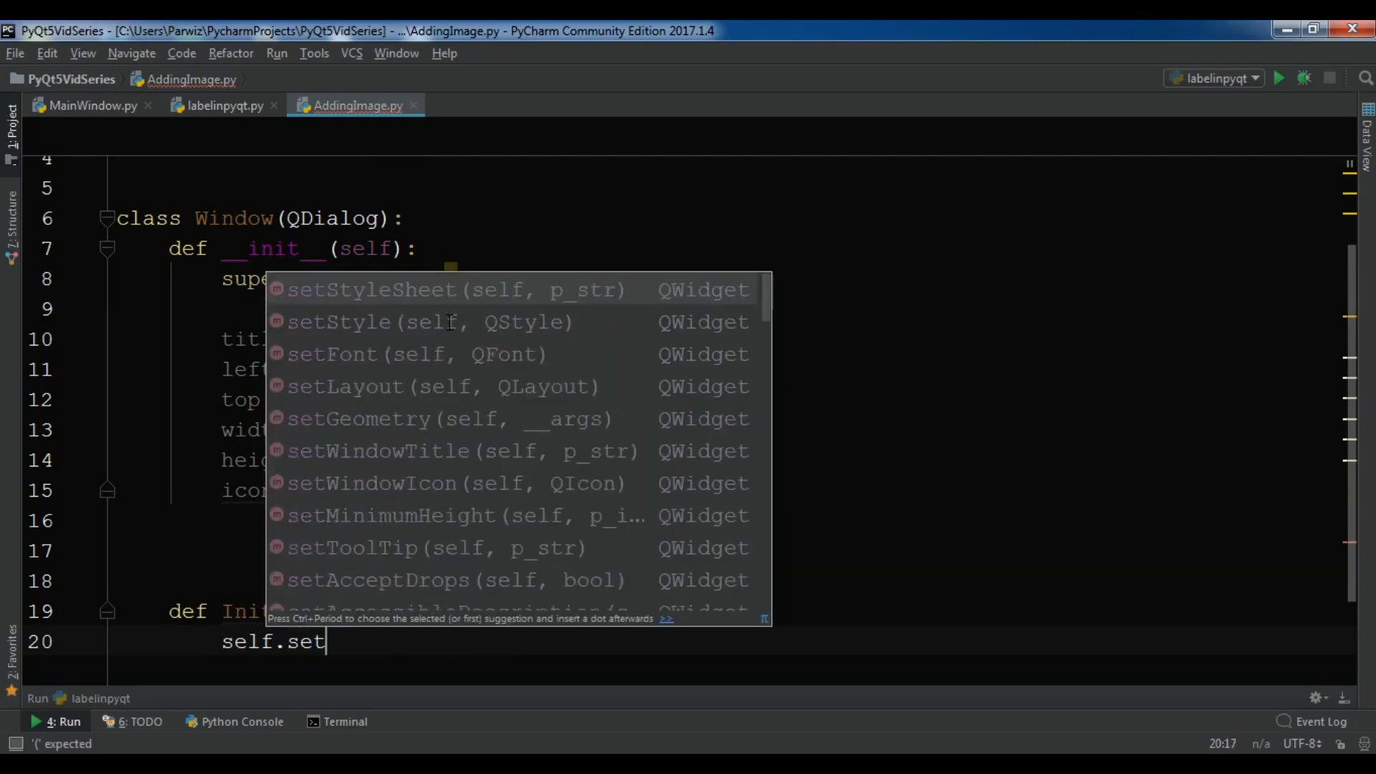
type("WindowIcon(QtGui.QIcon")
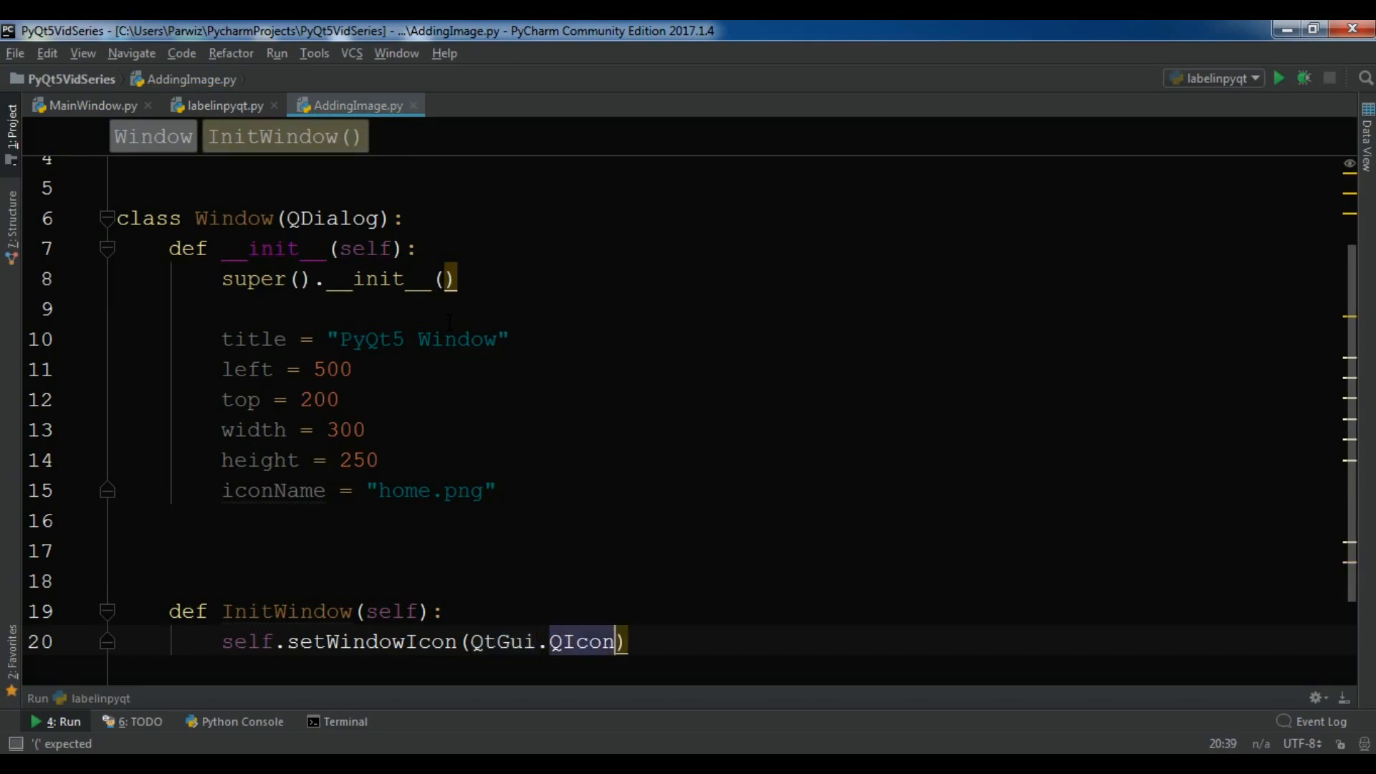
Step: Prefix title, left, top, width, height and iconName in __init__ with self
type("(")
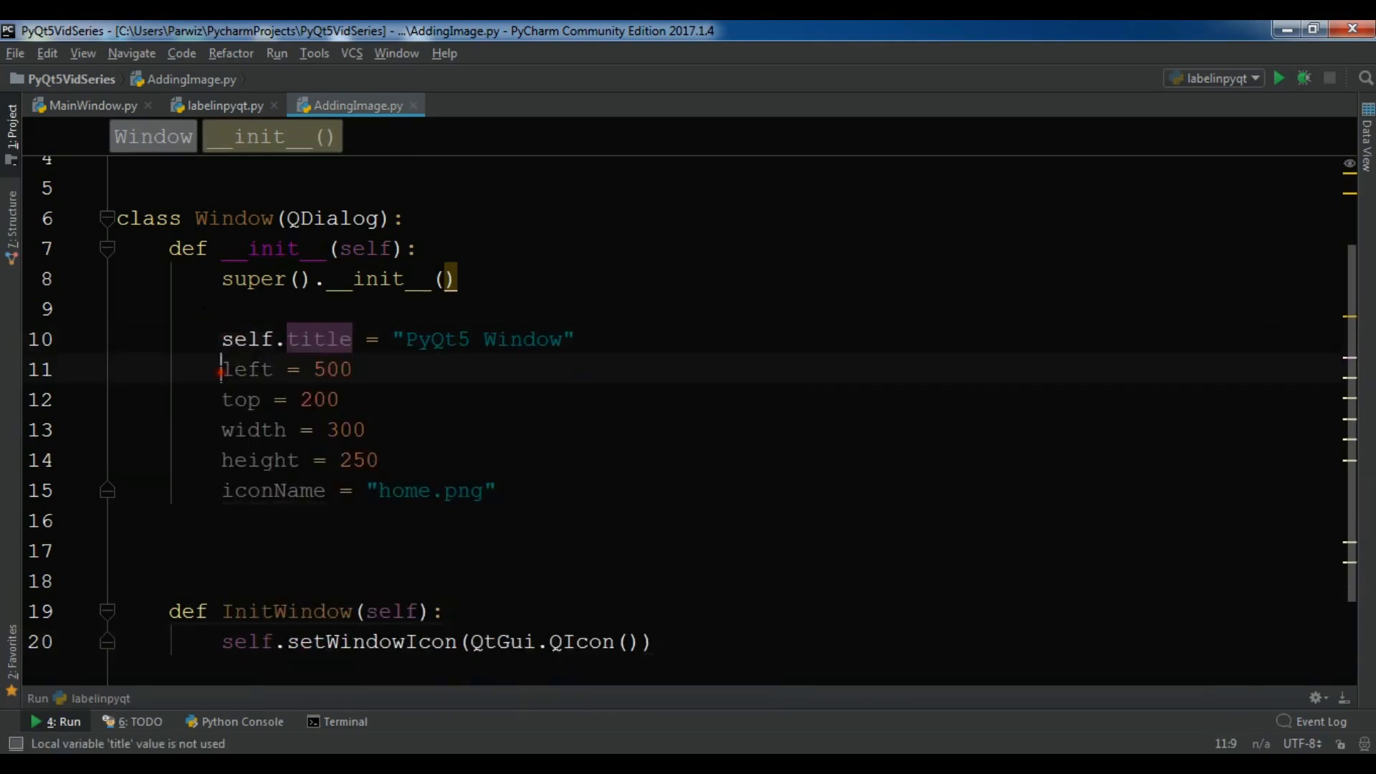
type("self.")
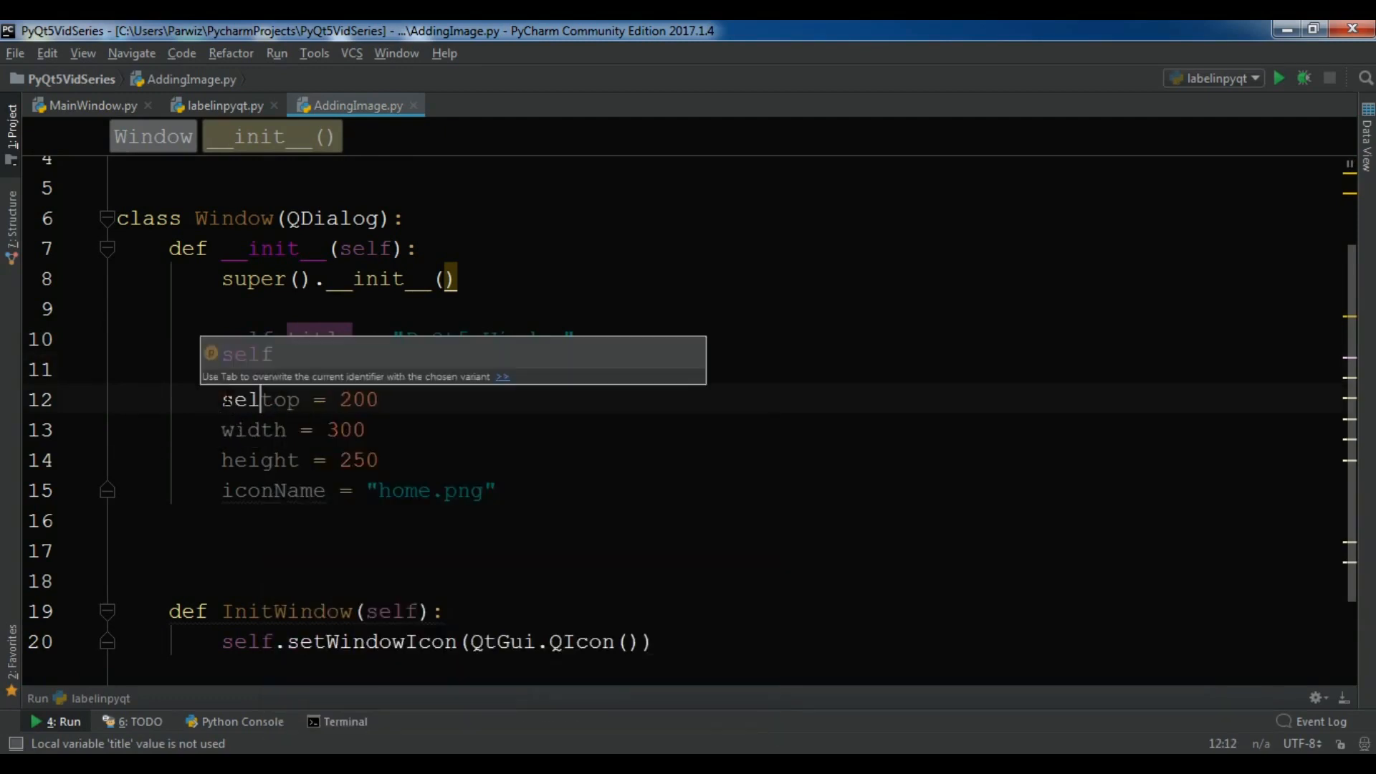
type("f.")
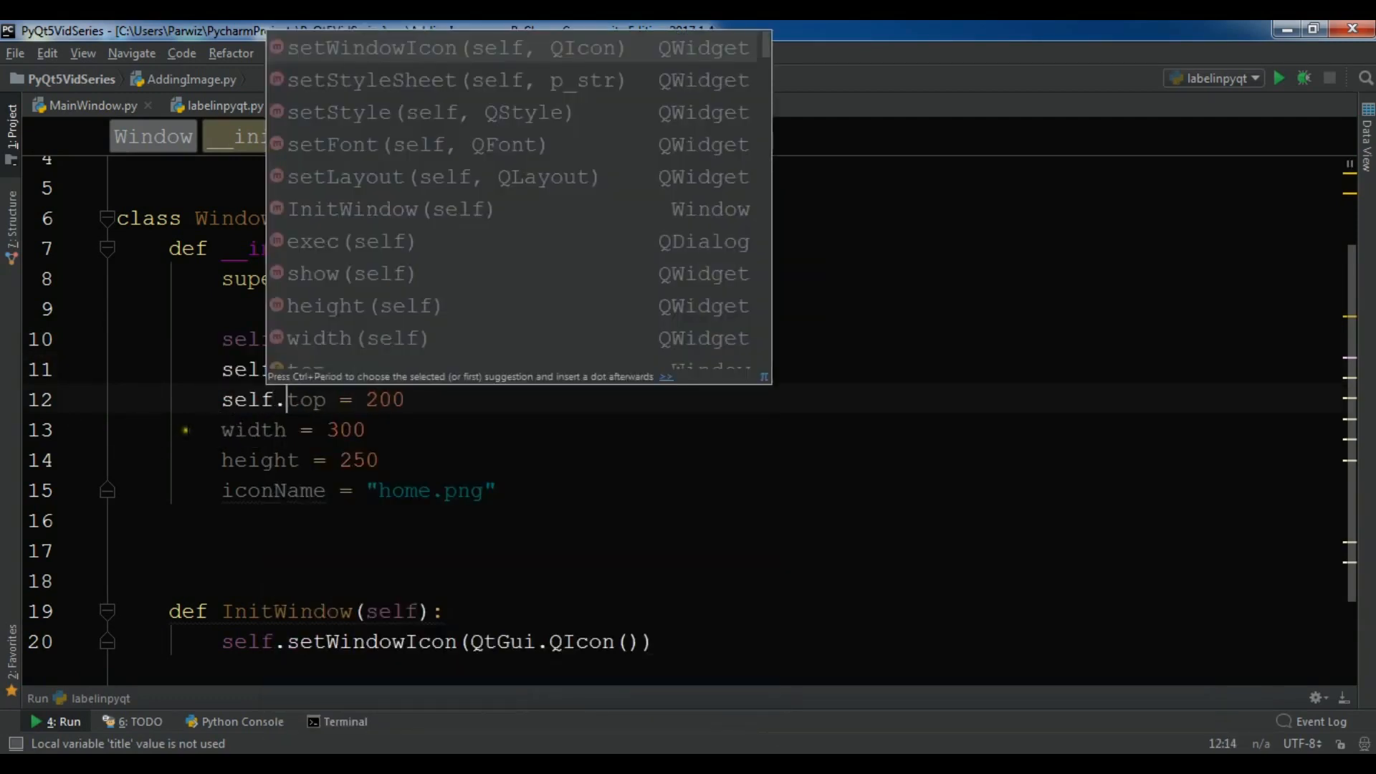
key("Escape")
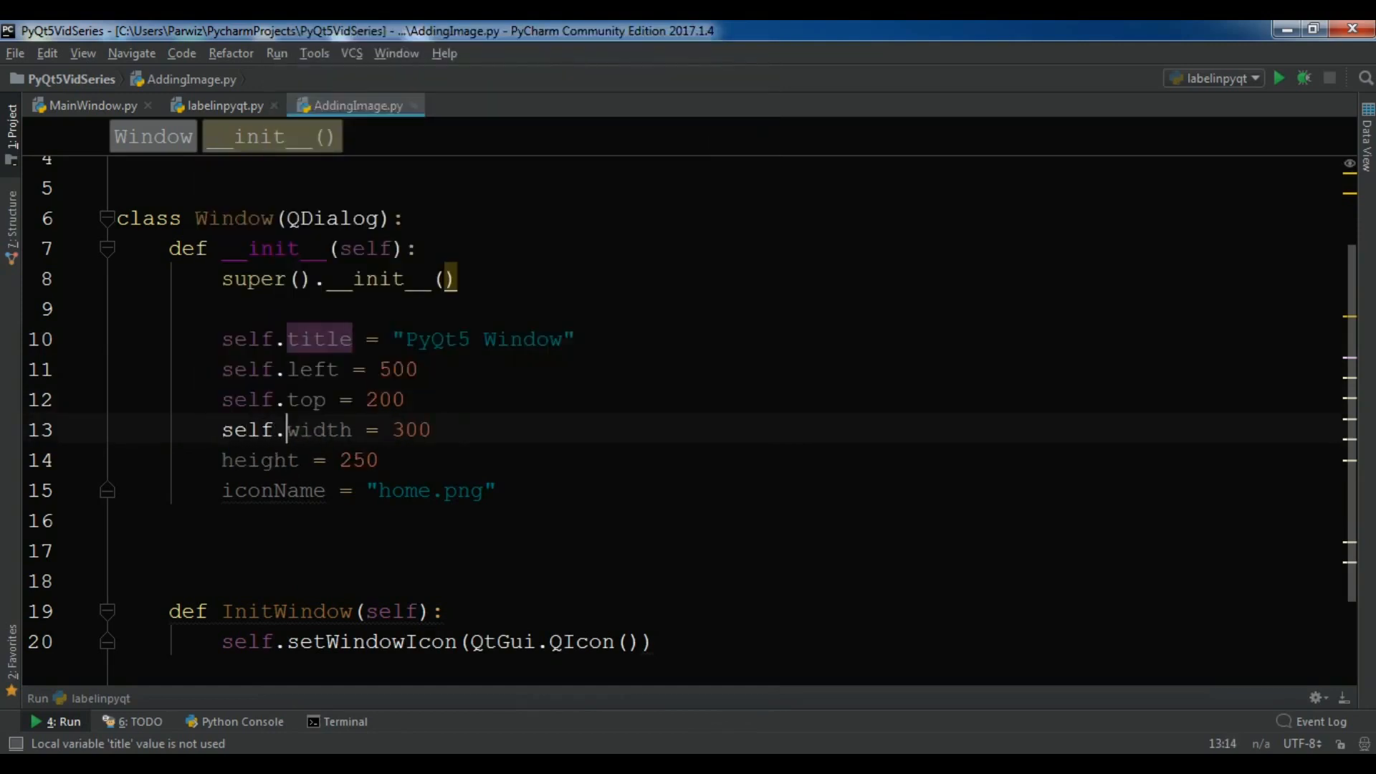
left_click(224, 460)
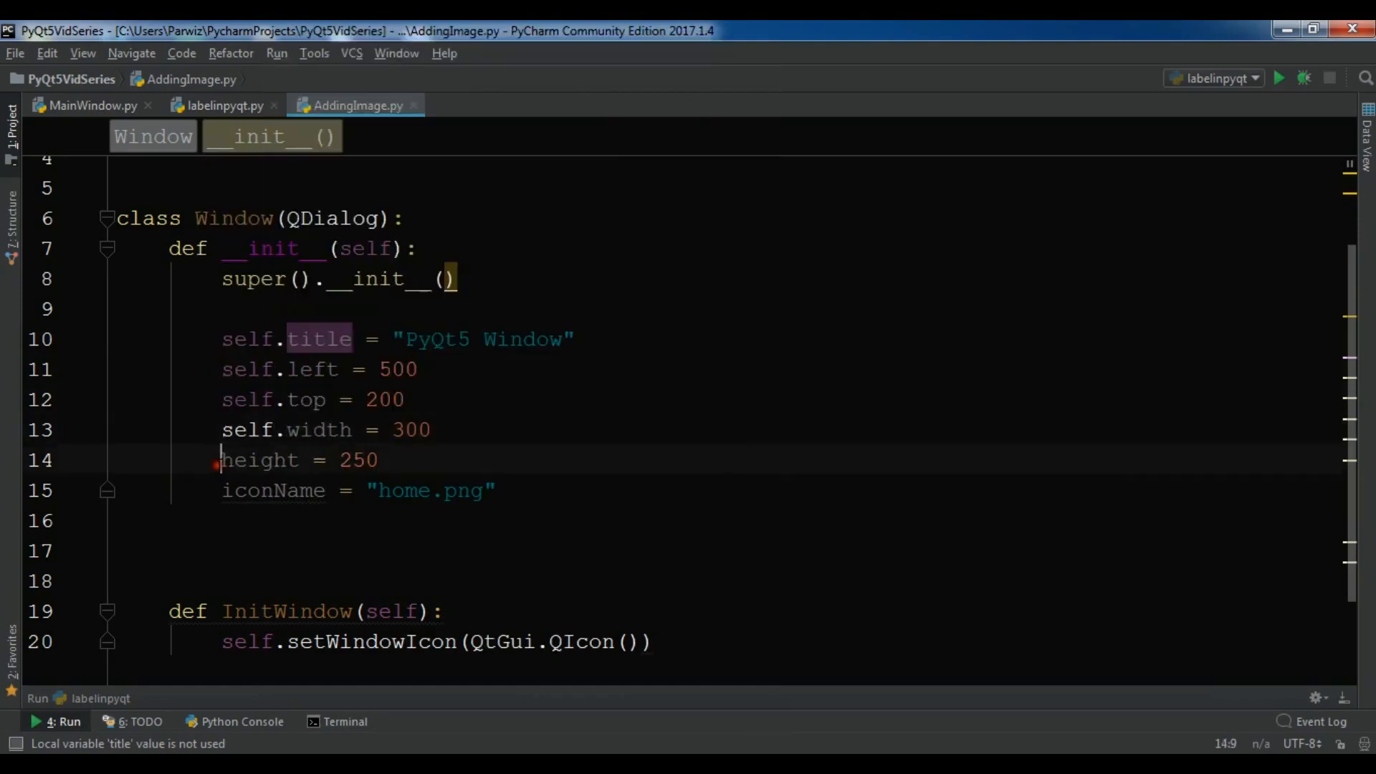
type("self.")
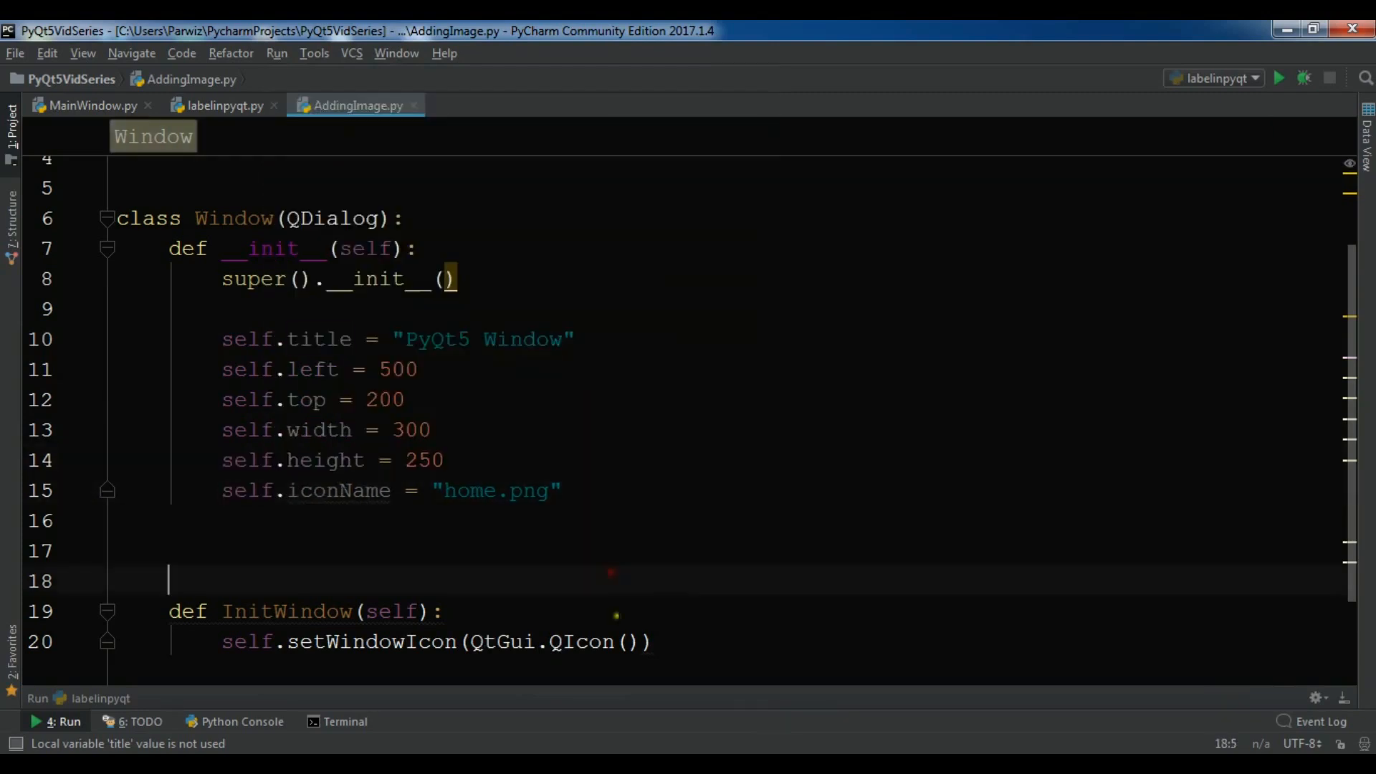
Step: Pass self.iconName into the QtGui.QIcon call
type("self")
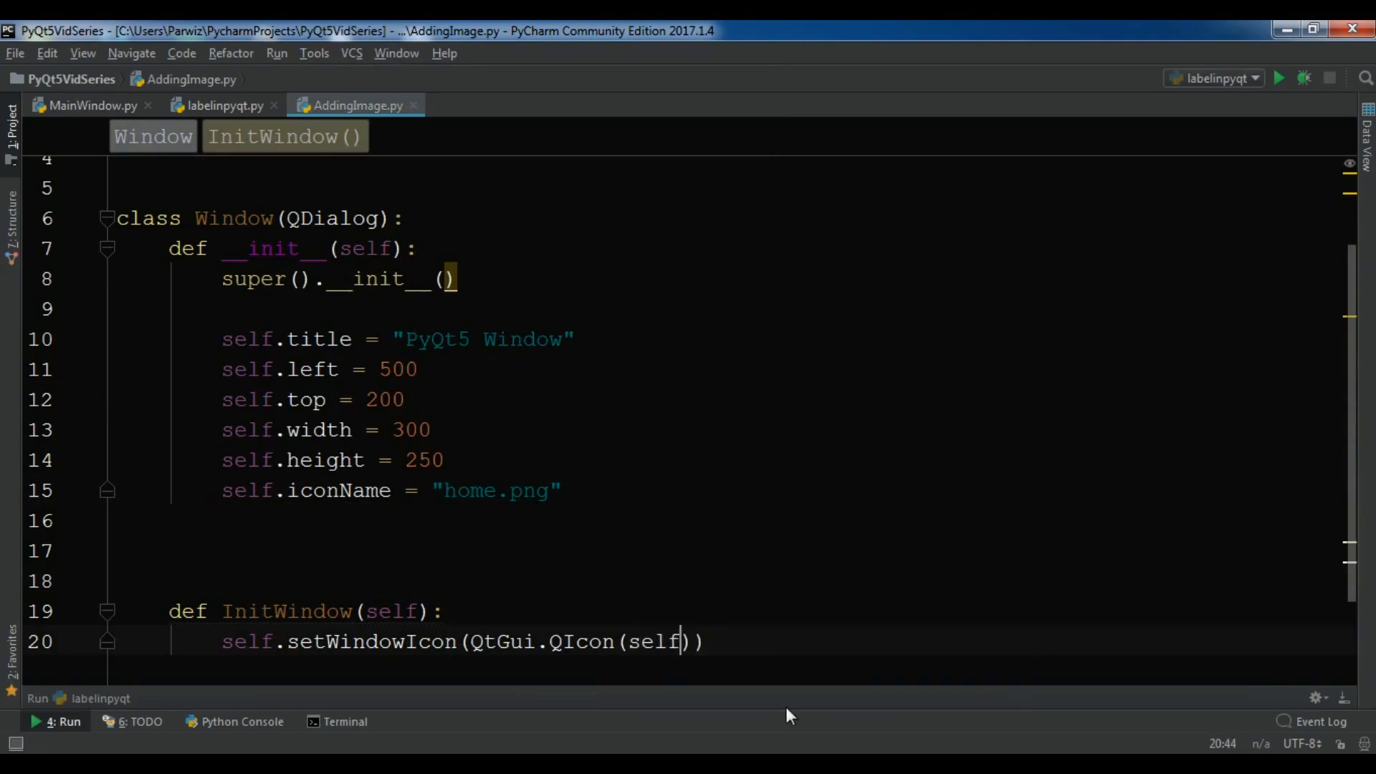
type(".iconName")
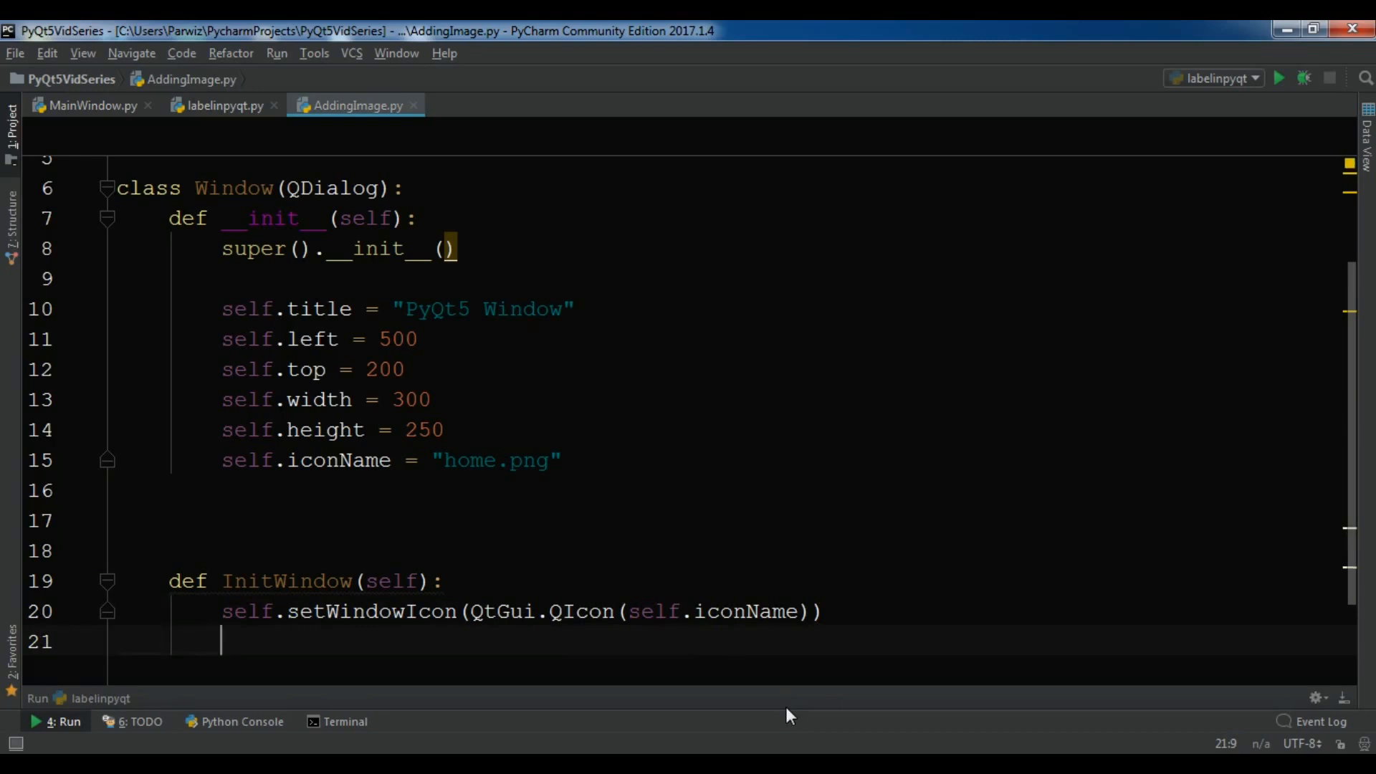
Step: Add self.setWindowTitle(self.title) to InitWindow, fixing a mistyped letter
type("sel")
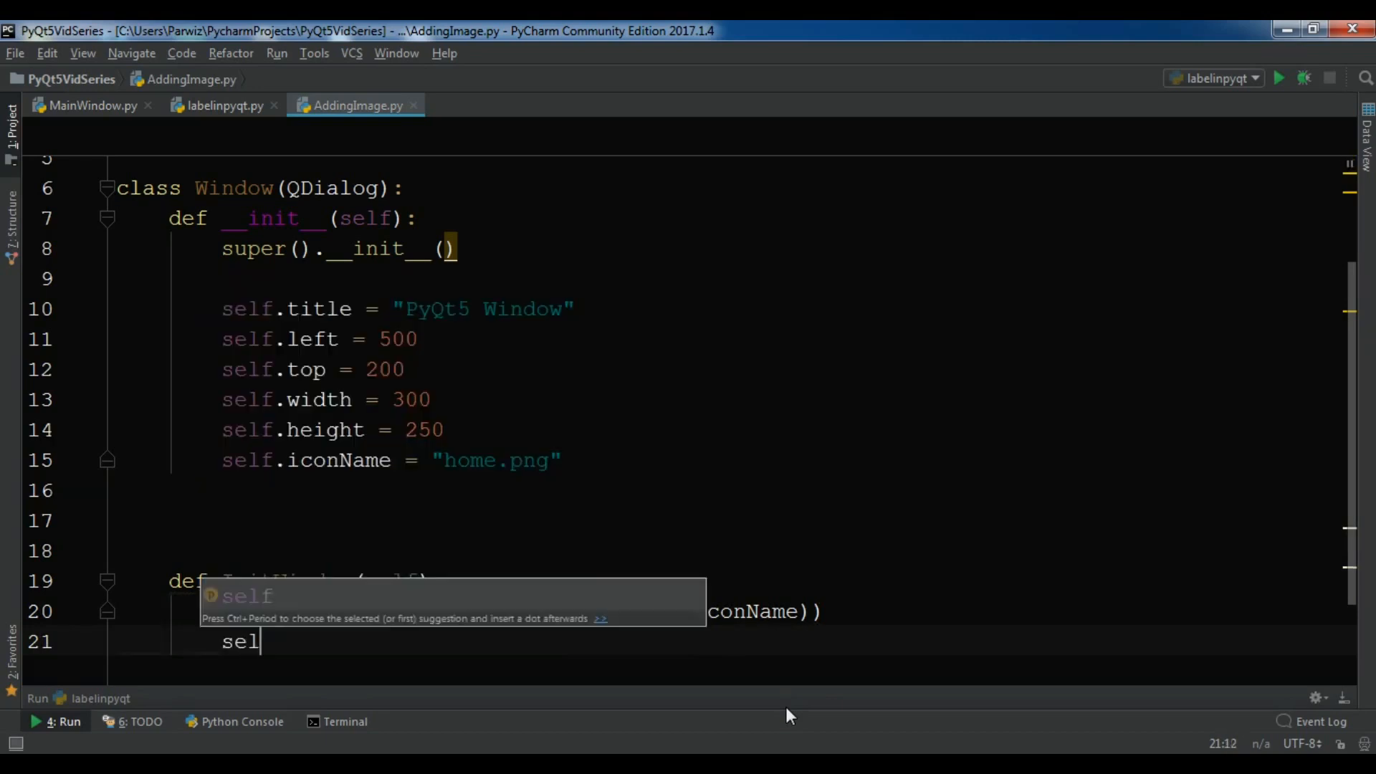
type("f.setWi")
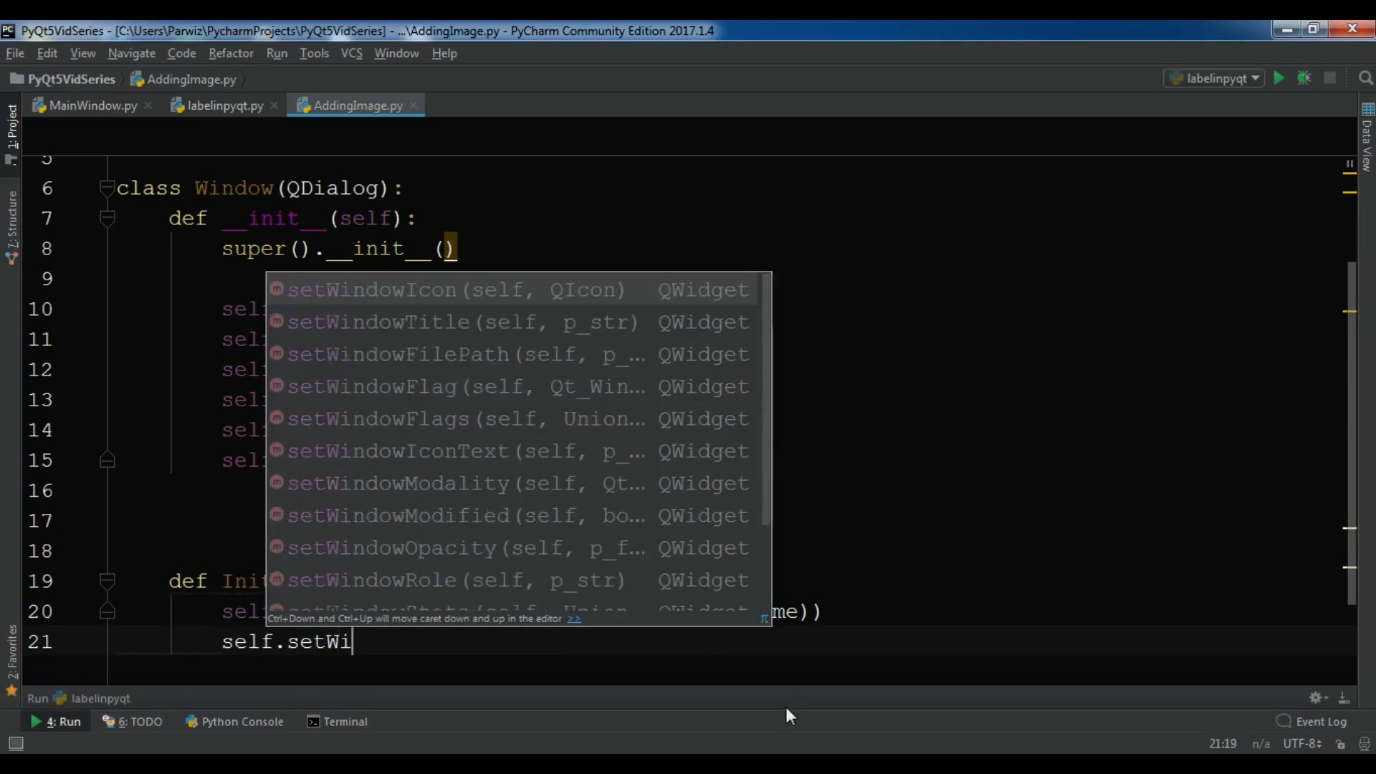
type("setWindowTitle(self")
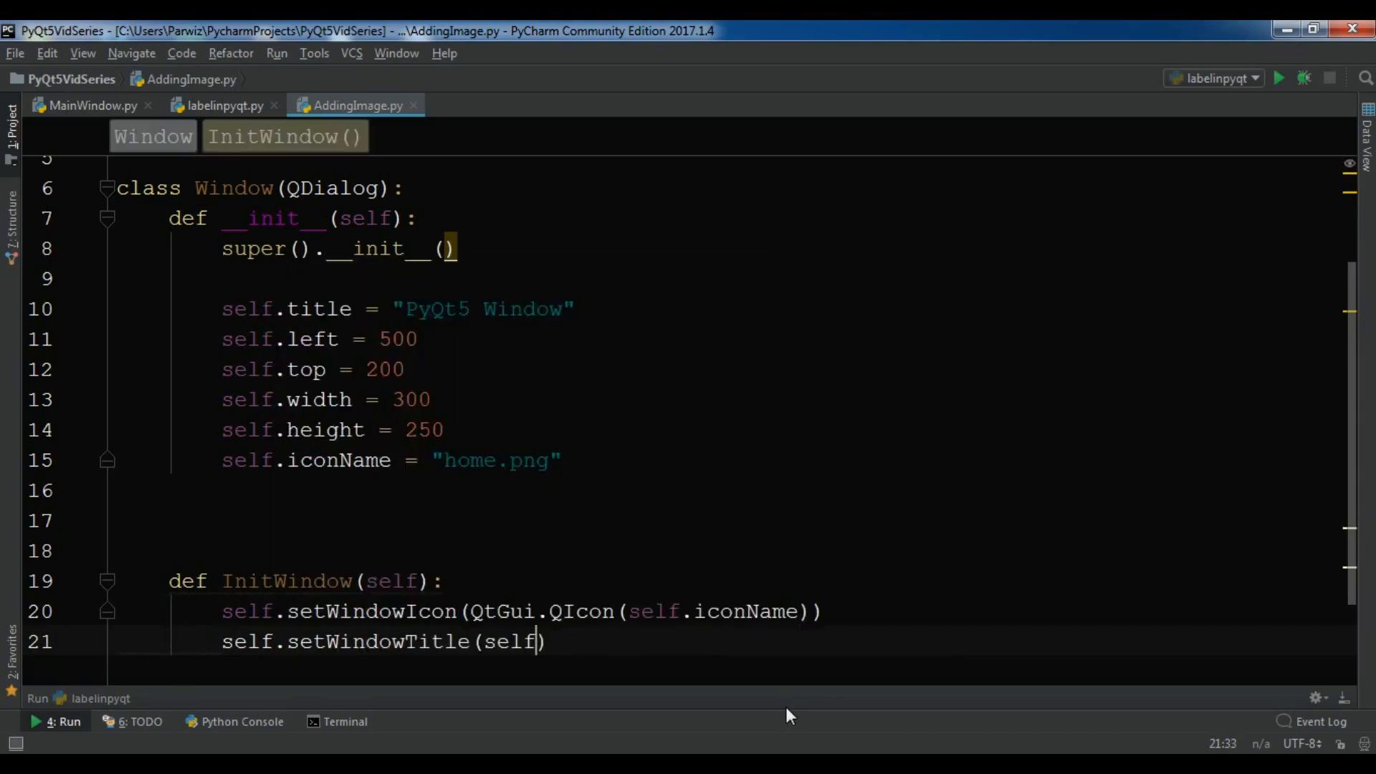
type(".title")
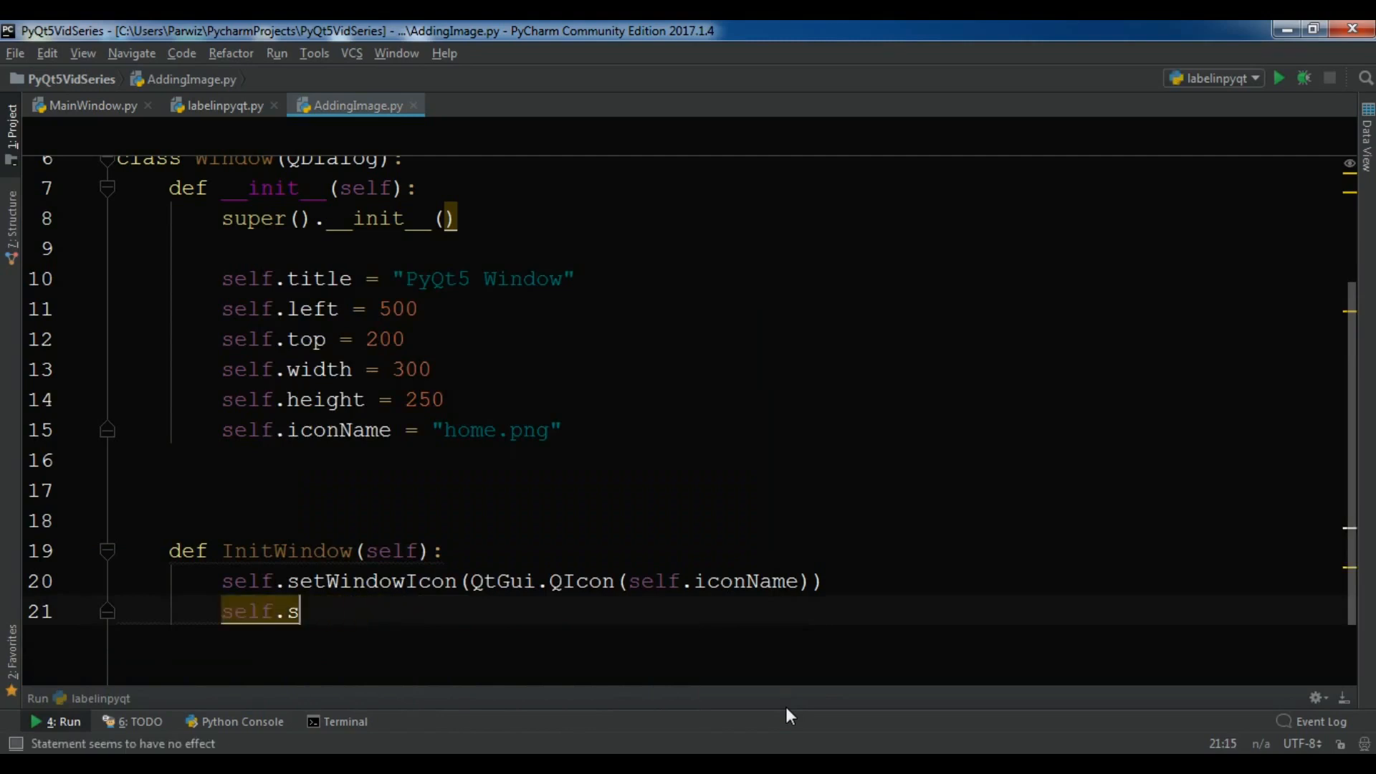
key("Backspace")
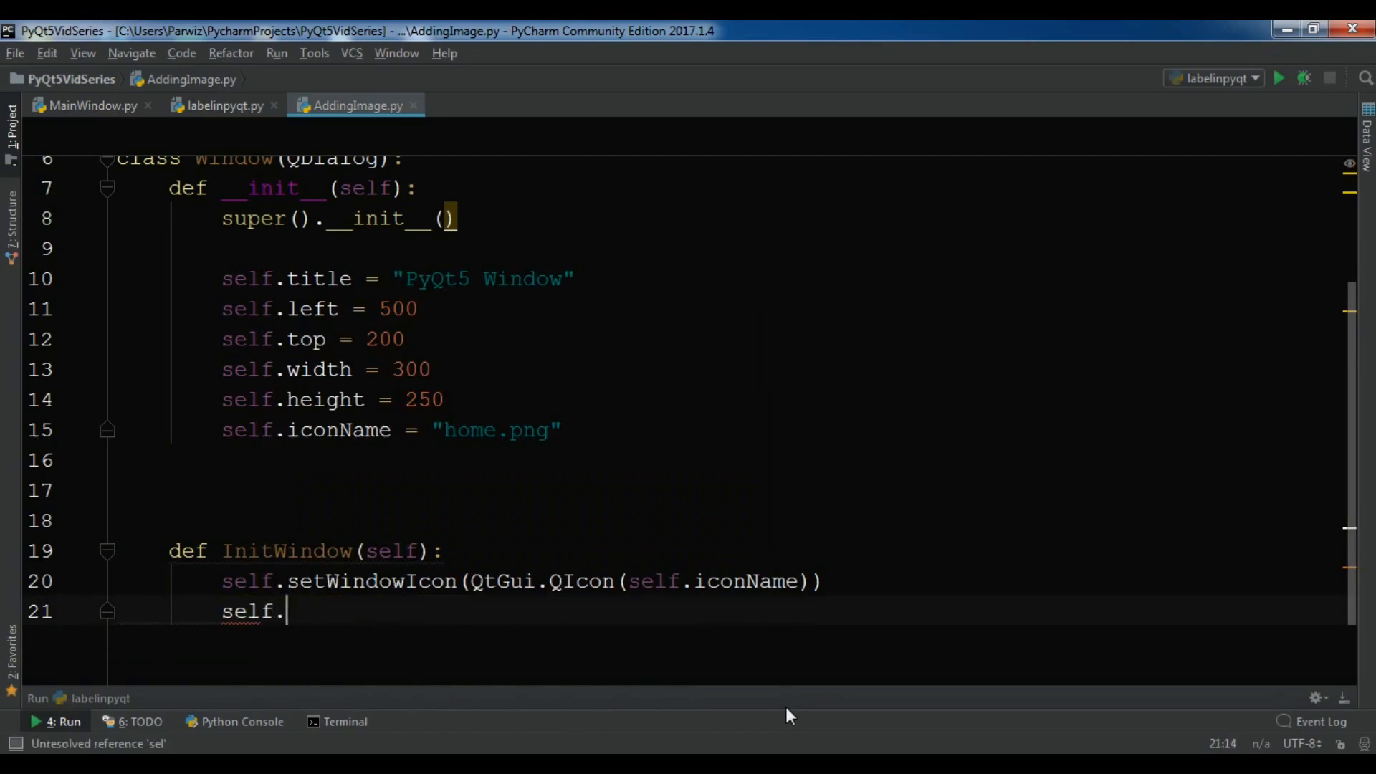
Step: Add self.setGeometry(self.left, self.top, self.width, self.height) and begin the next self.set call
type("seetGe")
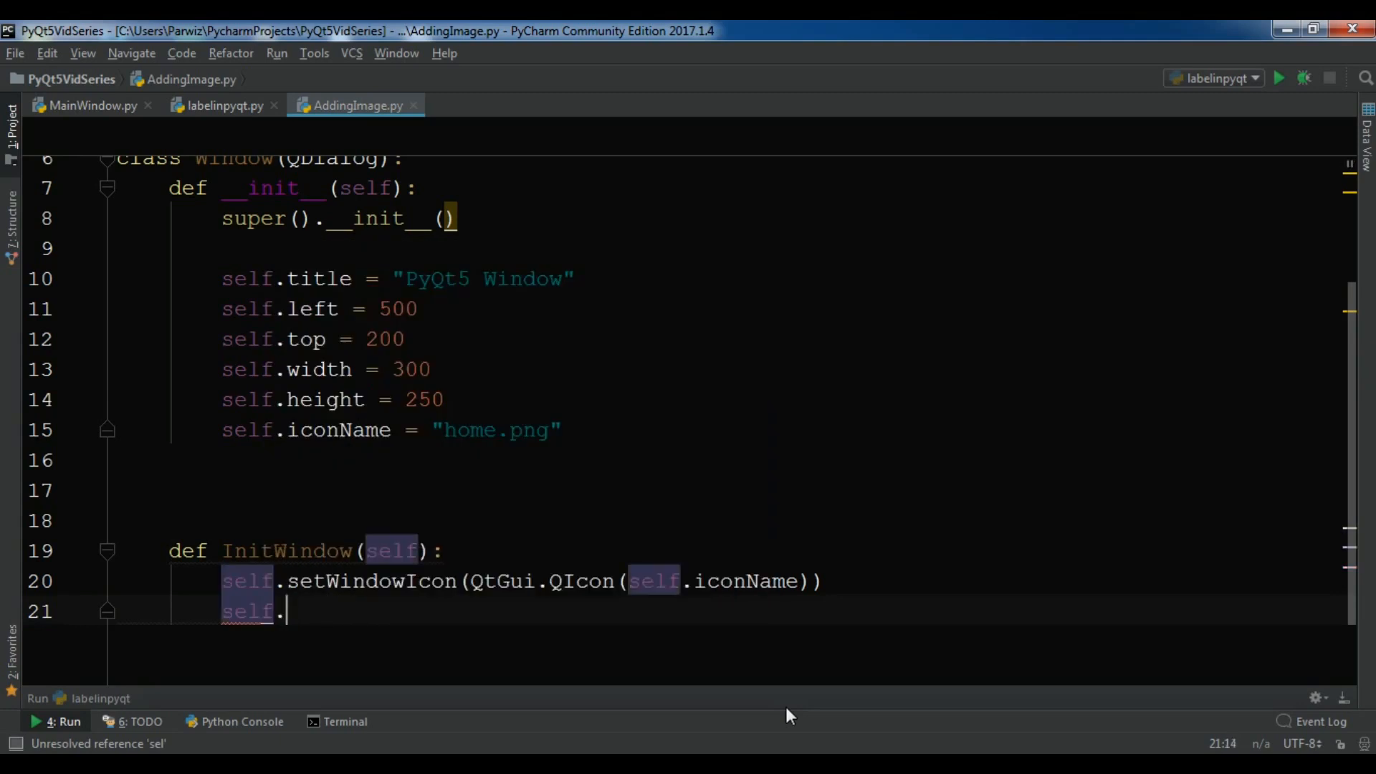
type("setGeometry(")
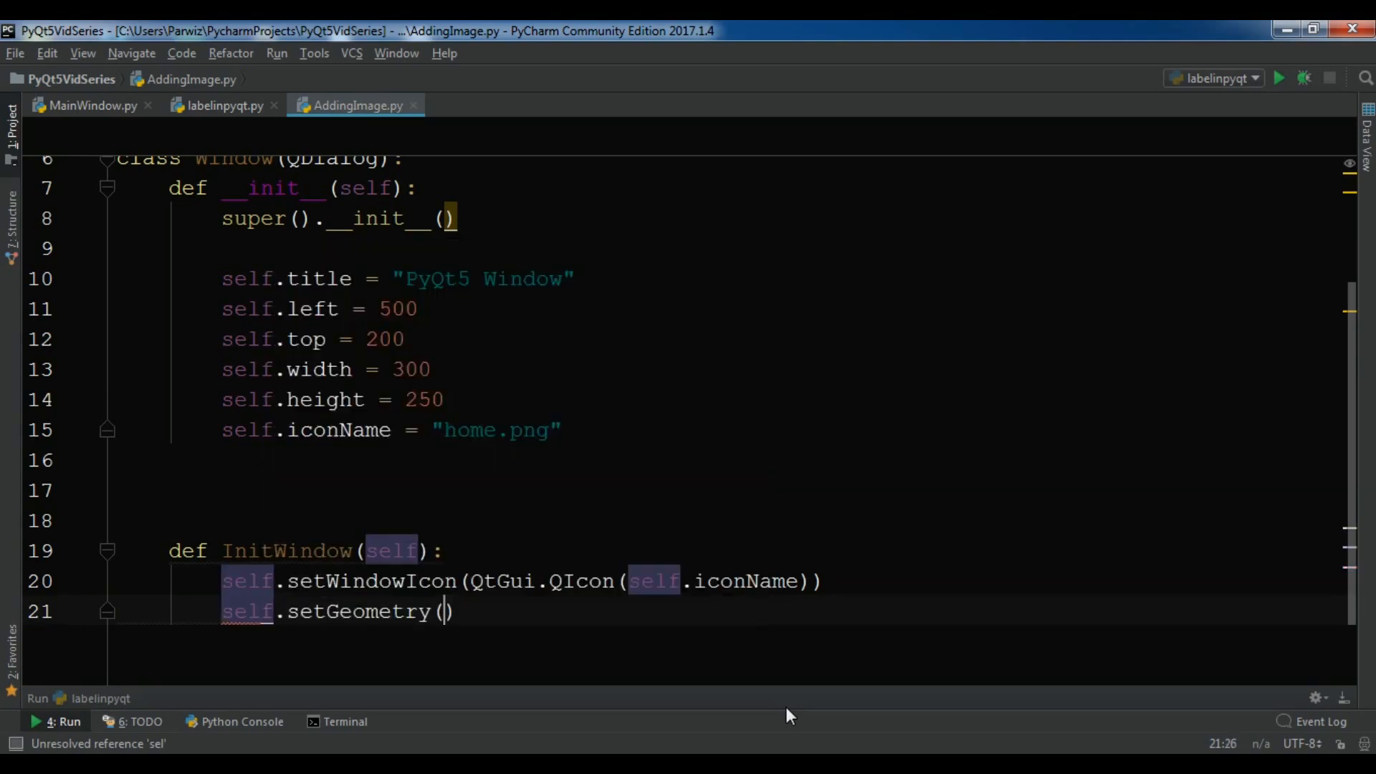
type("selfl")
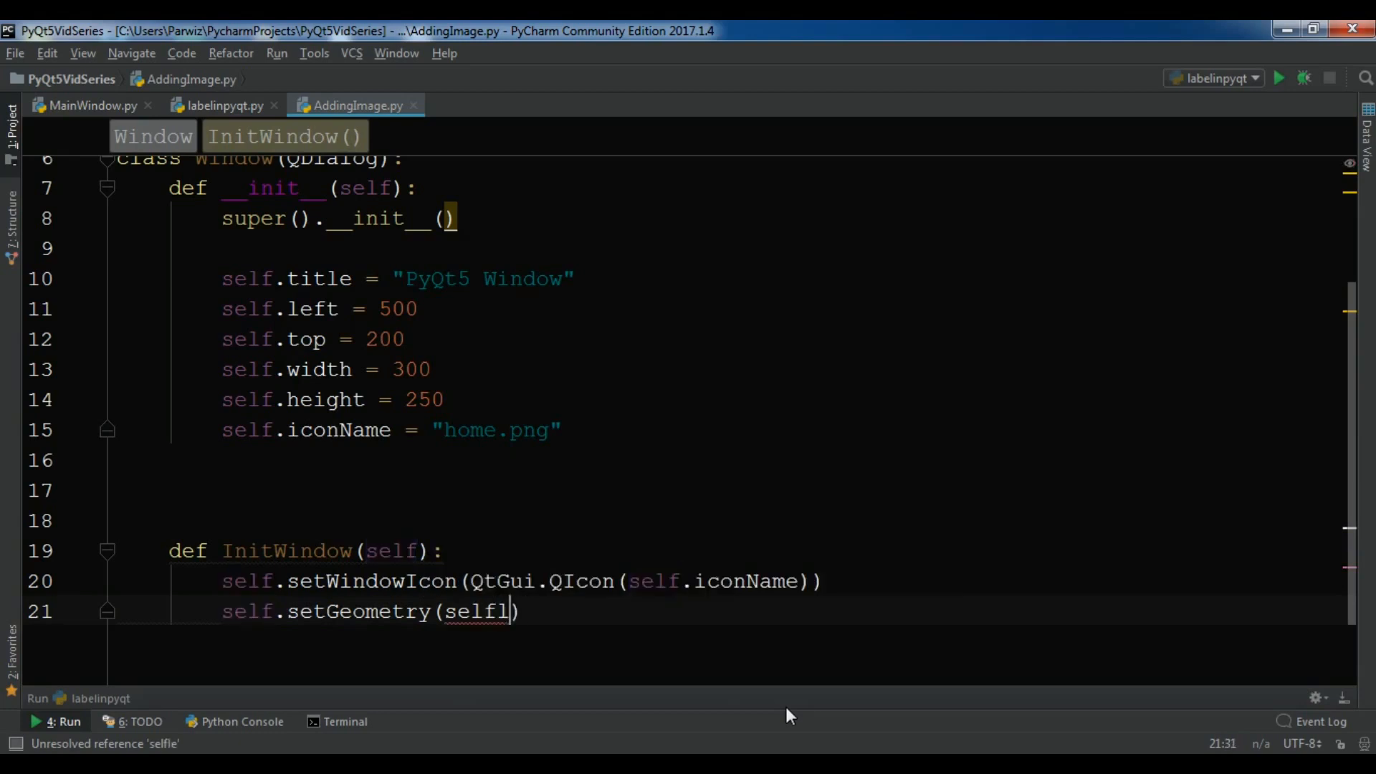
type(".left, self")
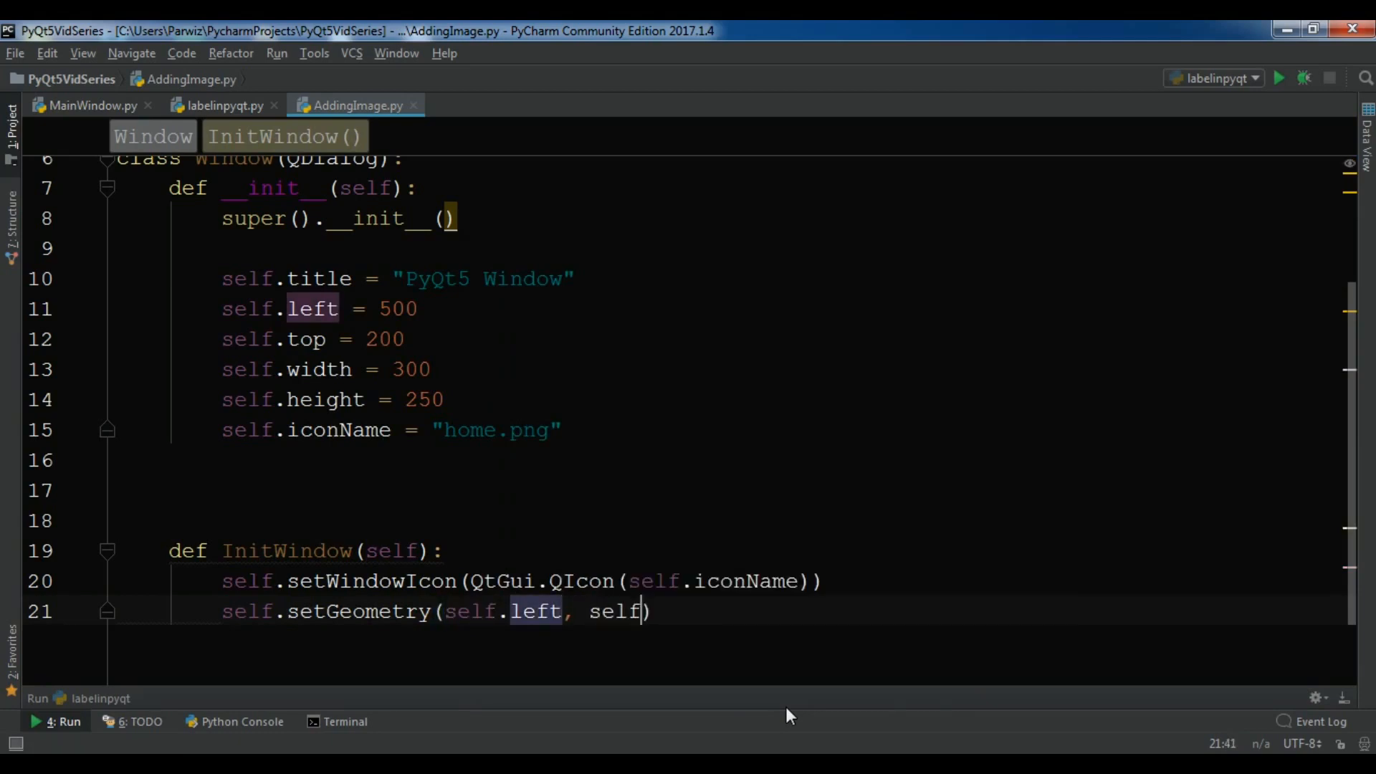
type(".top,")
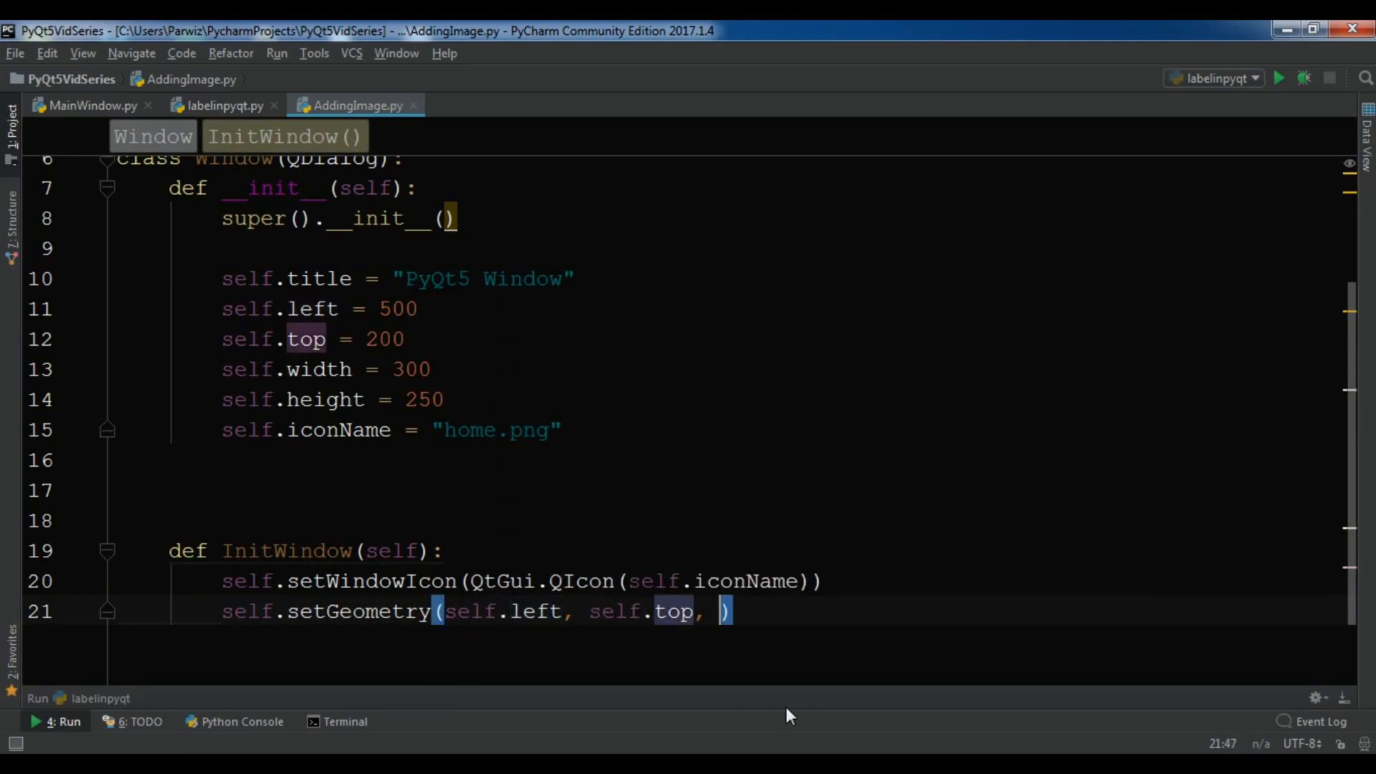
type("self.width, self.")
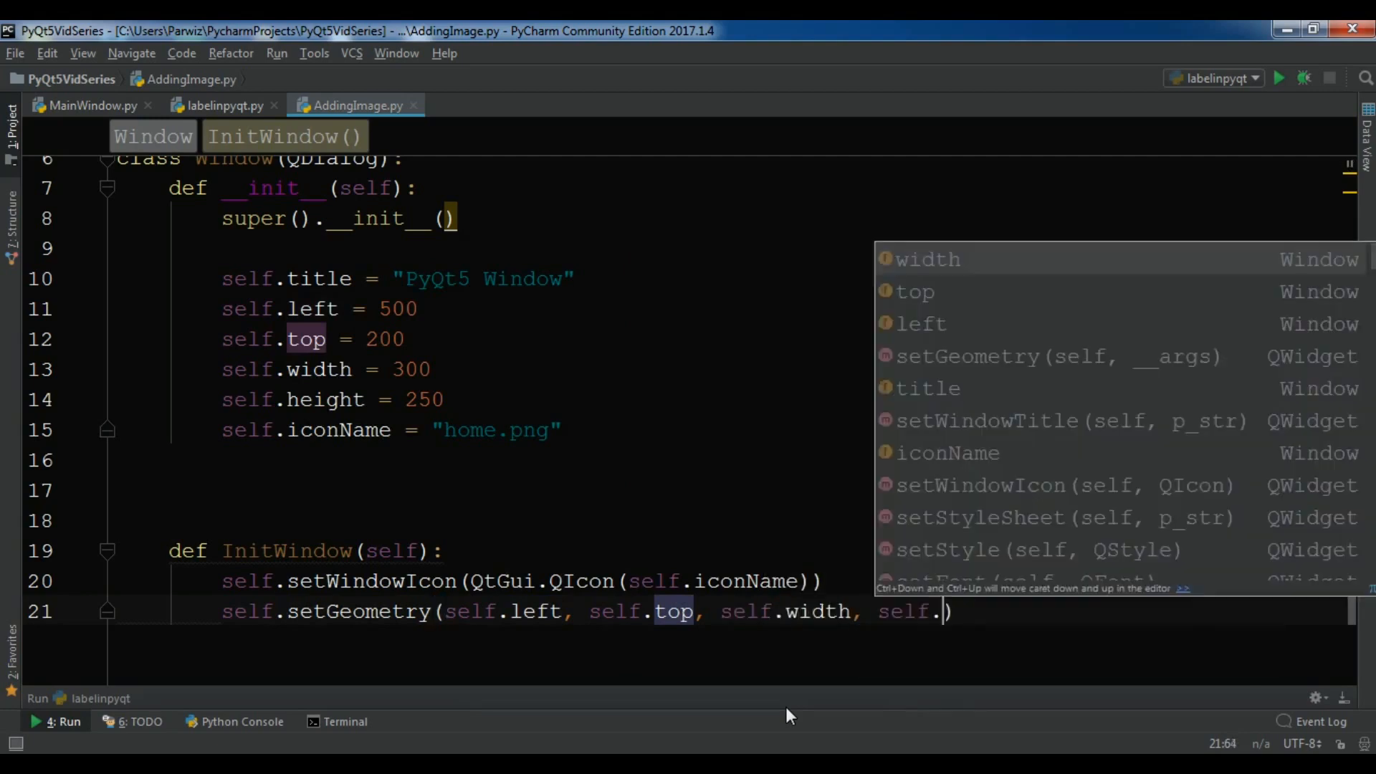
type("height")
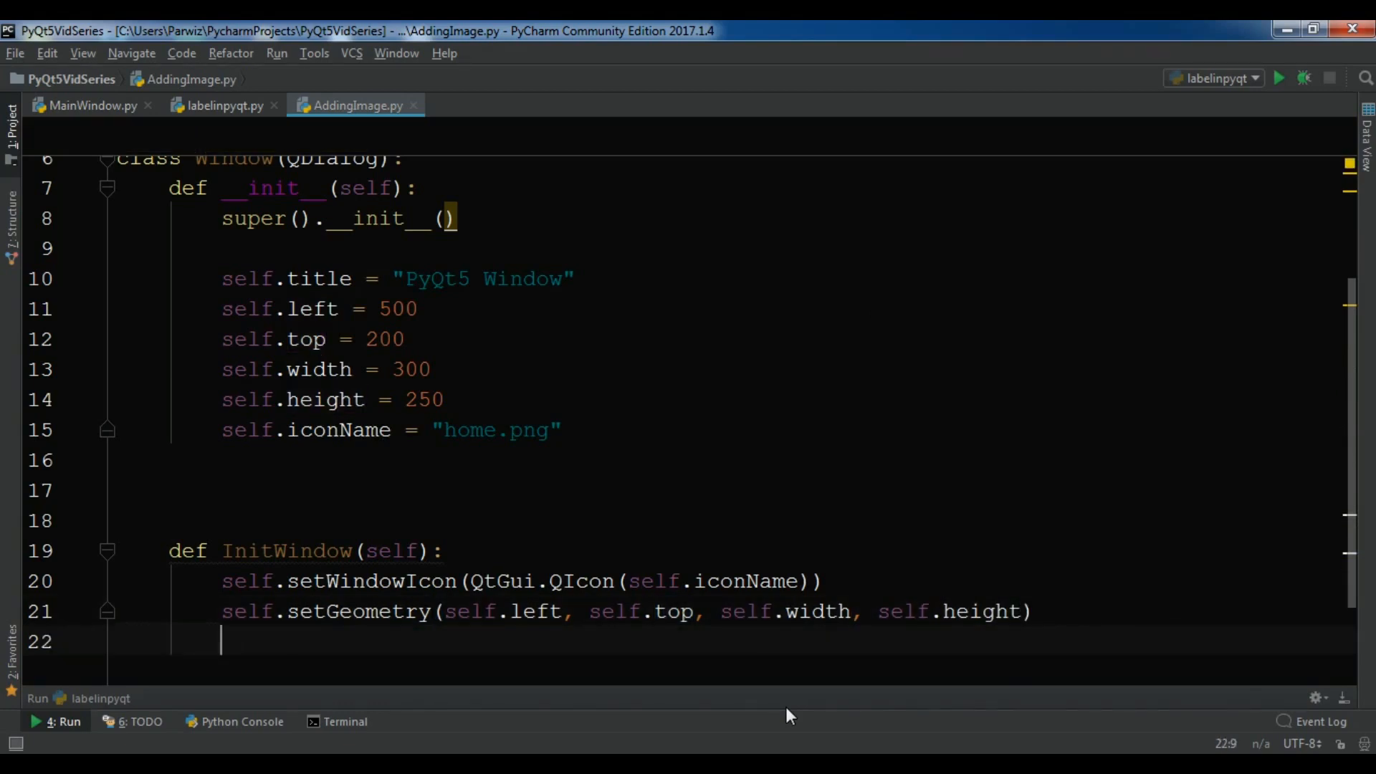
type("self.setWindowTitle(s")
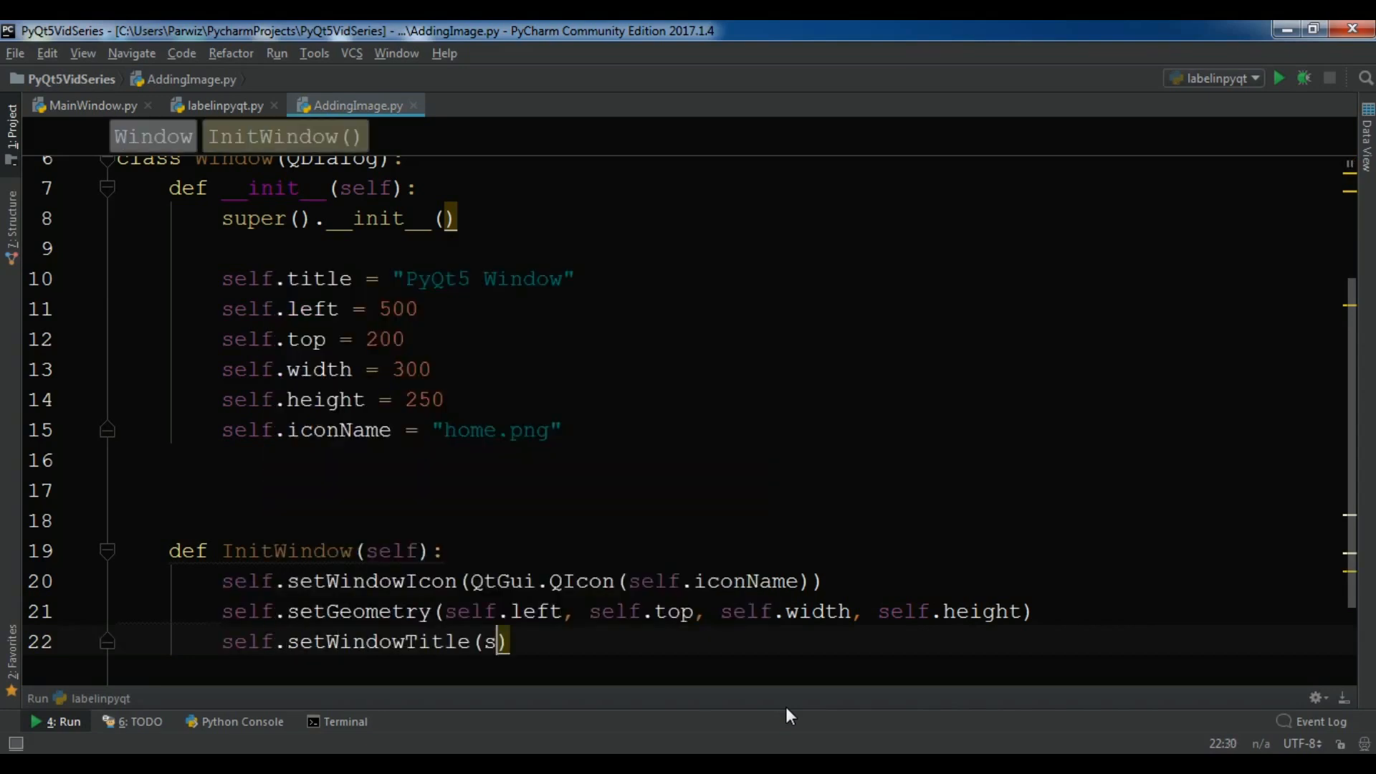
Step: Finish setWindowTitle(self.title) and end InitWindow with self.show()
type("elf.title")
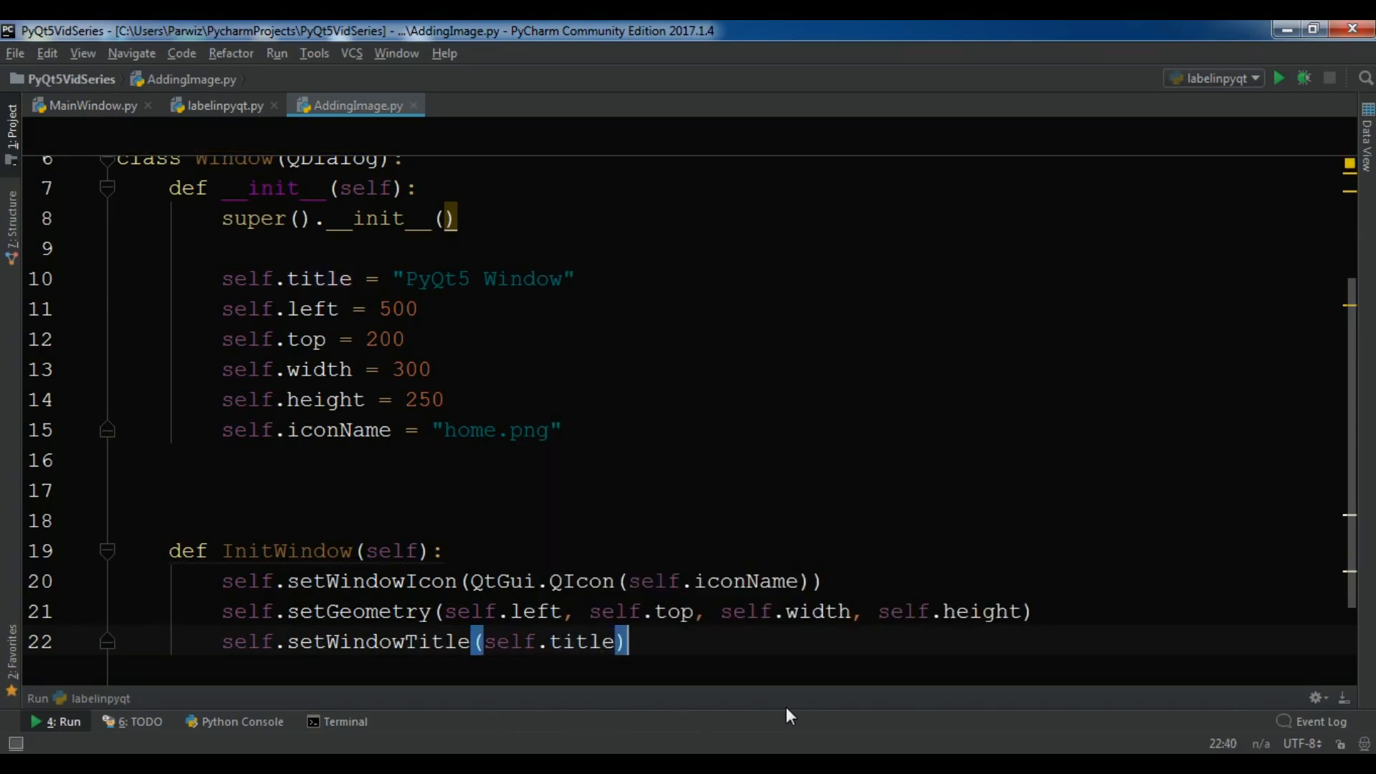
scroll("down", 3)
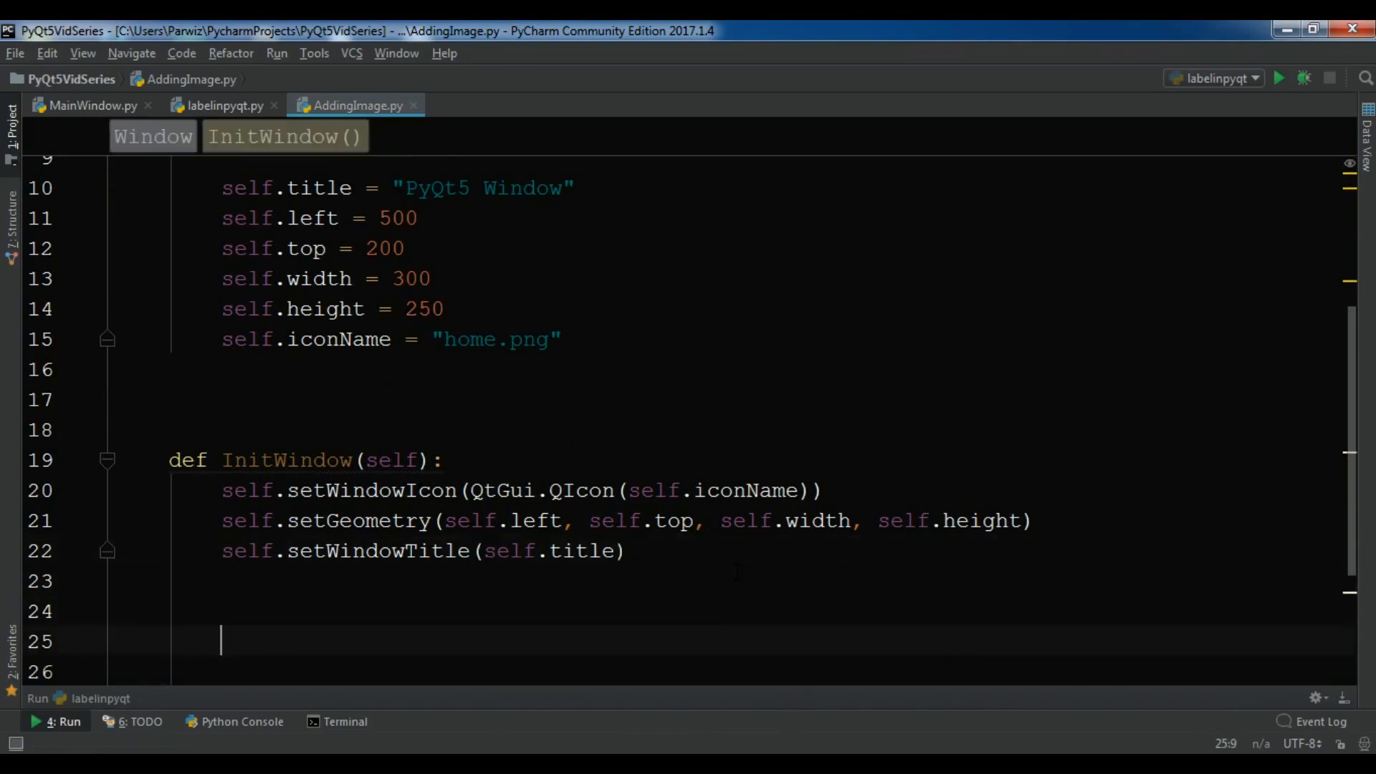
type("self.")
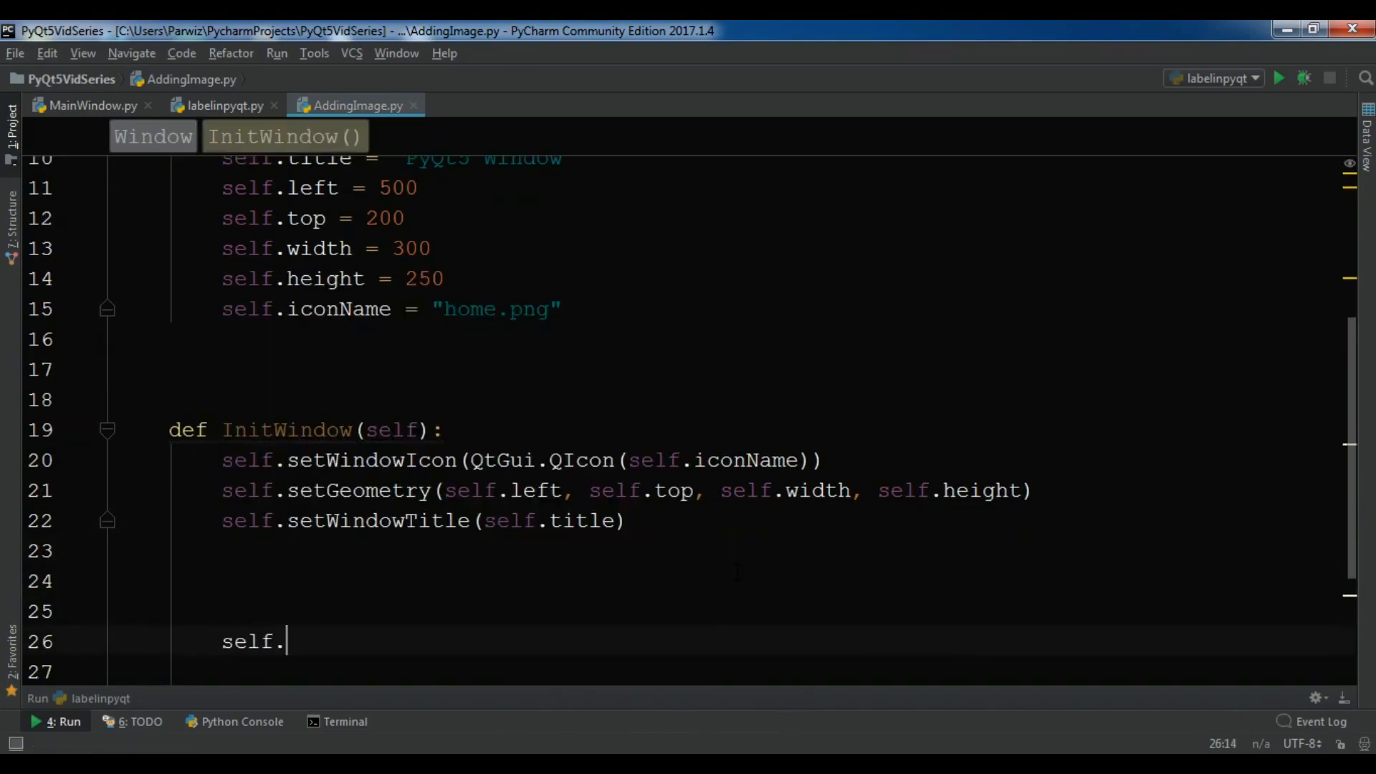
type("show()")
type("if ")
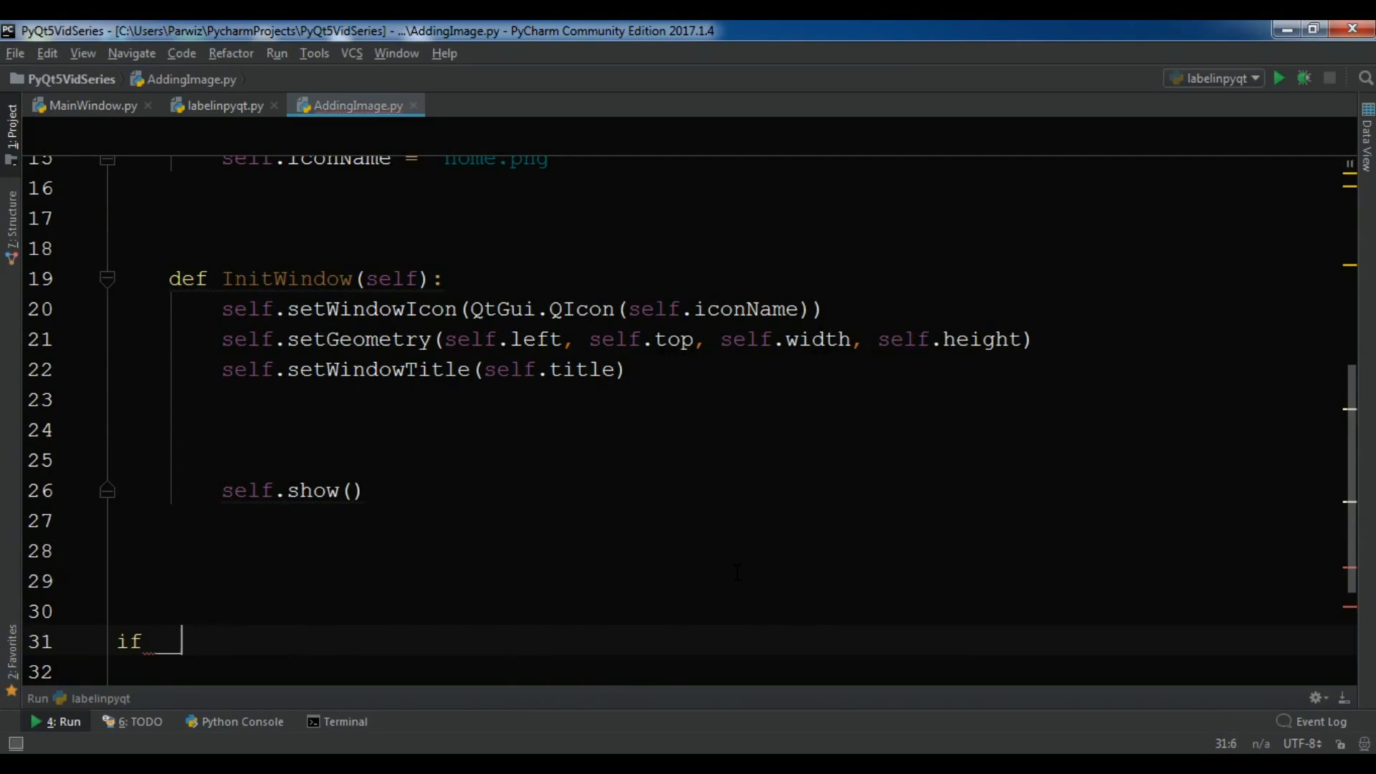
Step: Write the if __name__ == "__main__": block with App = QApplication(sys.argv)
type("__name__ == \"__mai")
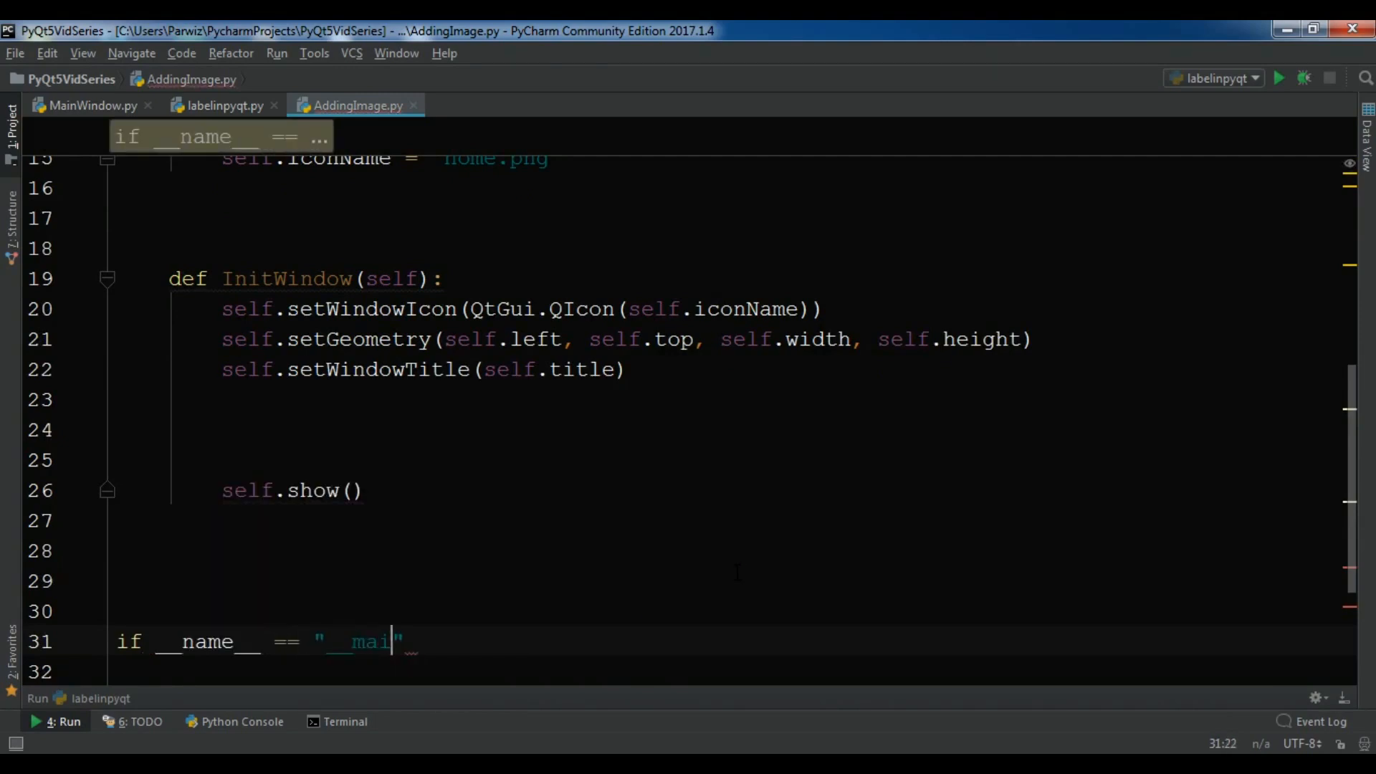
type("n__\":")
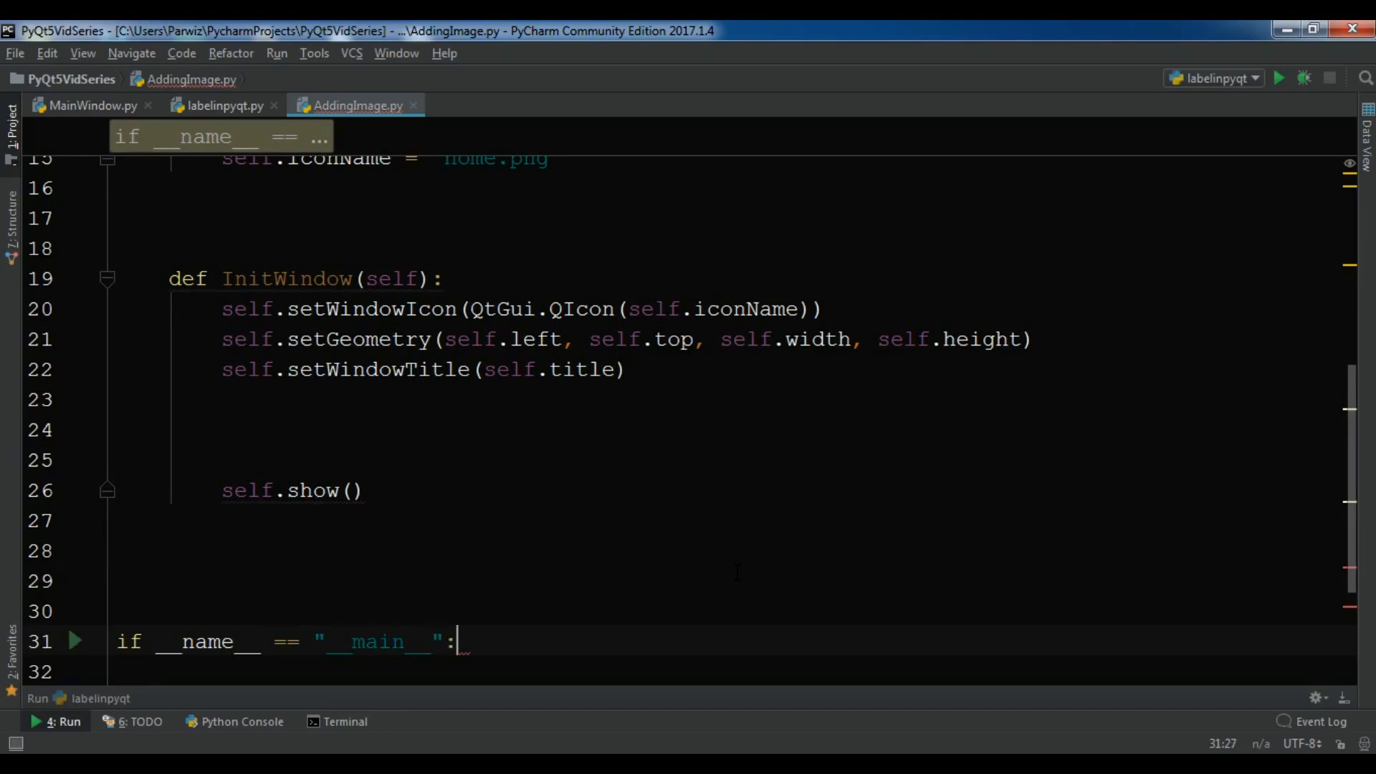
type("App")
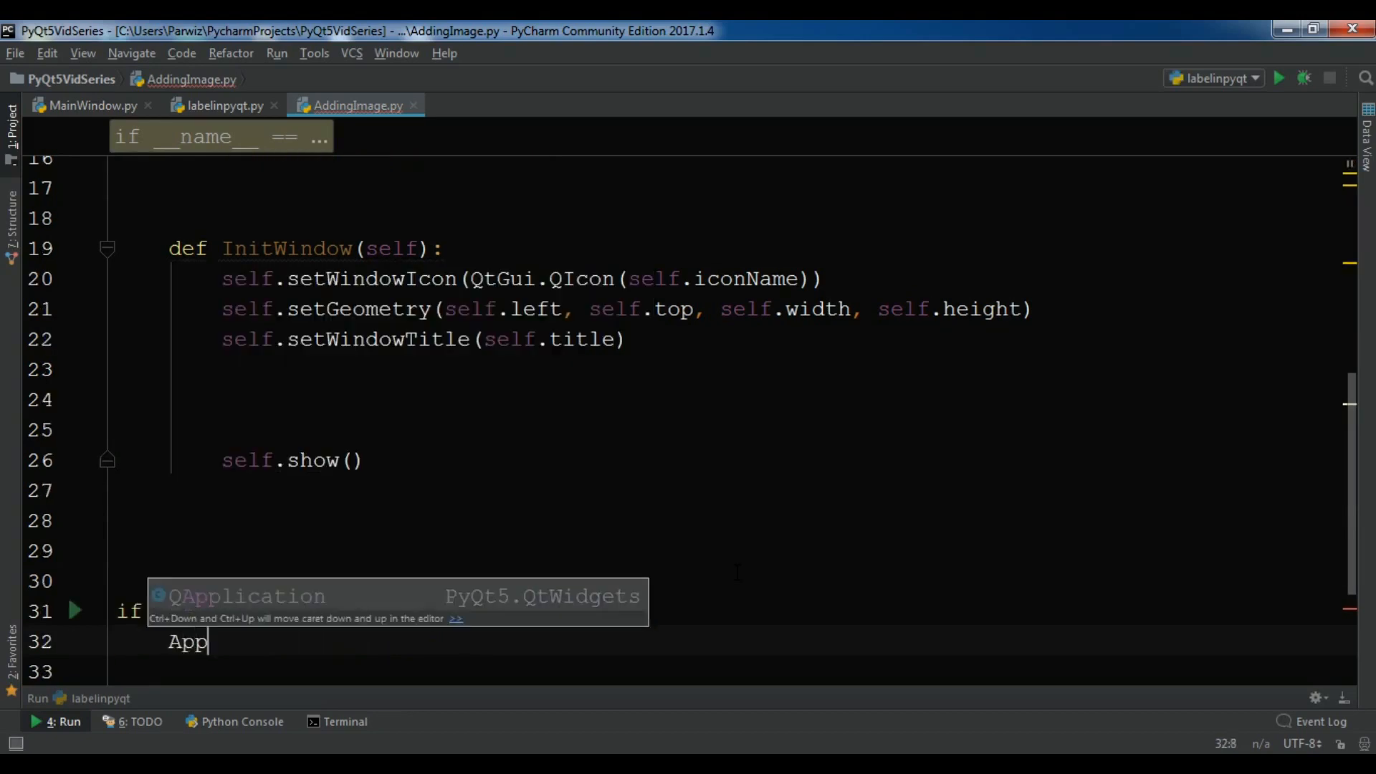
type("= QApplication(sy")
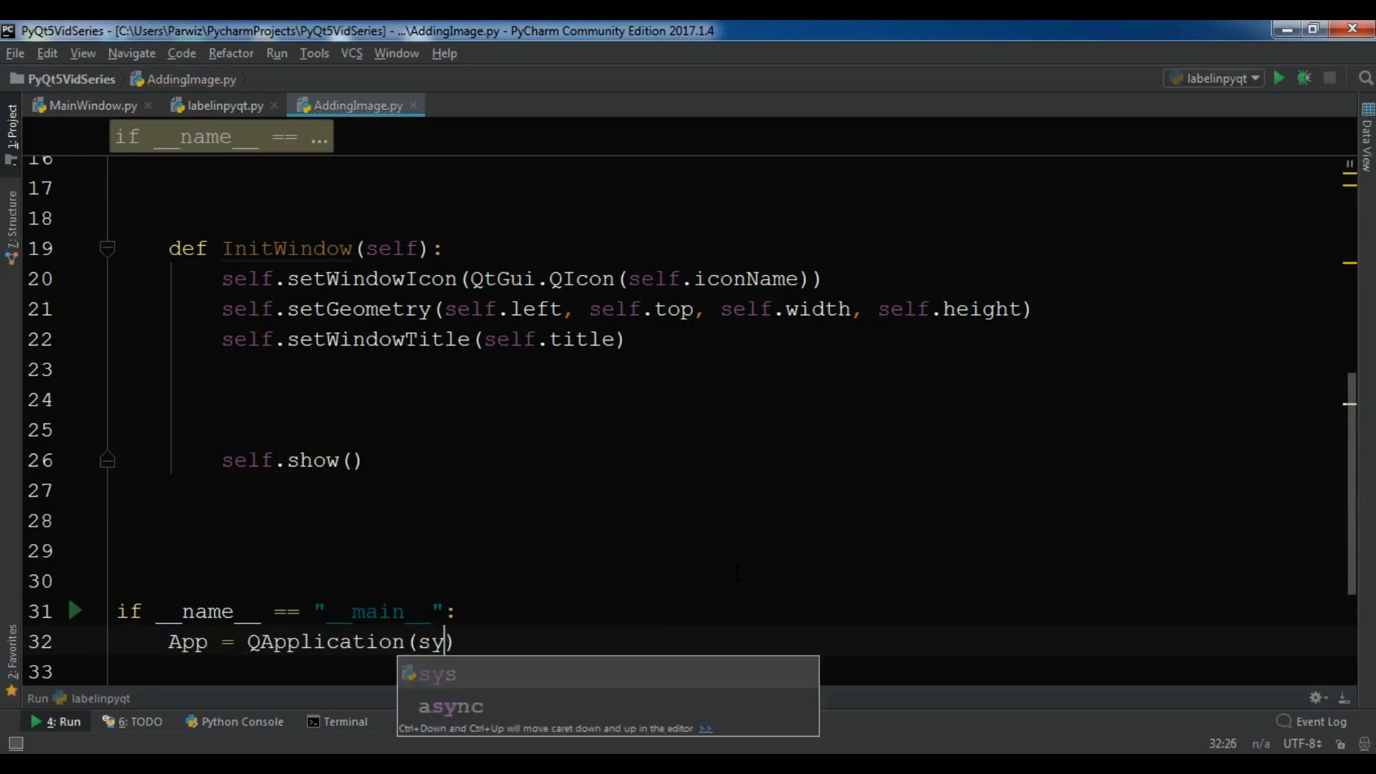
type("sys.argv")
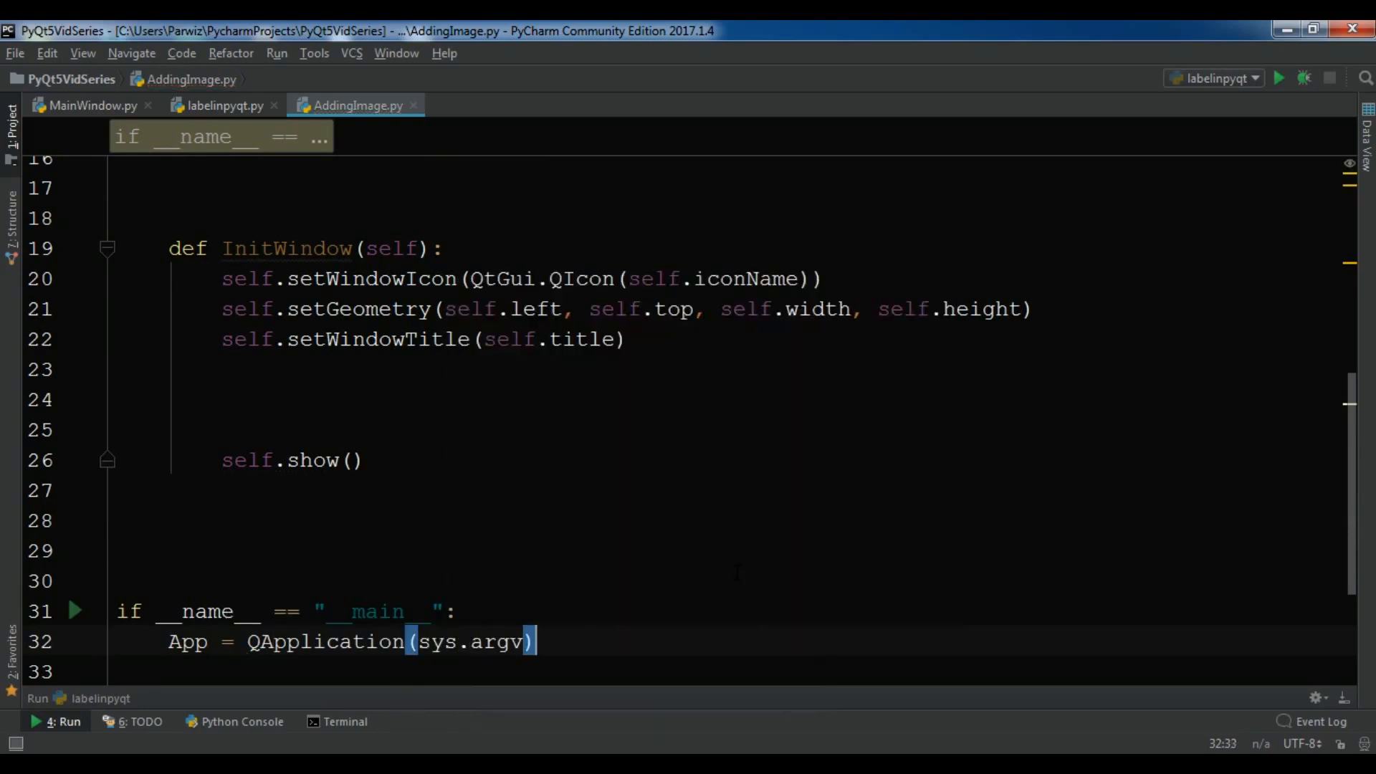
Step: Create window = Window() and exit with sys.exit(App.exec())
type("window = Window")
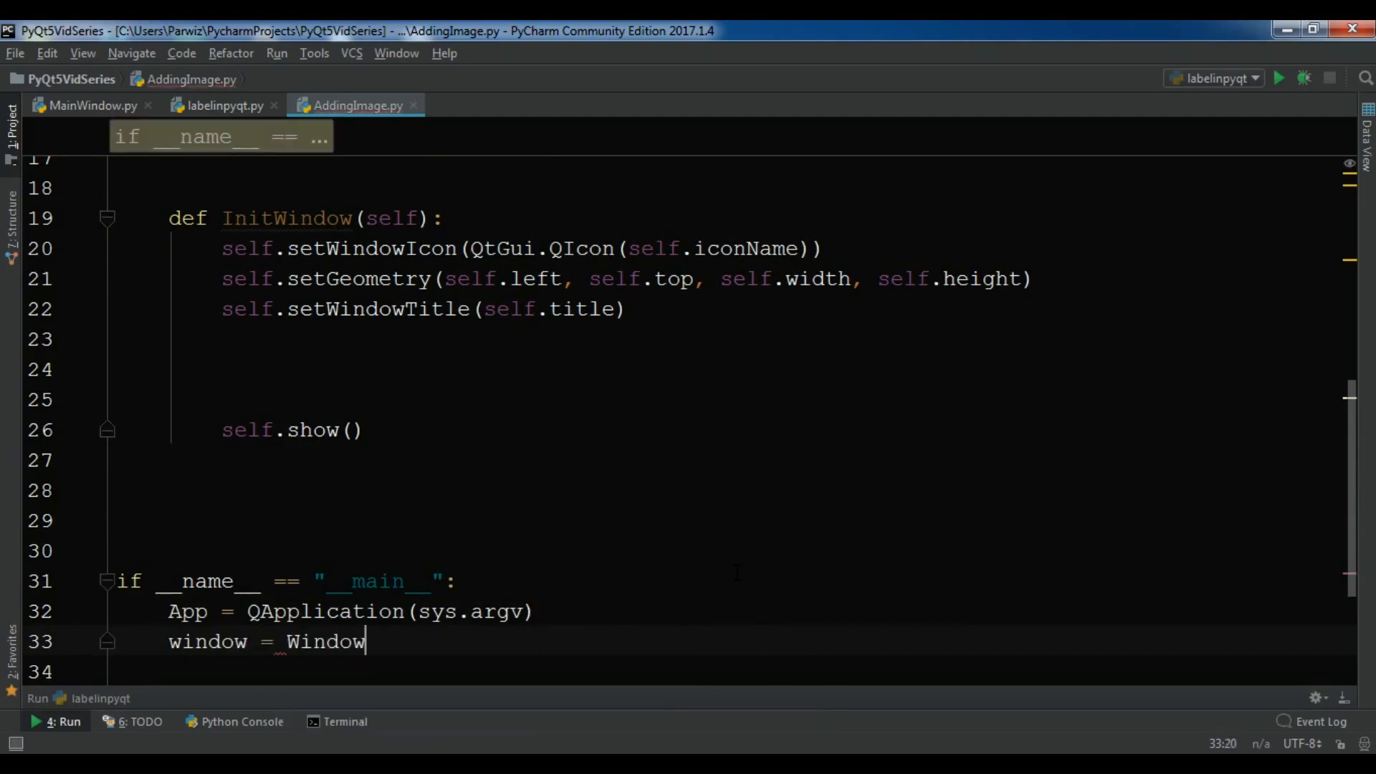
type("()")
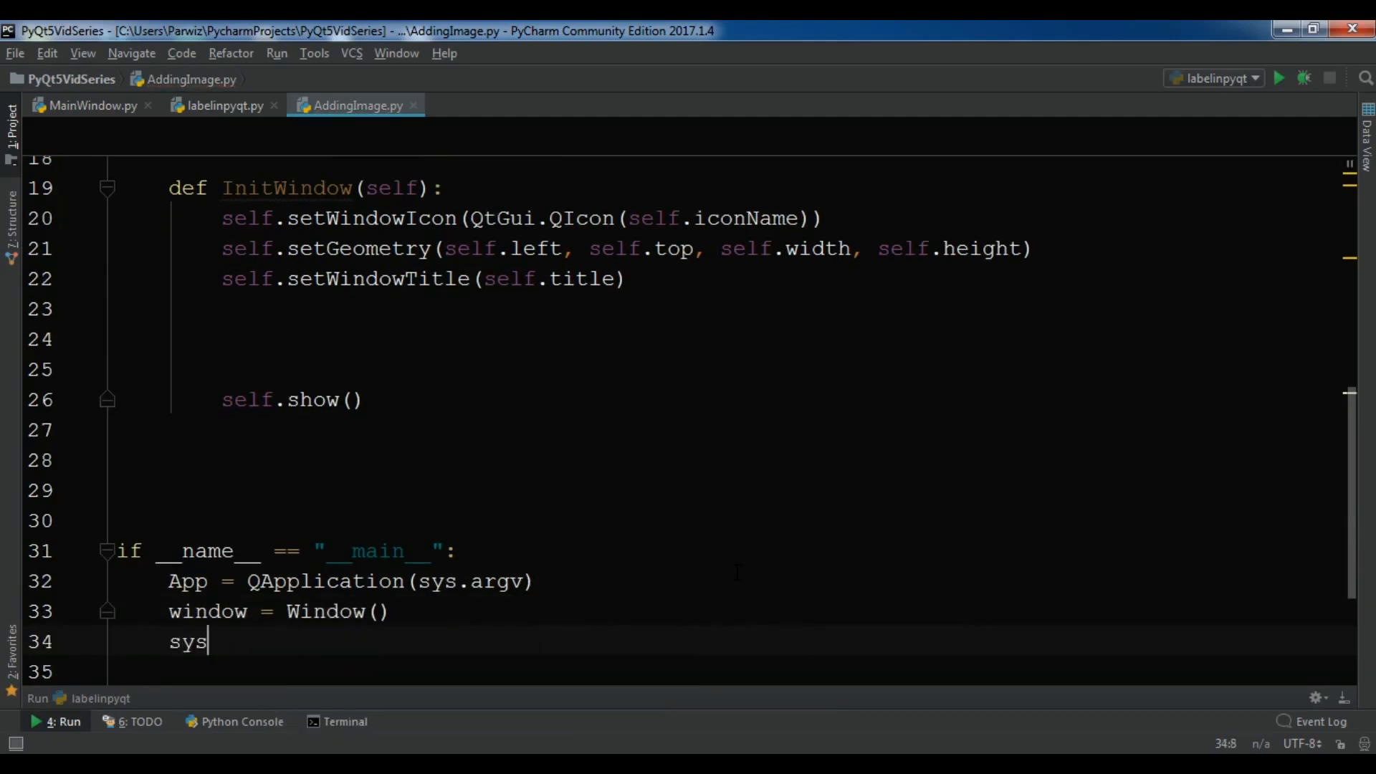
type(".exit(")
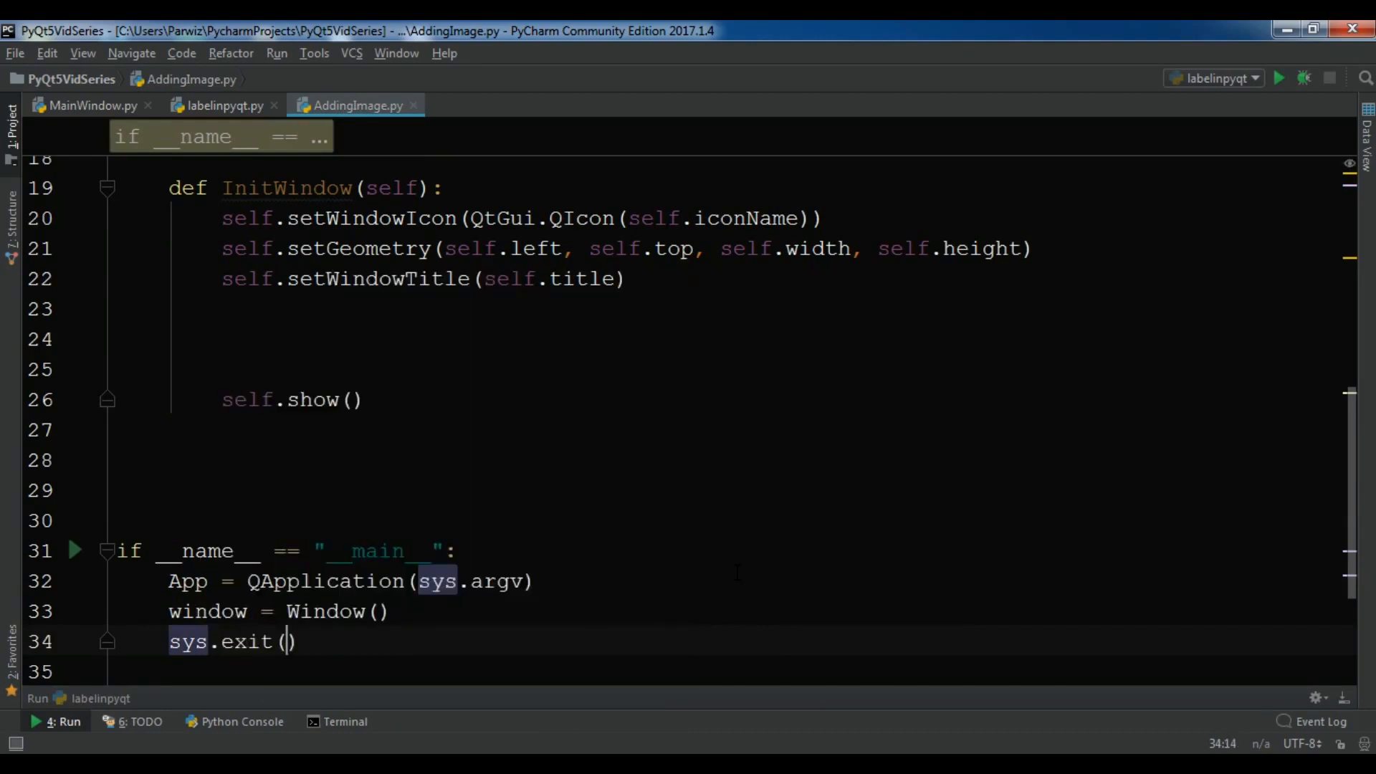
type("App.exec(")
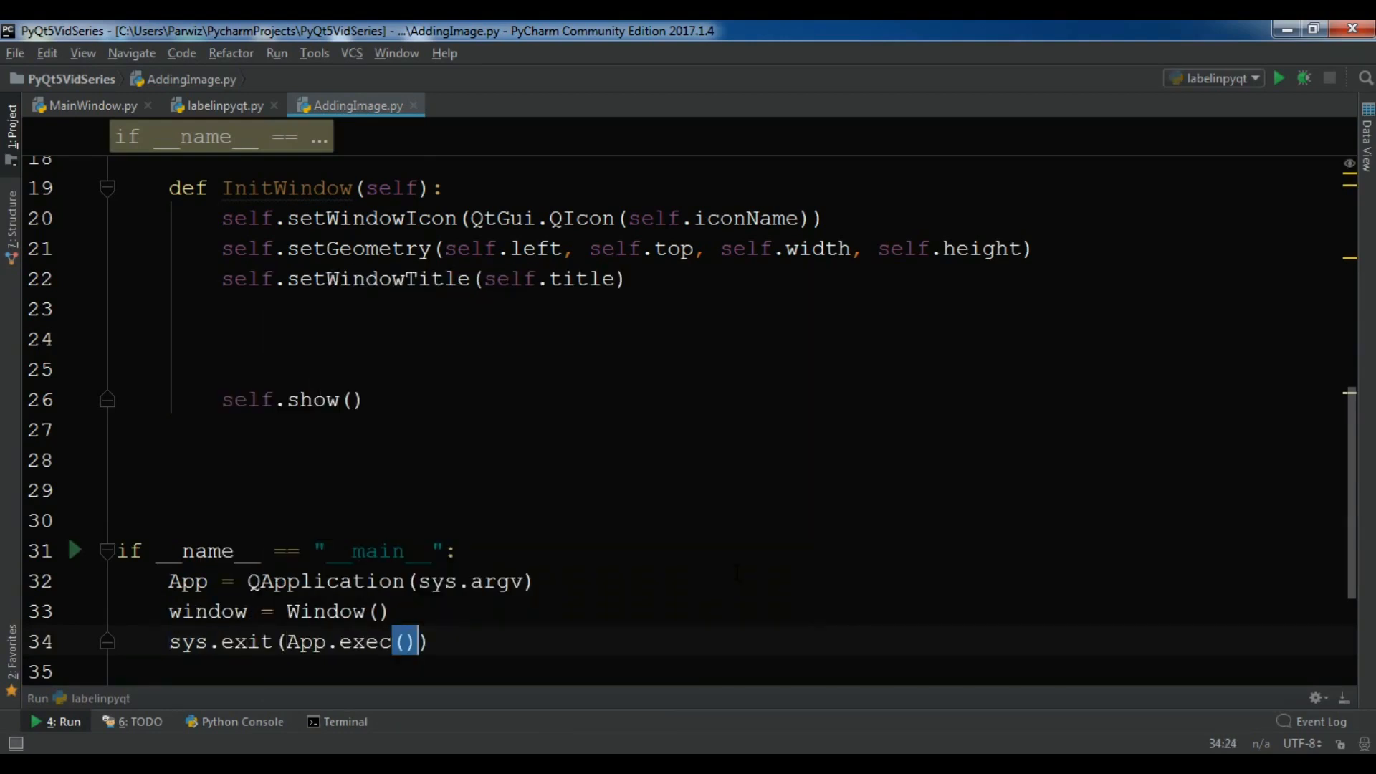
scroll("up", 3)
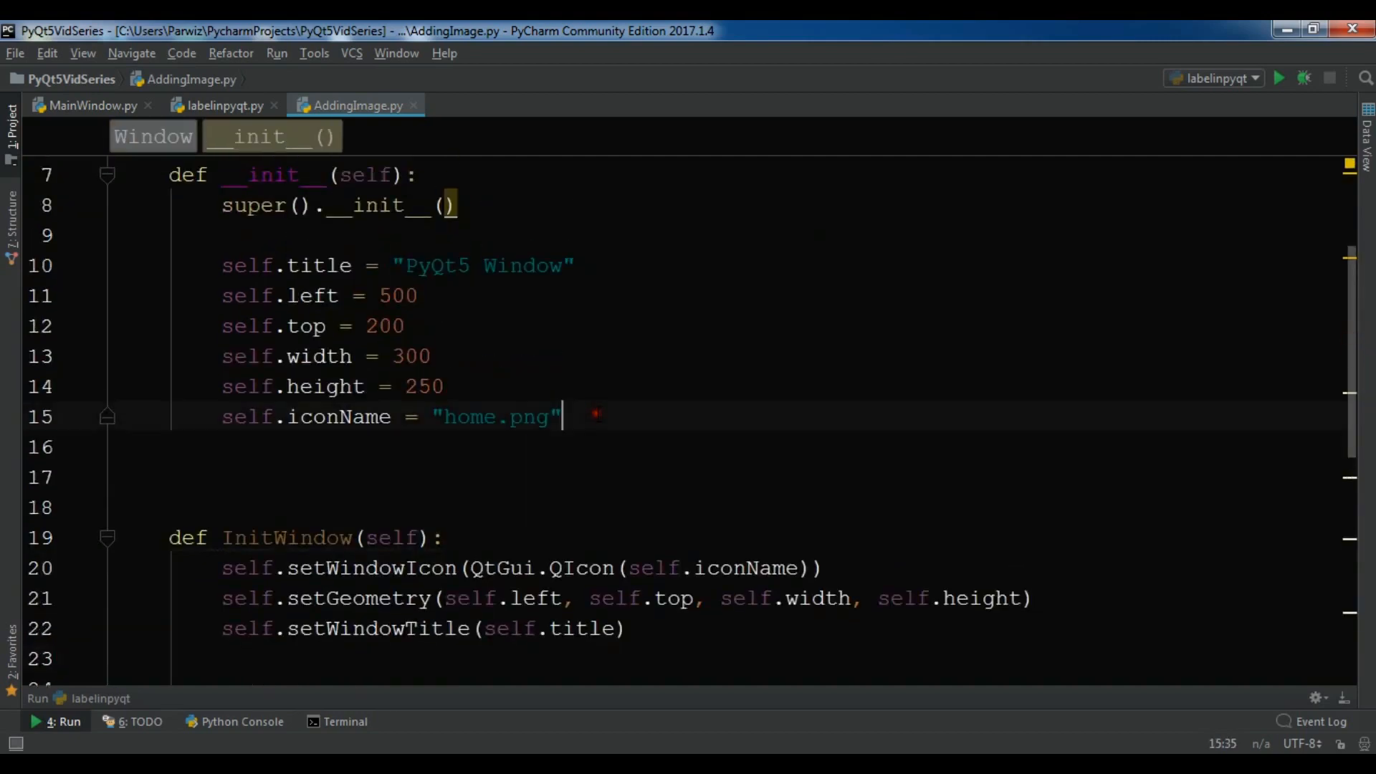
Step: Call self.InitWindow() from the constructor and widen the window to 500
type("self.")
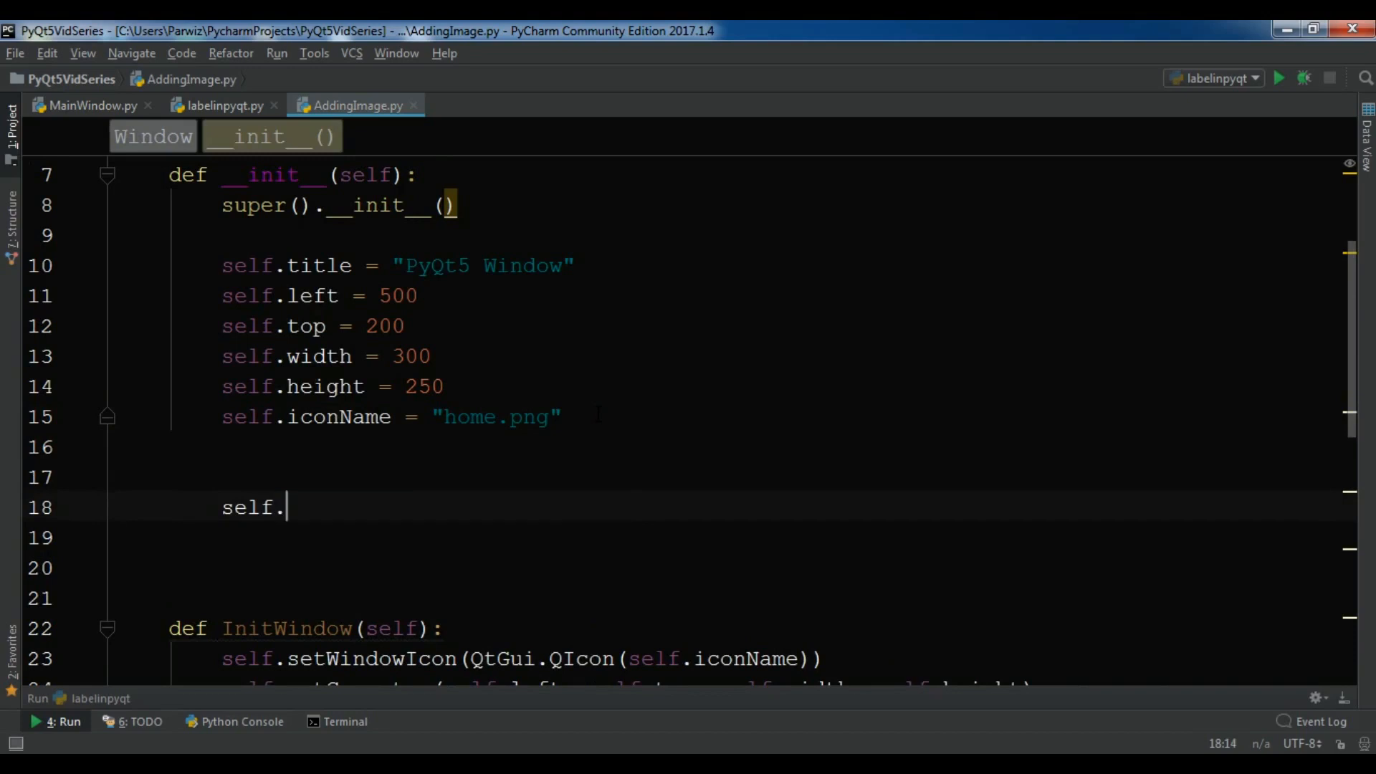
type("InitWindow()")
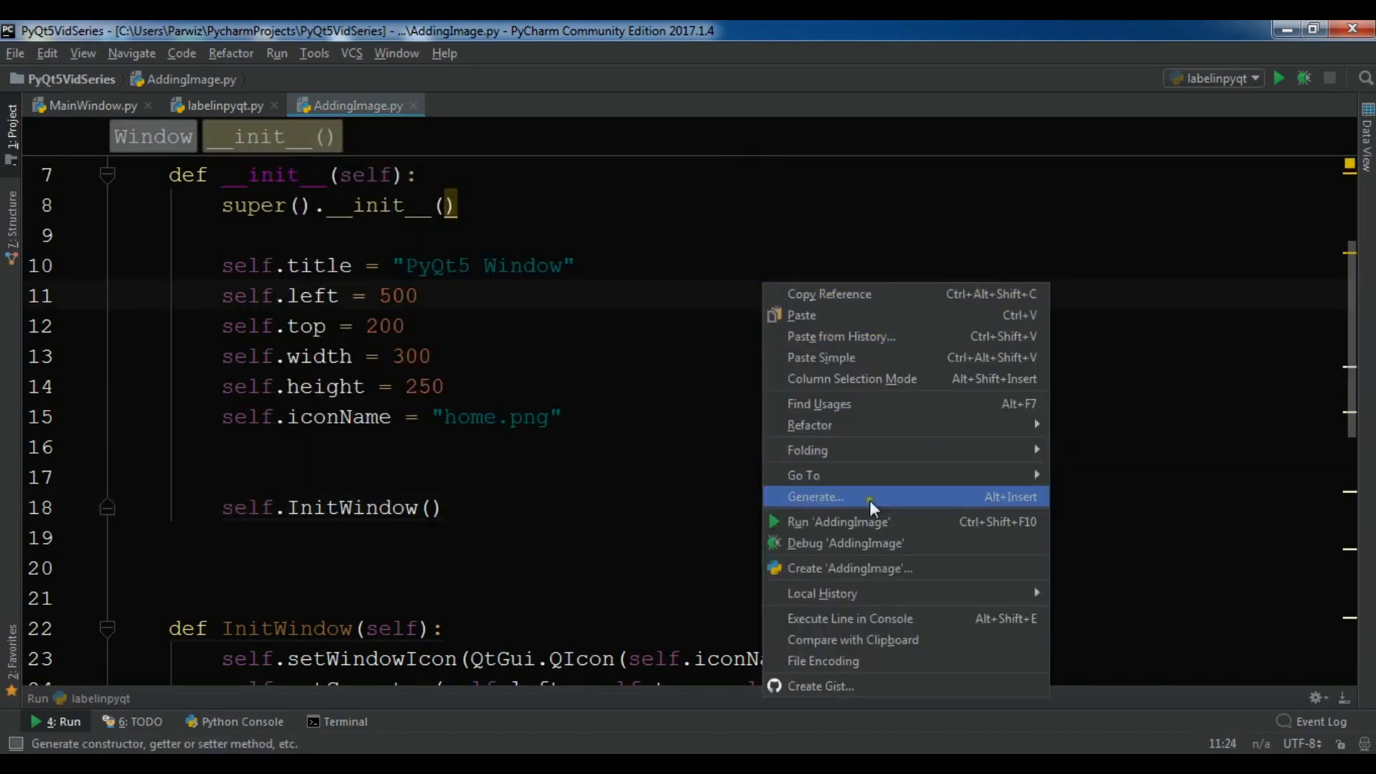
mouse_move(802, 474)
type("300")
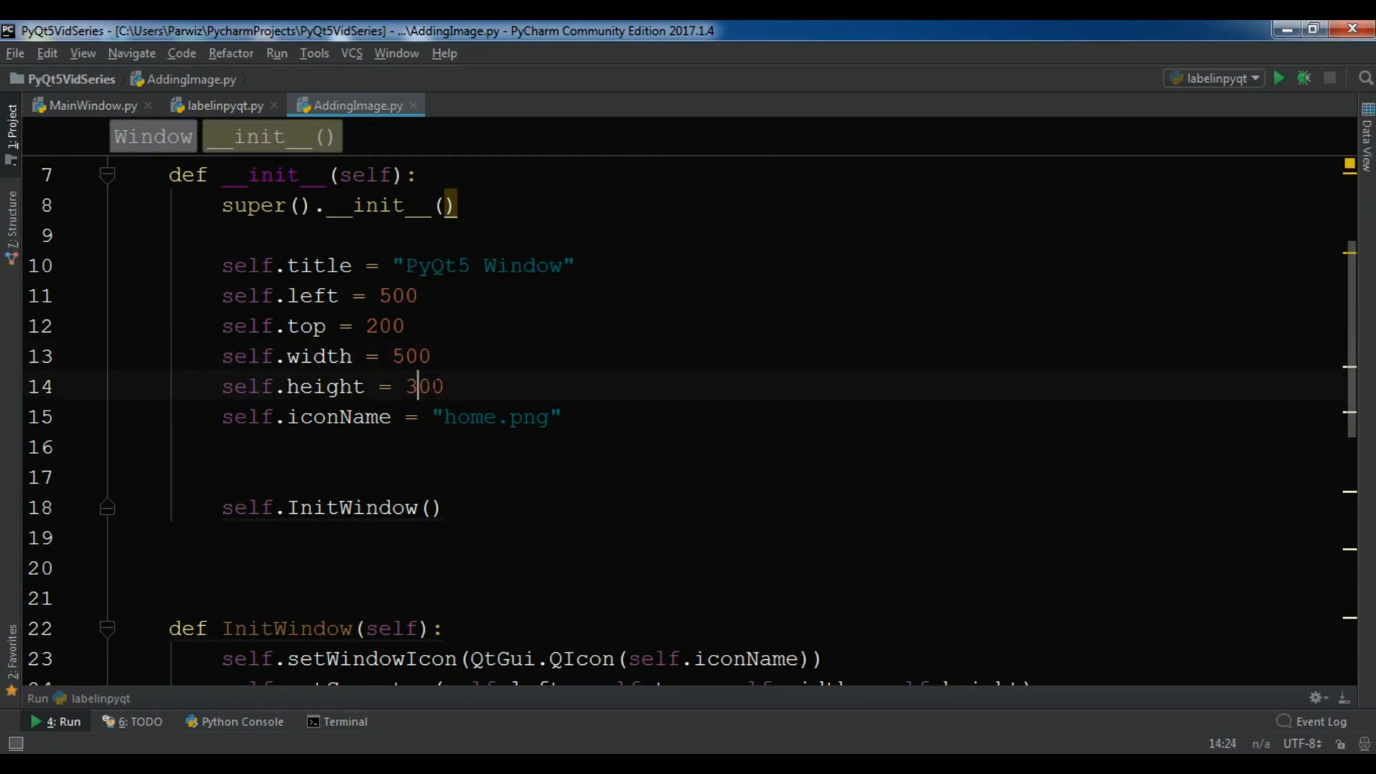
right_click(413, 386)
type("4")
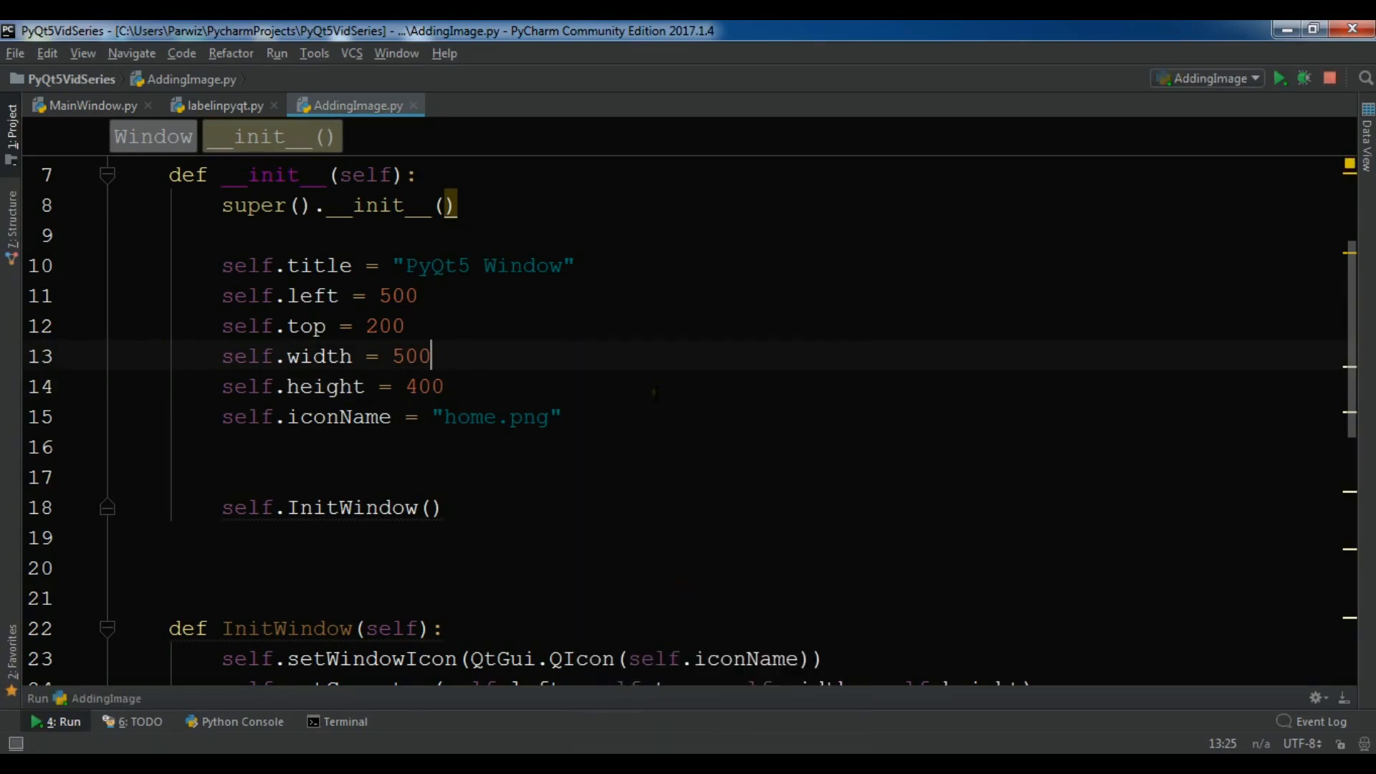
Step: Run AddingImage to show the empty PyQt5 Window, then close it
left_click(1280, 77)
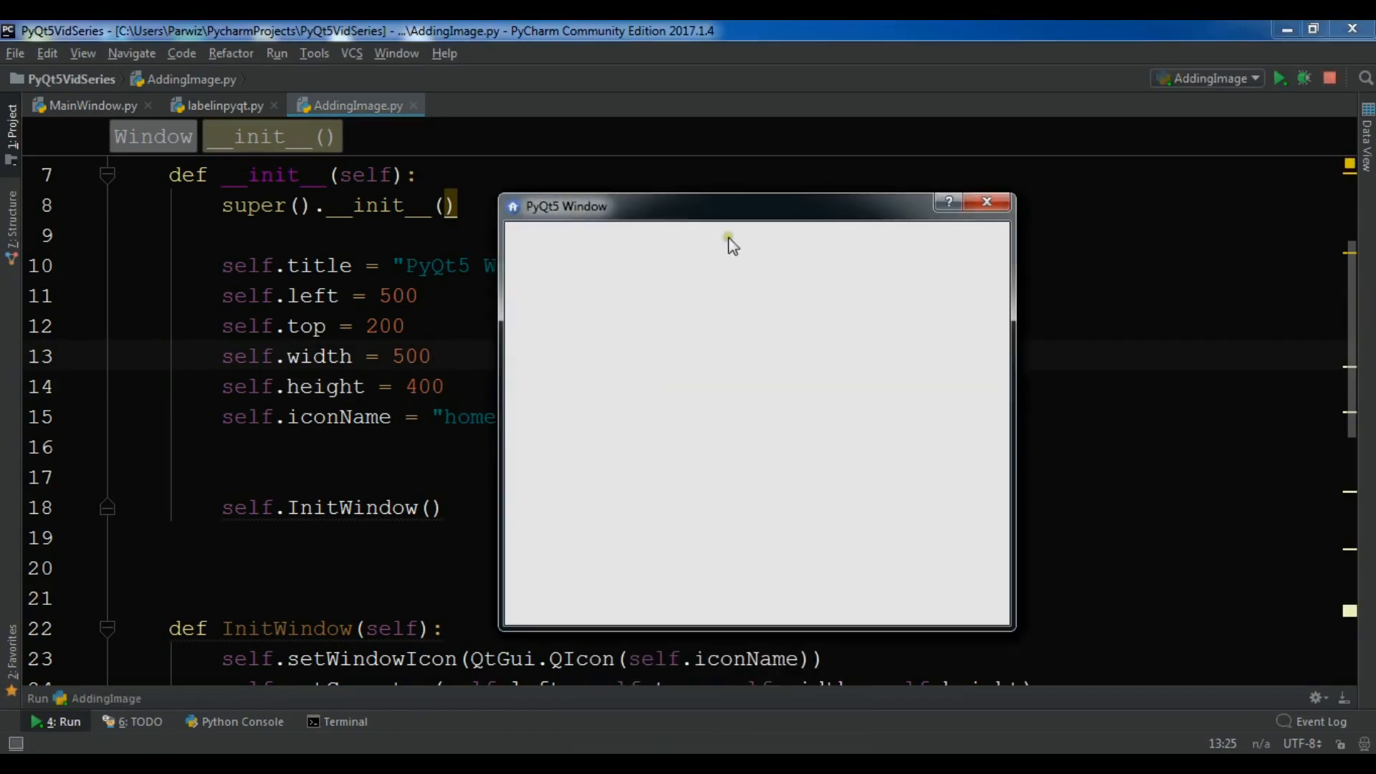
left_click(986, 202)
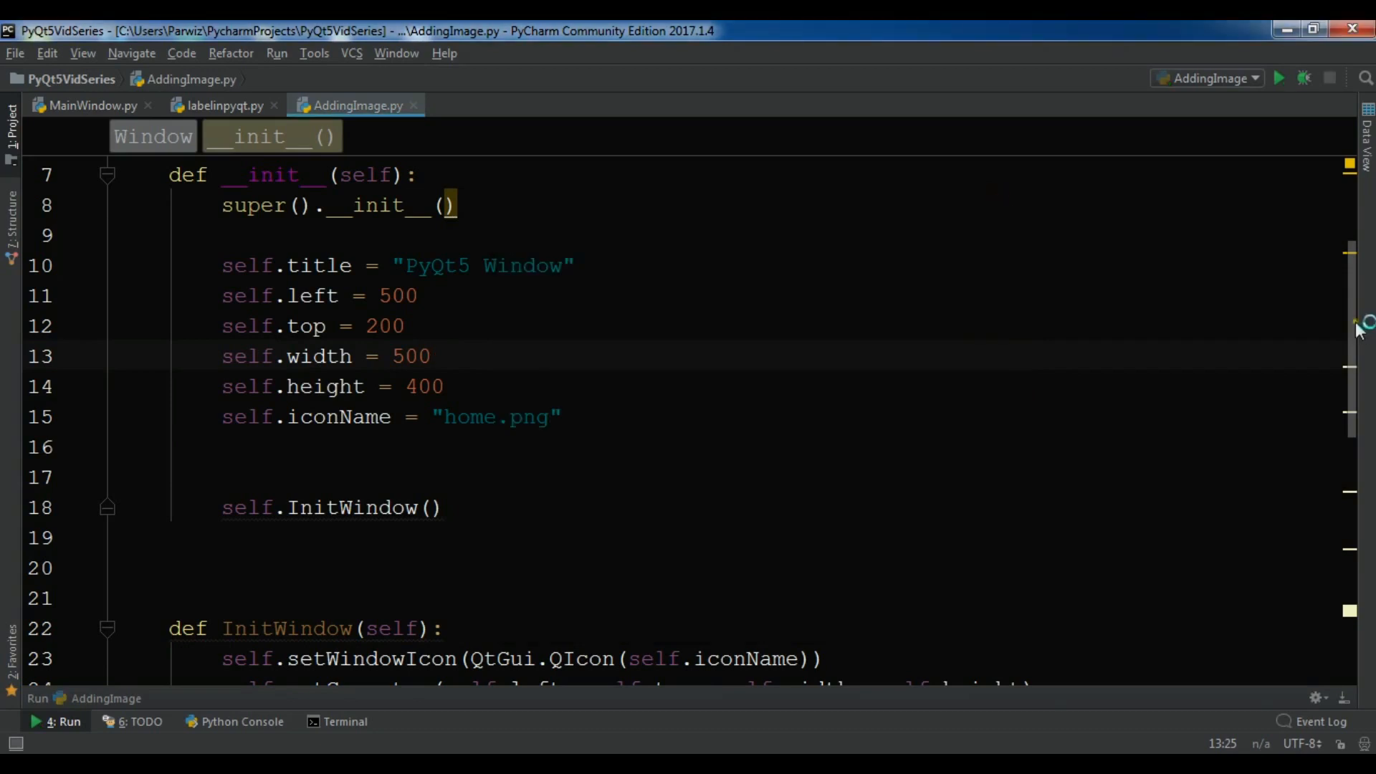
scroll("down", 3)
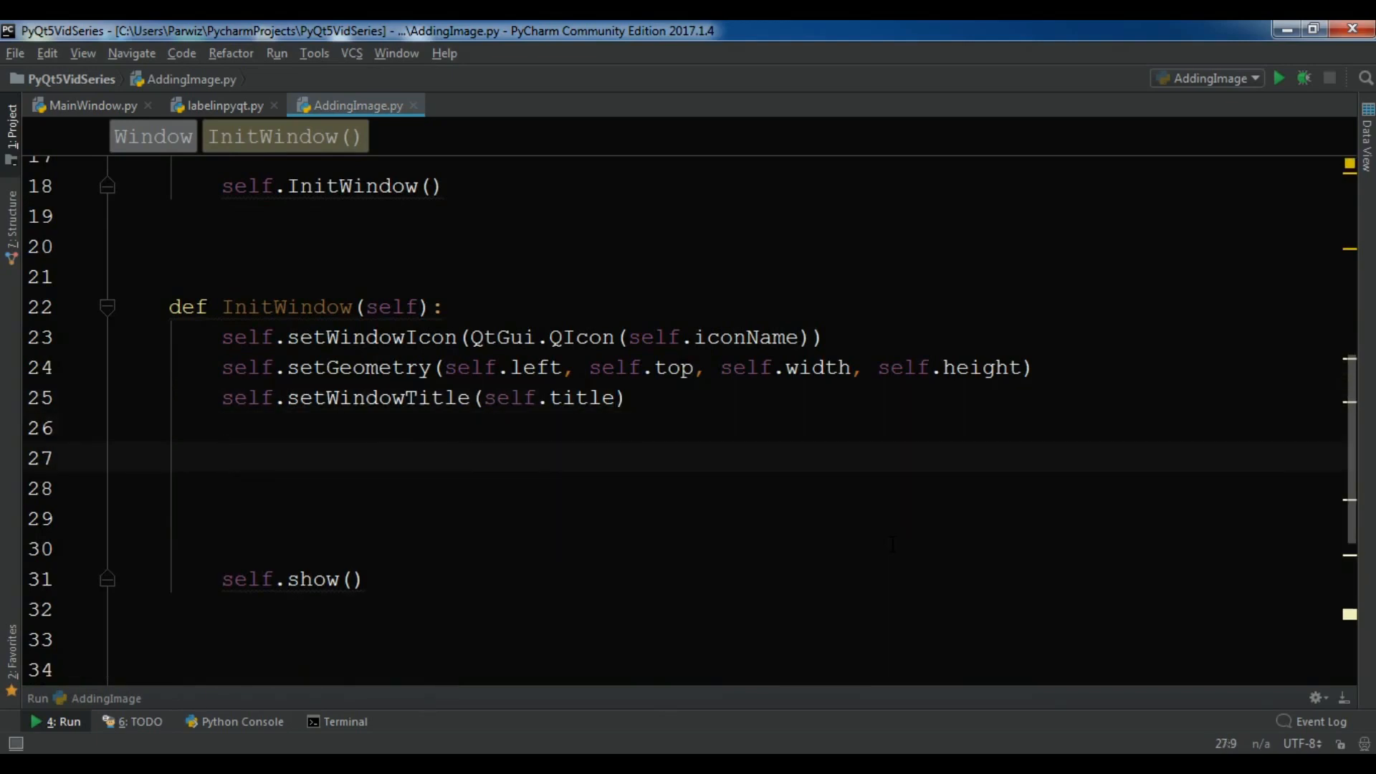
Step: Append QVBoxLayout to the from PyQt5.QtWidgets import line at the top of the file
scroll("up", 3)
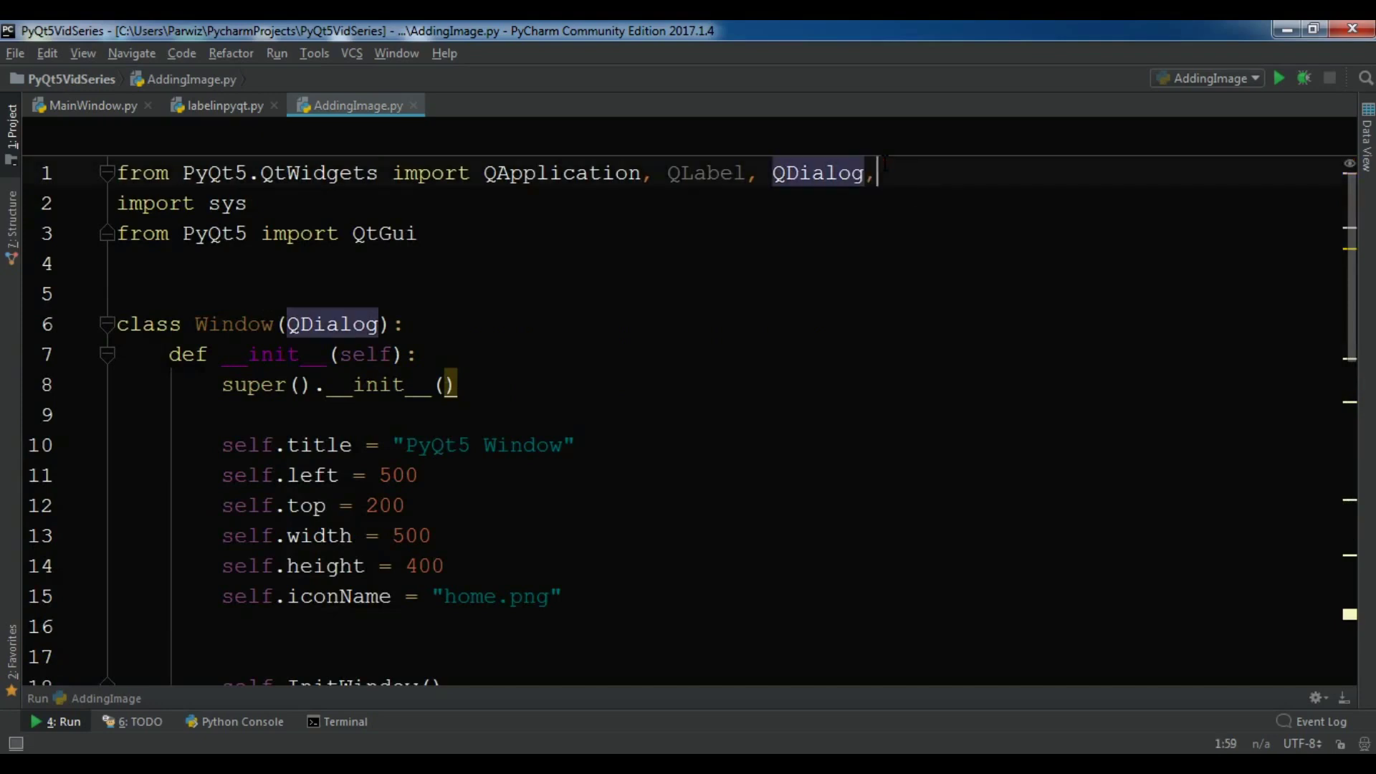
type("QVBoxLayout")
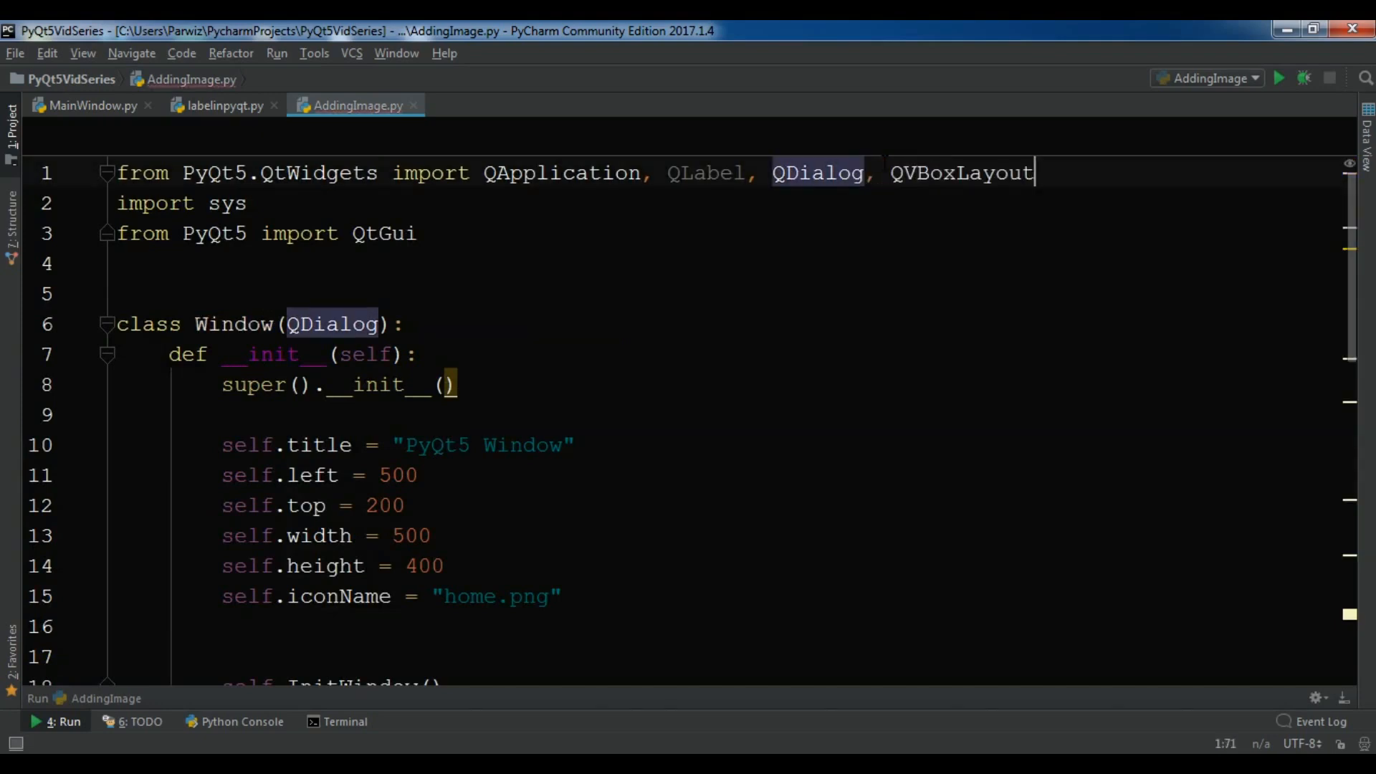
scroll("down", 3)
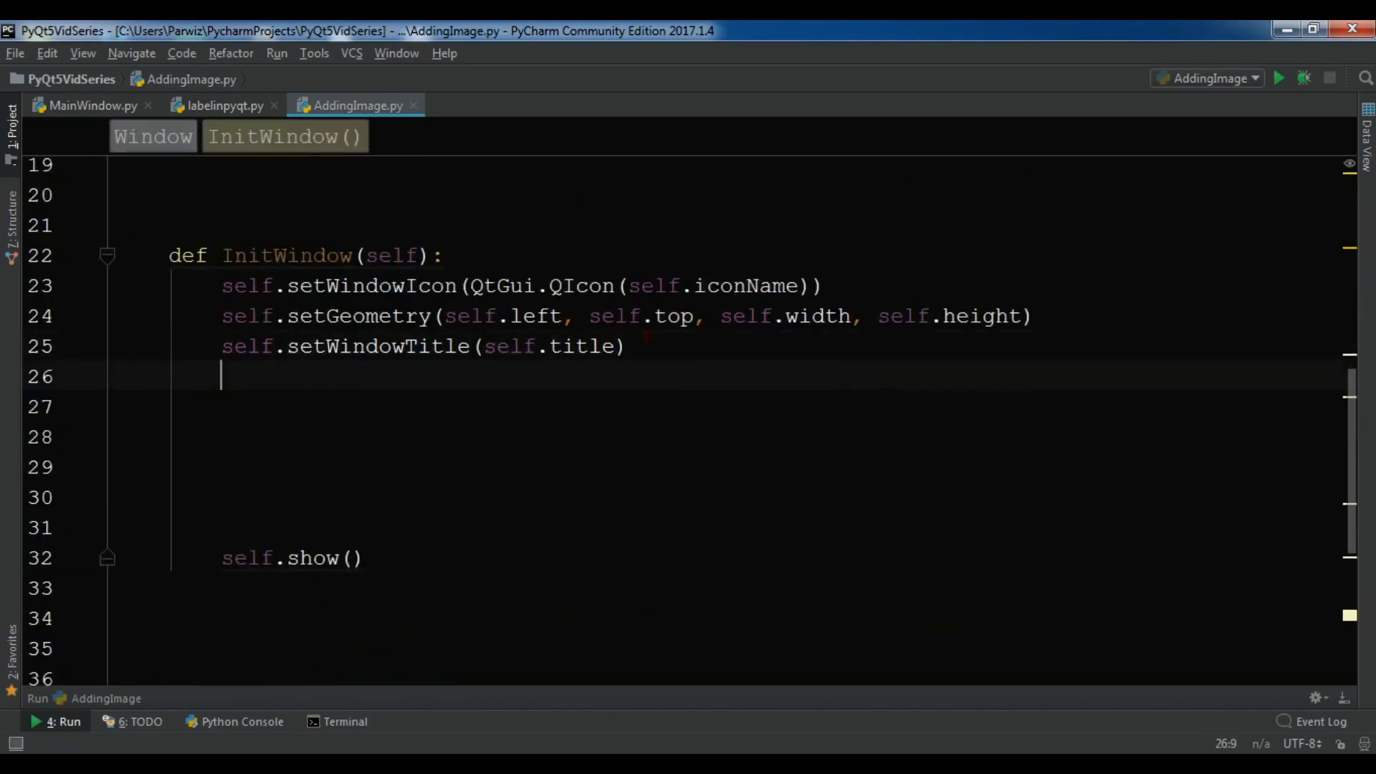
Step: In InitWindow create vbox = QVBoxLayout() and labelImage = QLabel(self)
type("vbox = QVBoxLayout(")
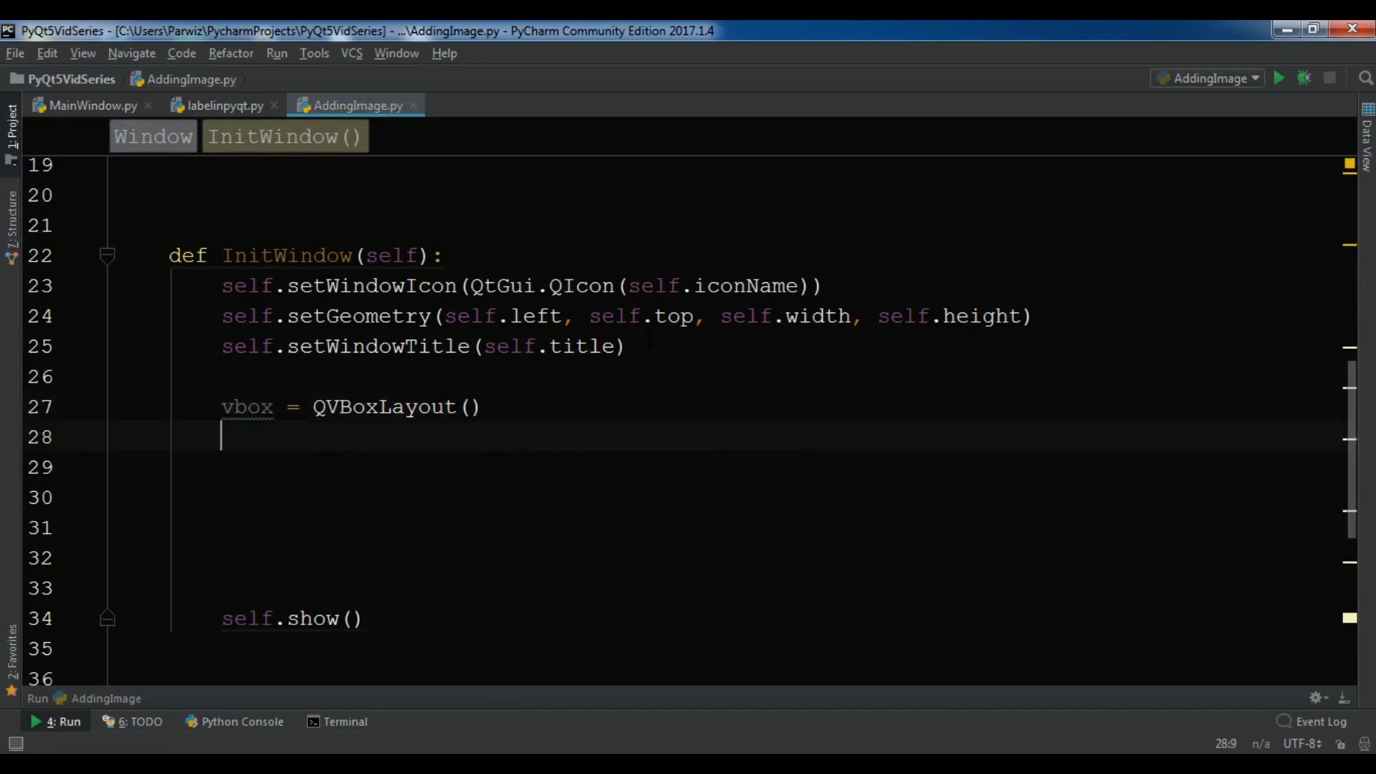
type("labelImage =")
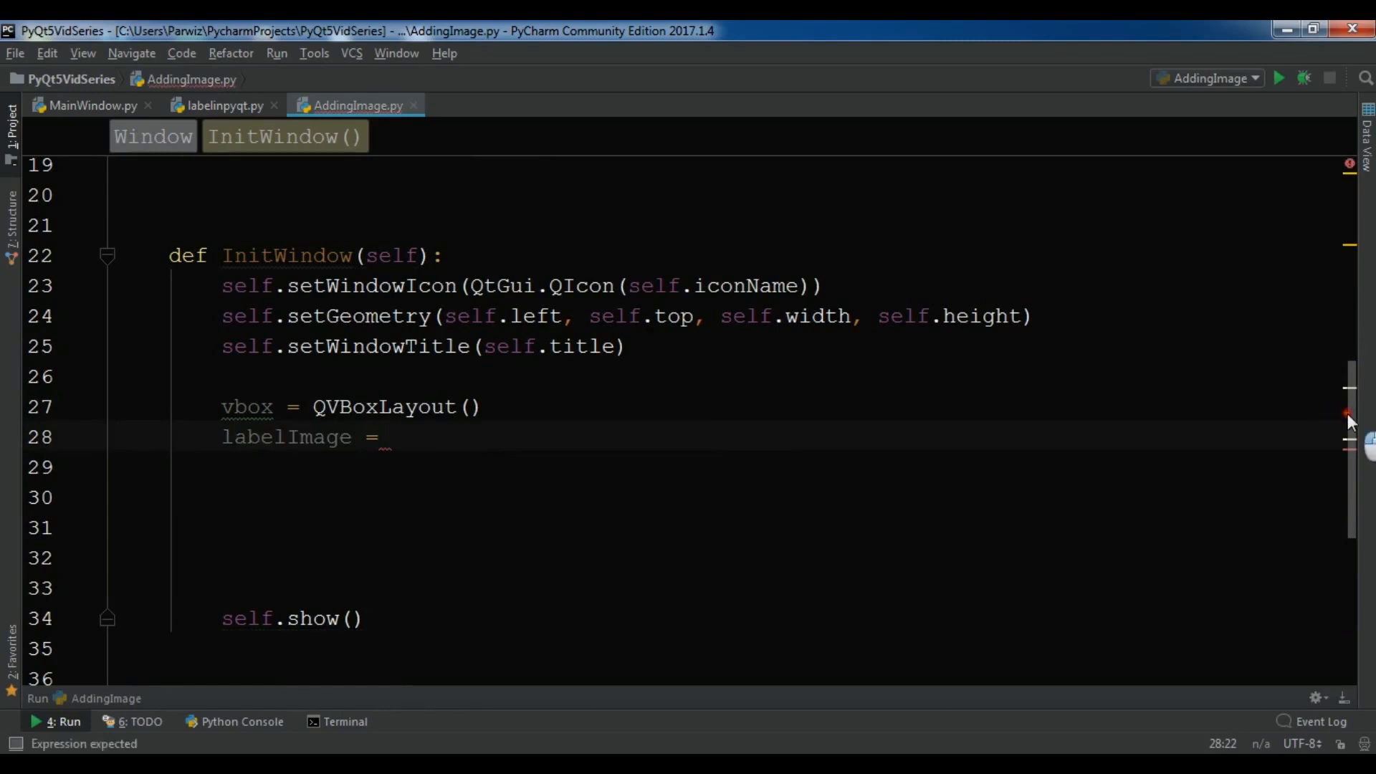
scroll("up", 3)
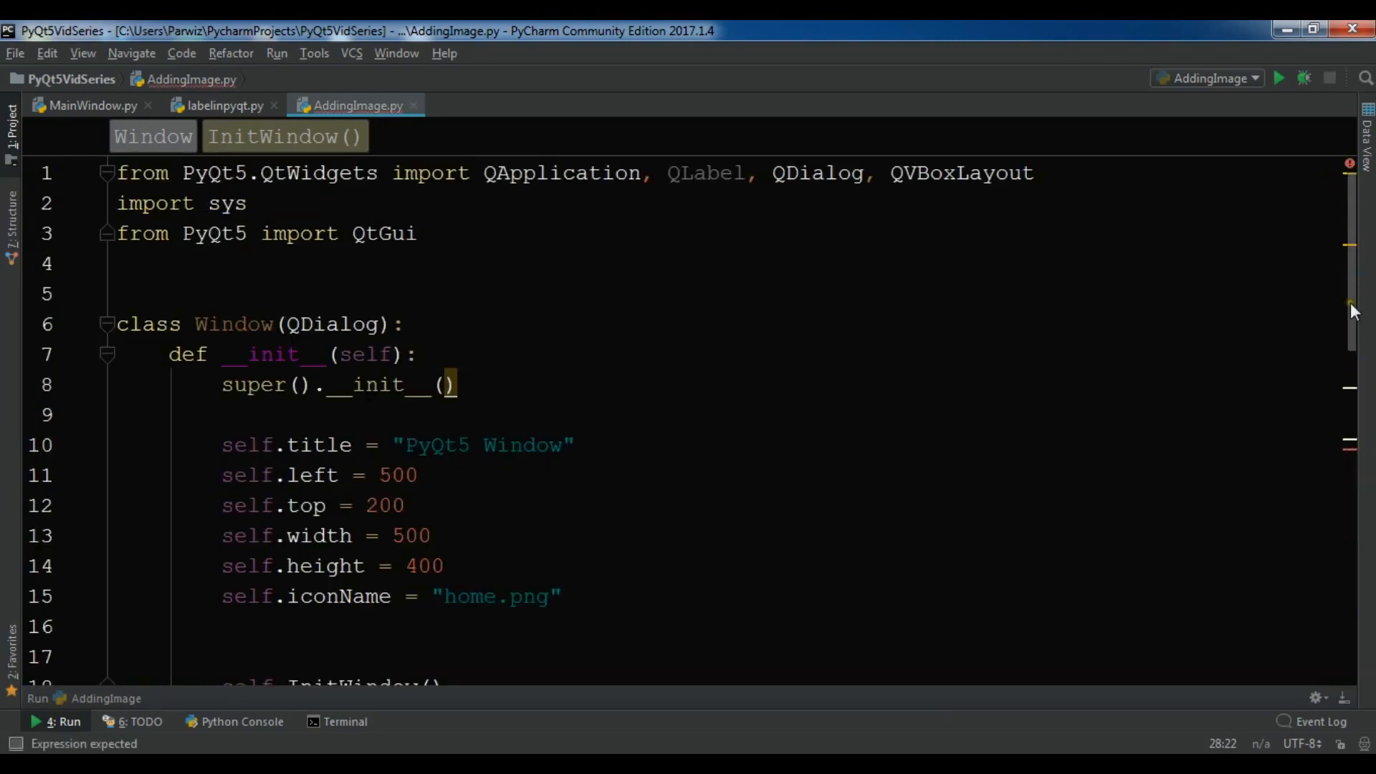
type("QLabel")
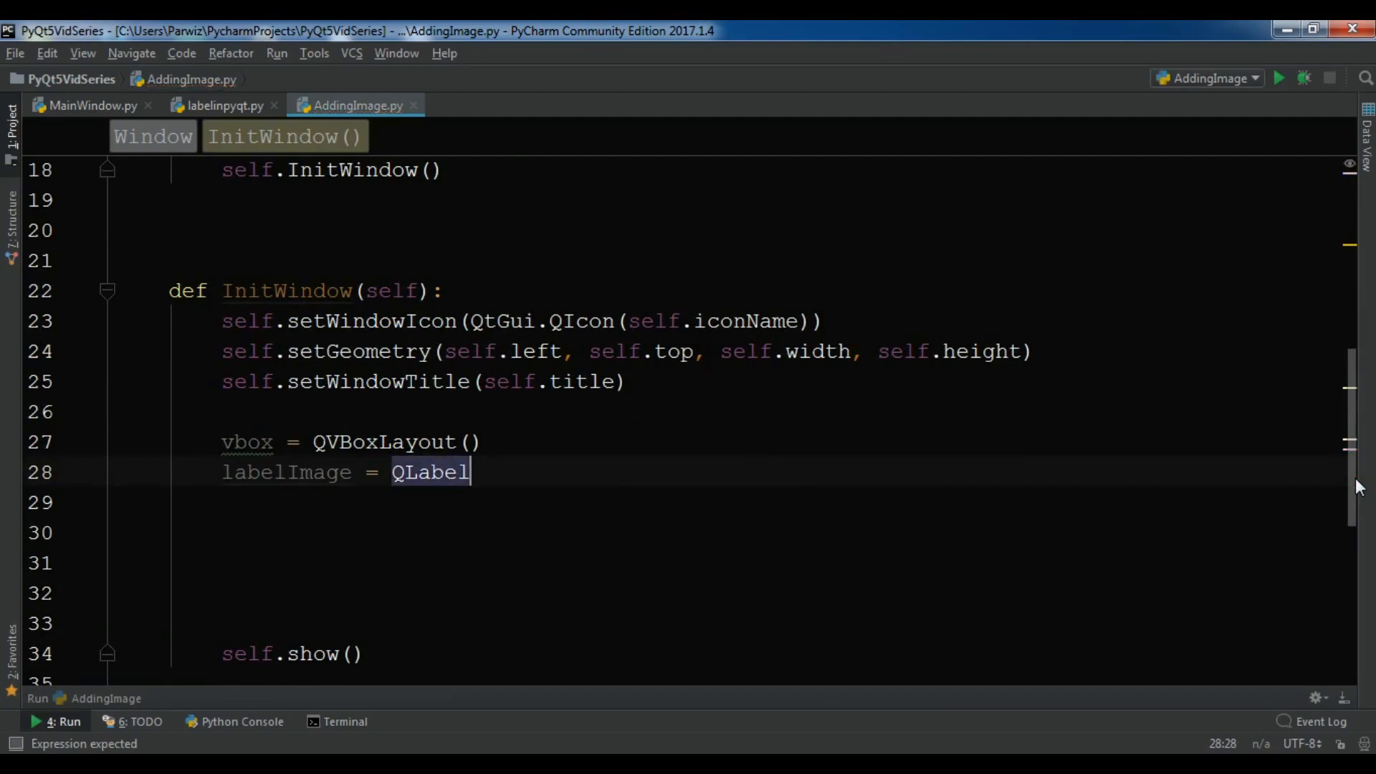
type("(self)")
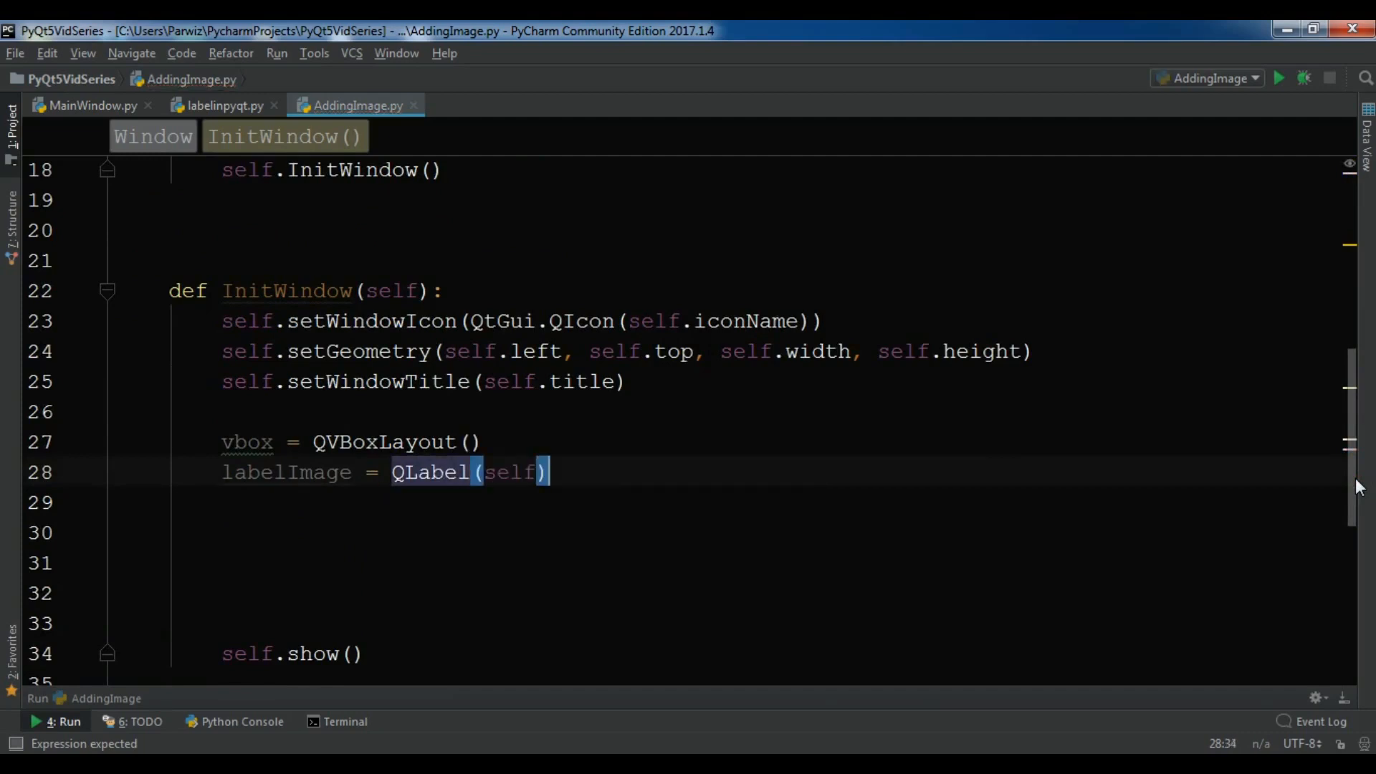
Step: Begin the pixmap line with 'p' and return to the imports at the top
type("p")
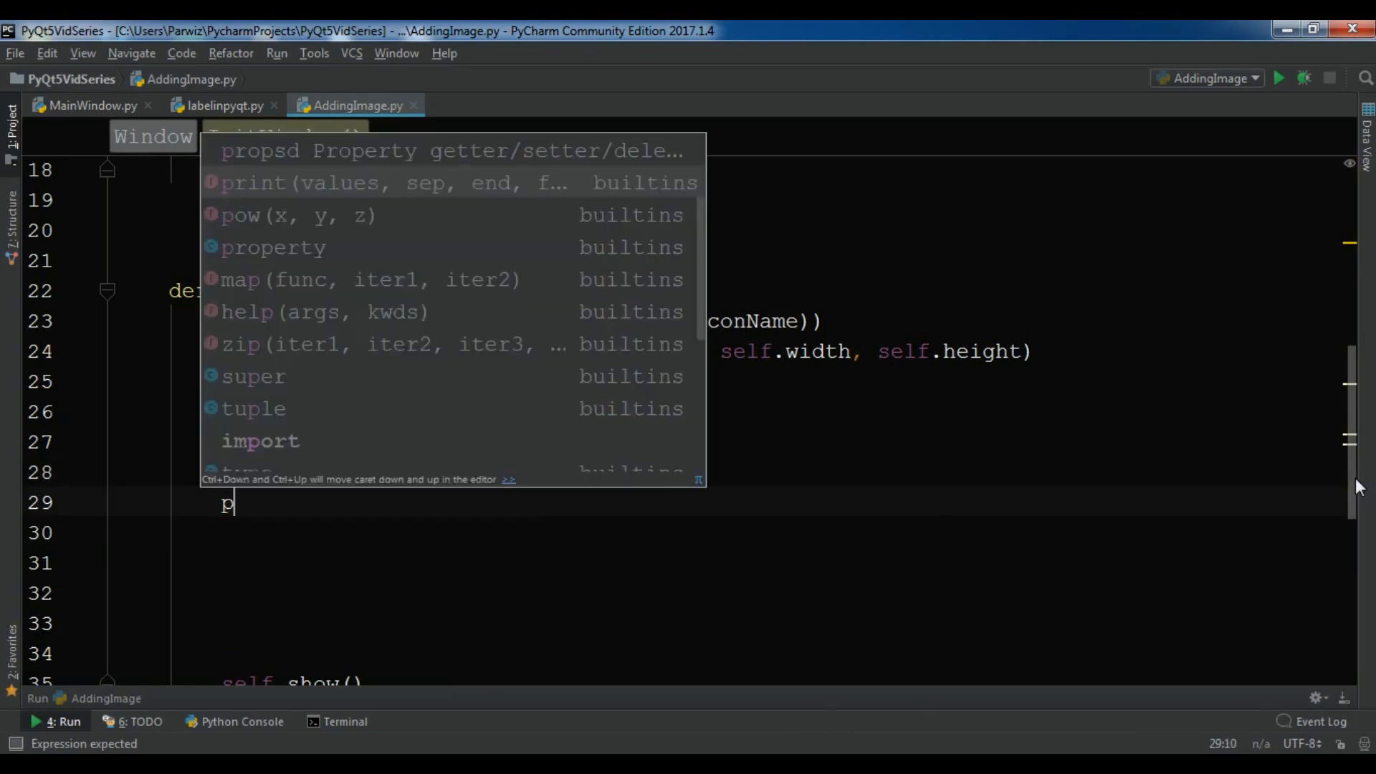
mouse_move(1355, 386)
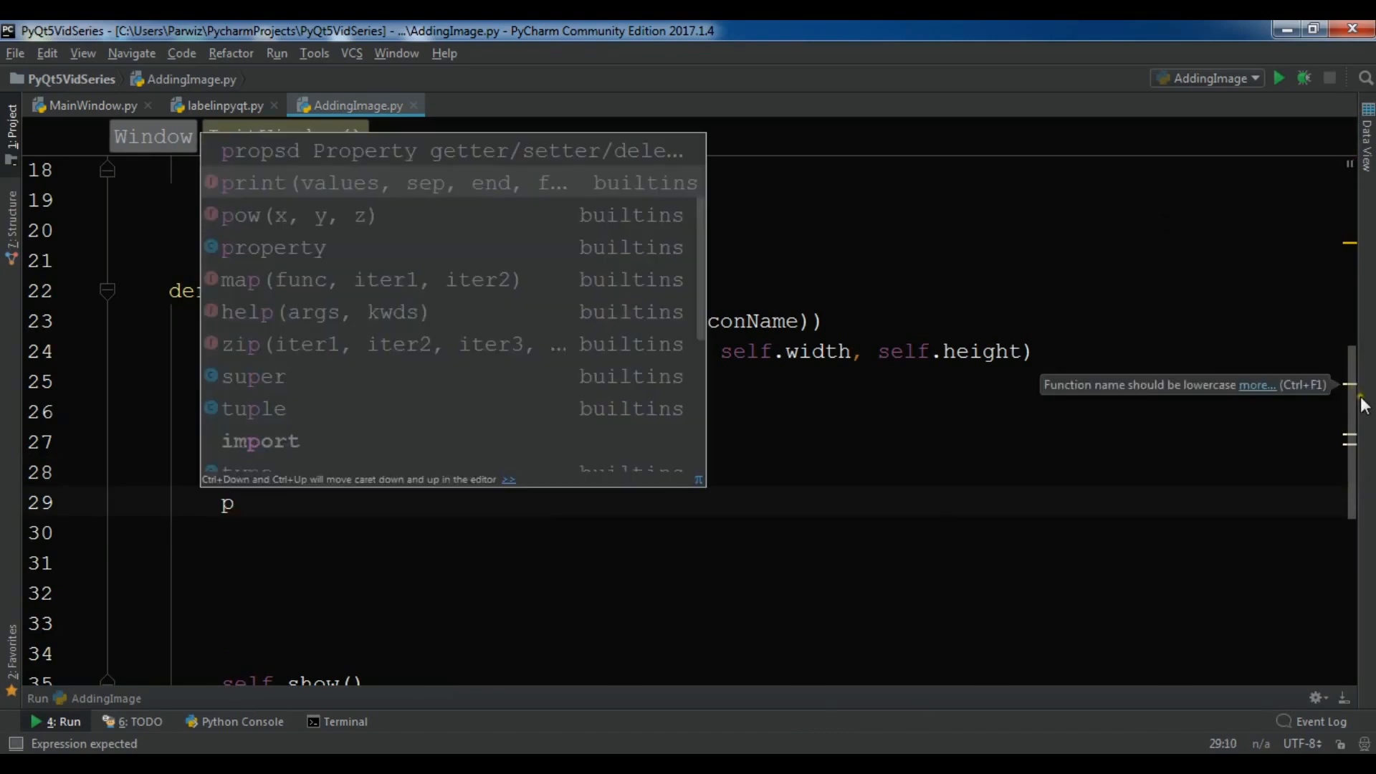
scroll("up", 3)
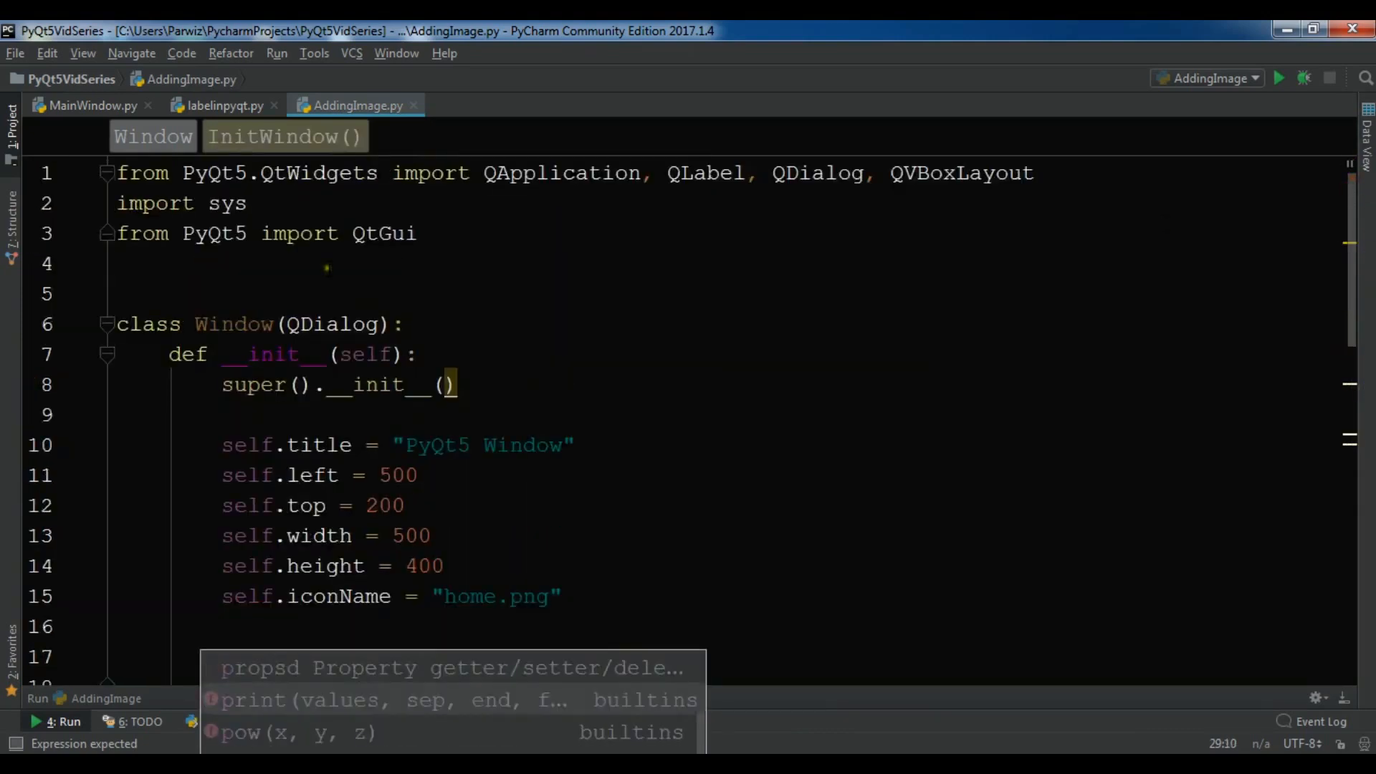
Step: Add from PyQt5.QtGui import QPixmap below the existing imports and return to InitWindow
left_click(417, 232)
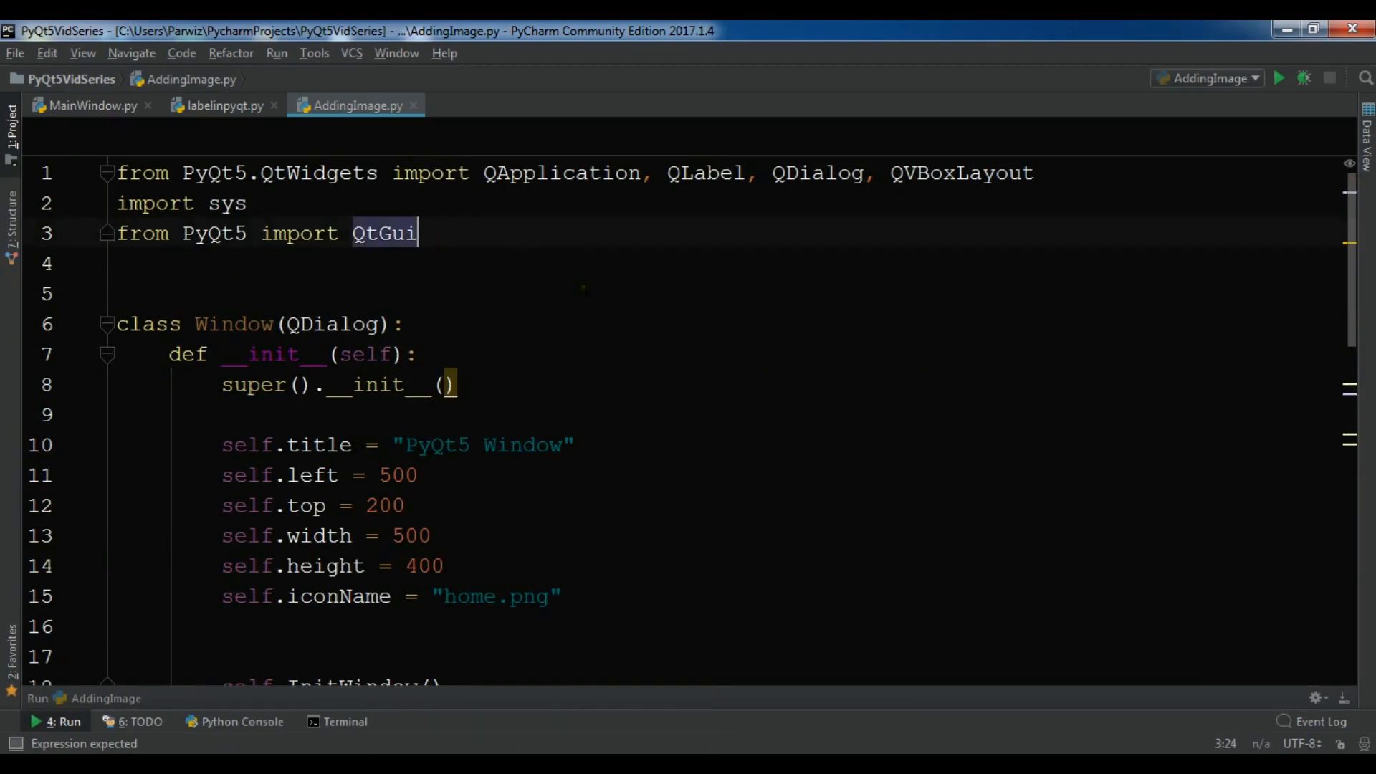
type("from")
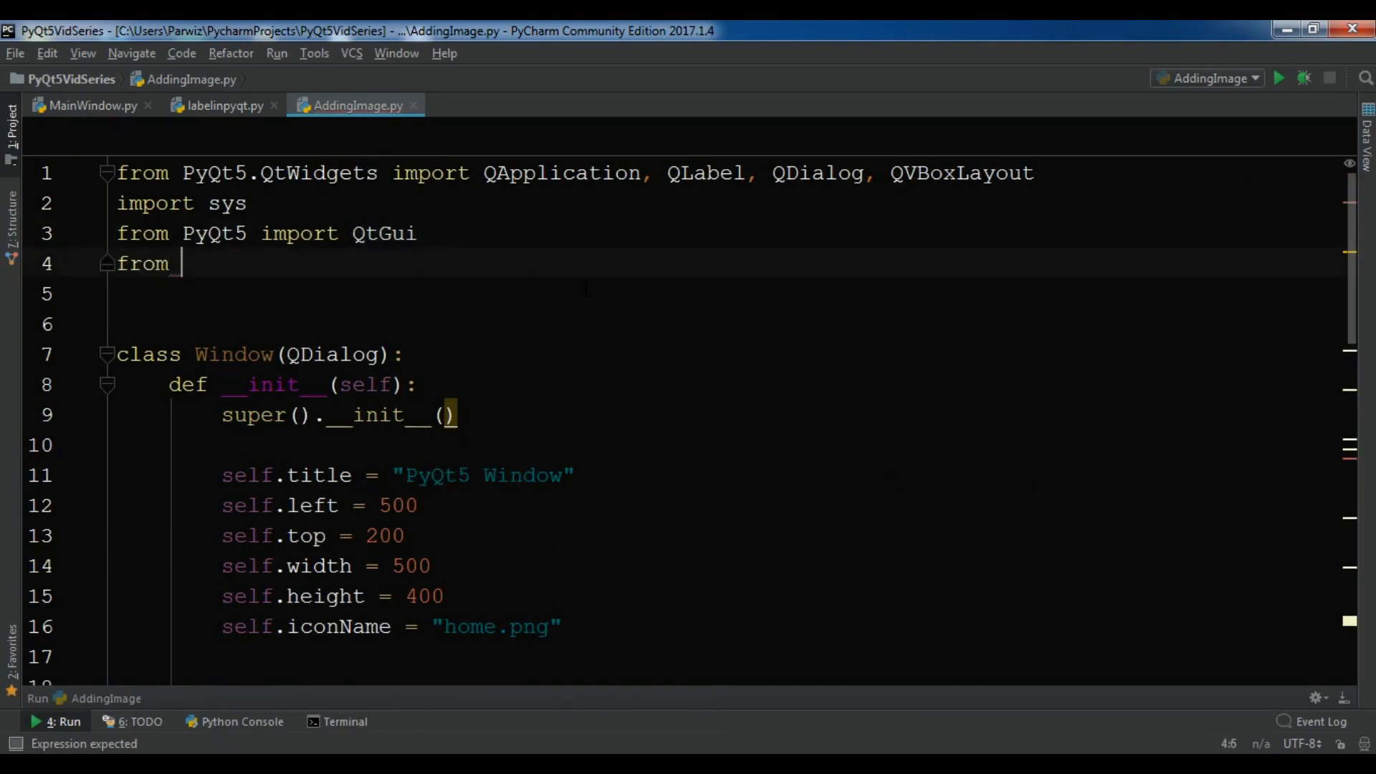
type("PyQt5")
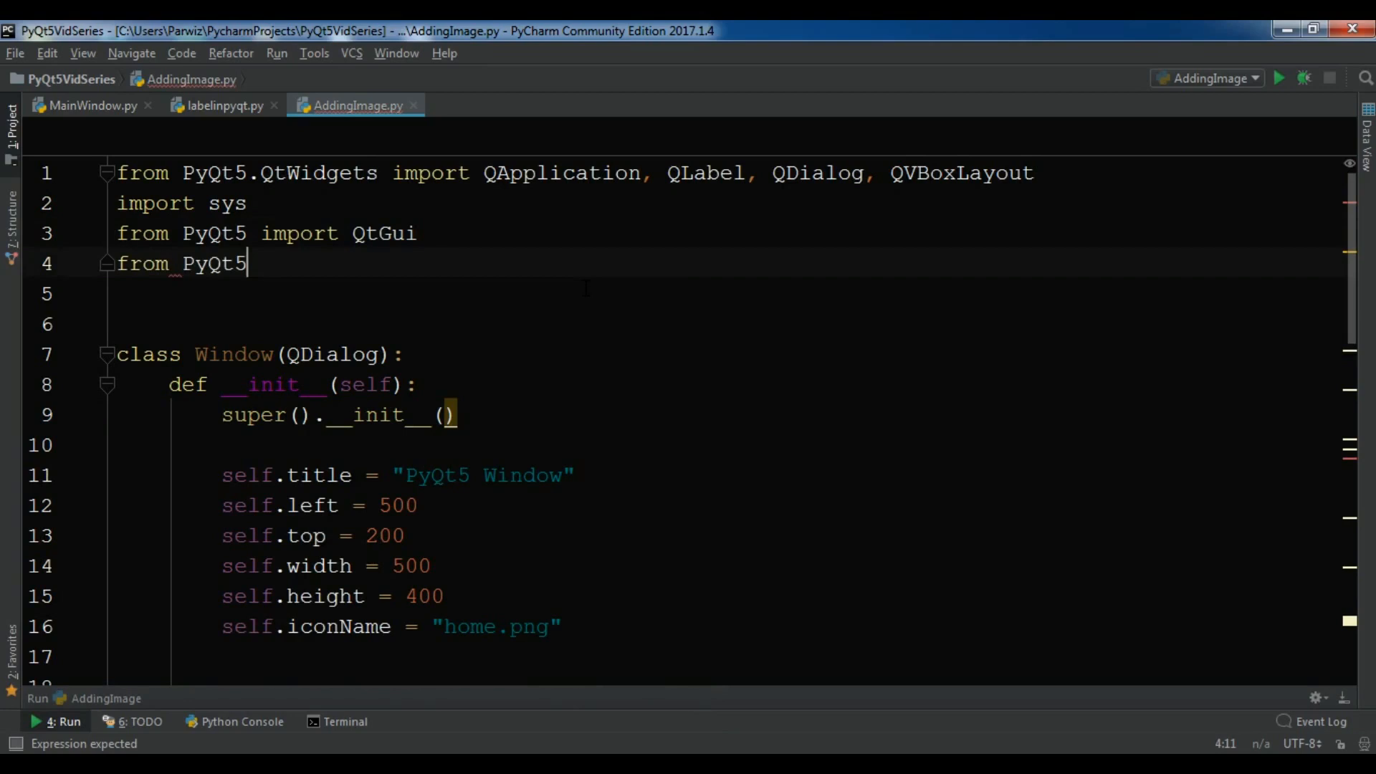
type(".QtGui import QPixmap")
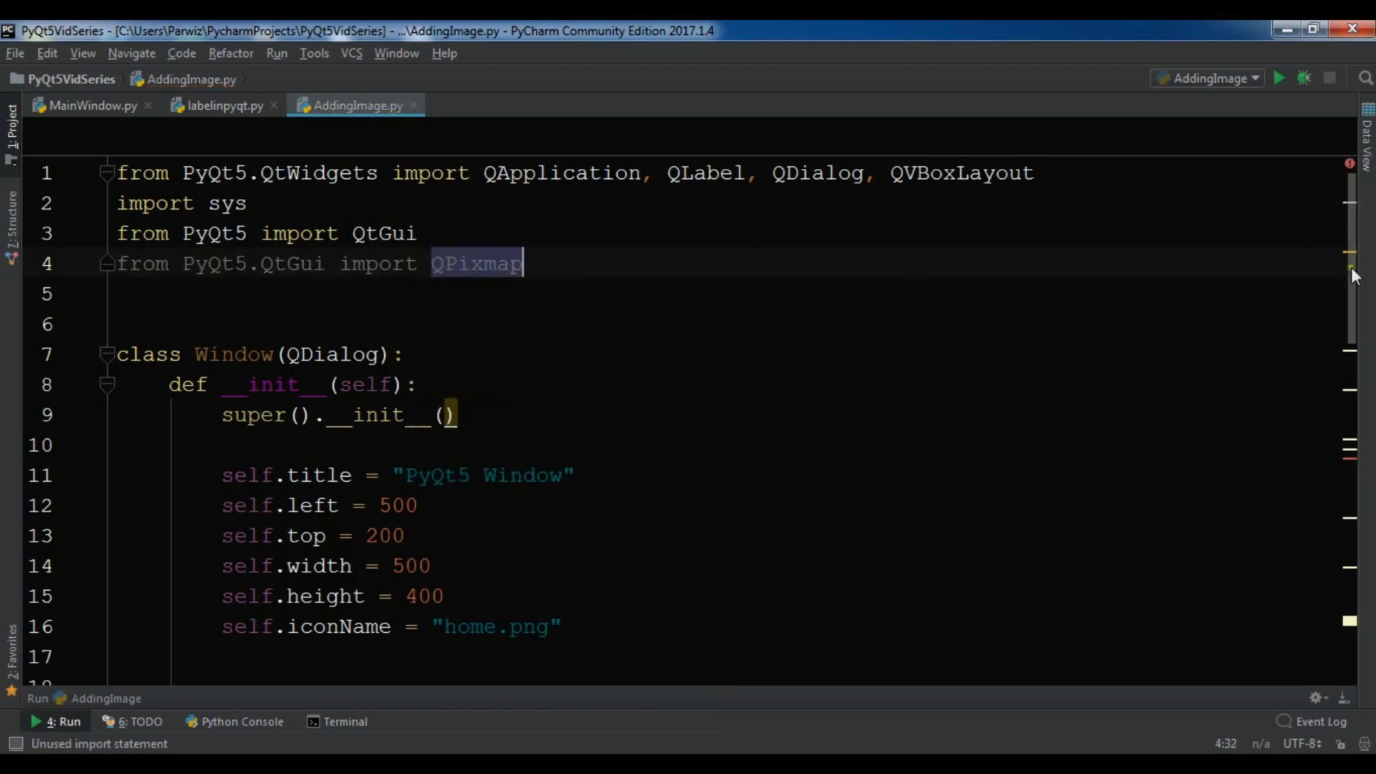
scroll("down", 3)
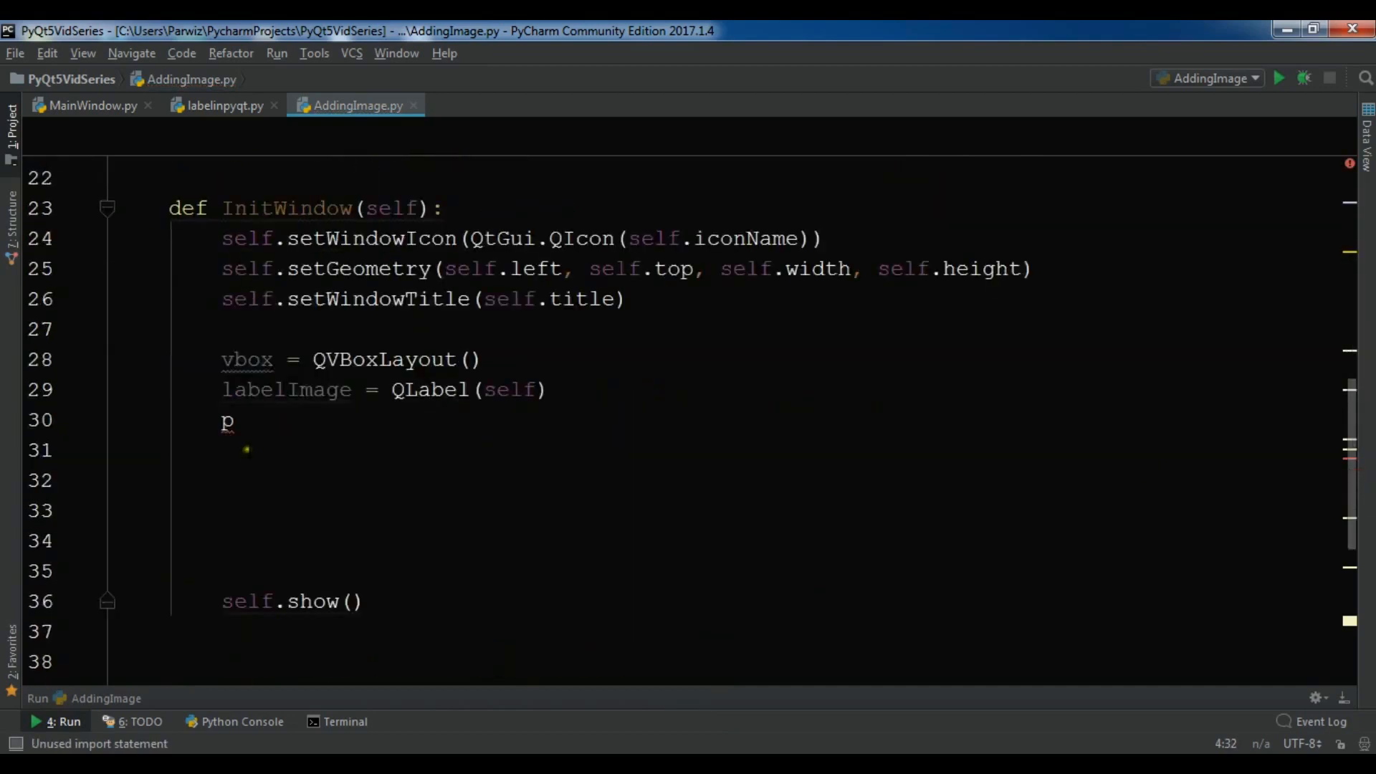
Step: Write pixmap = QPixmap("football.jpg") to load the image
type("im")
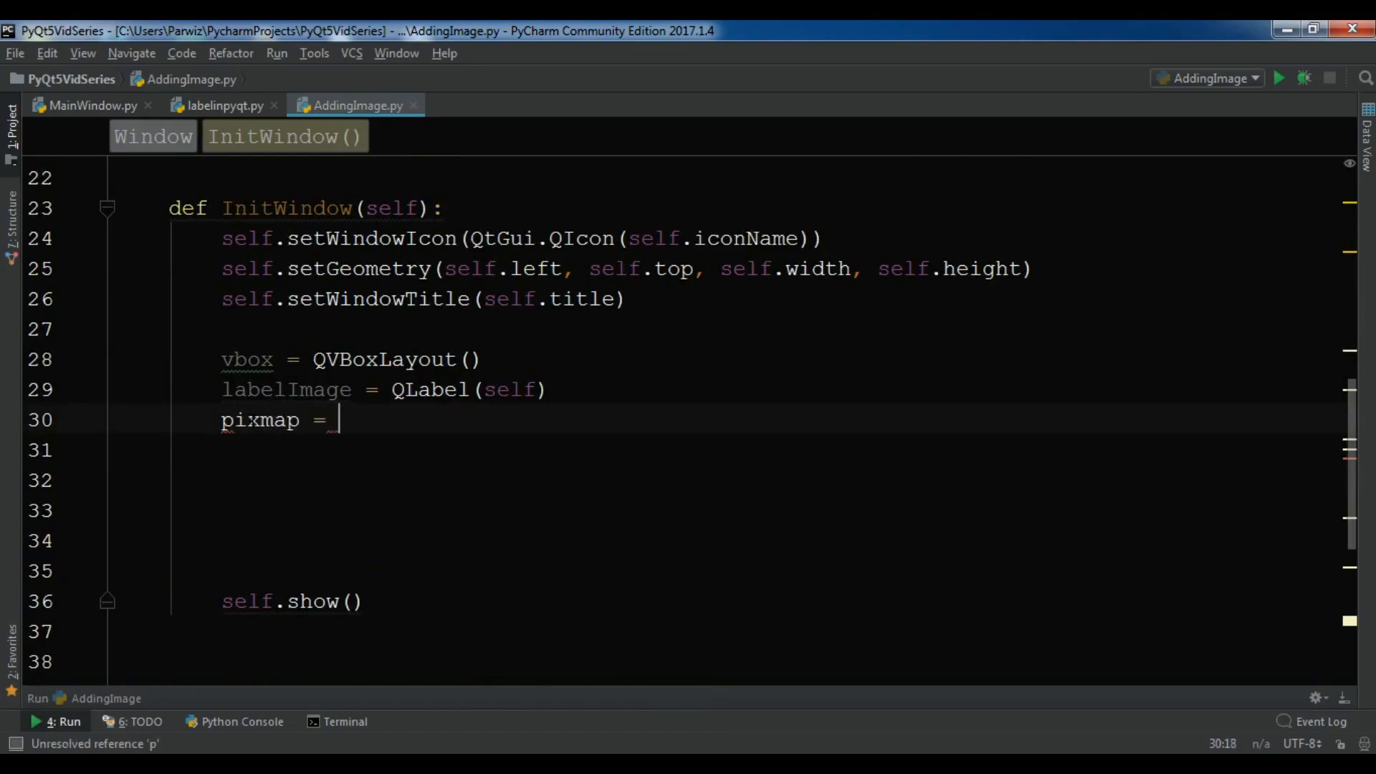
type("QPixmap(")
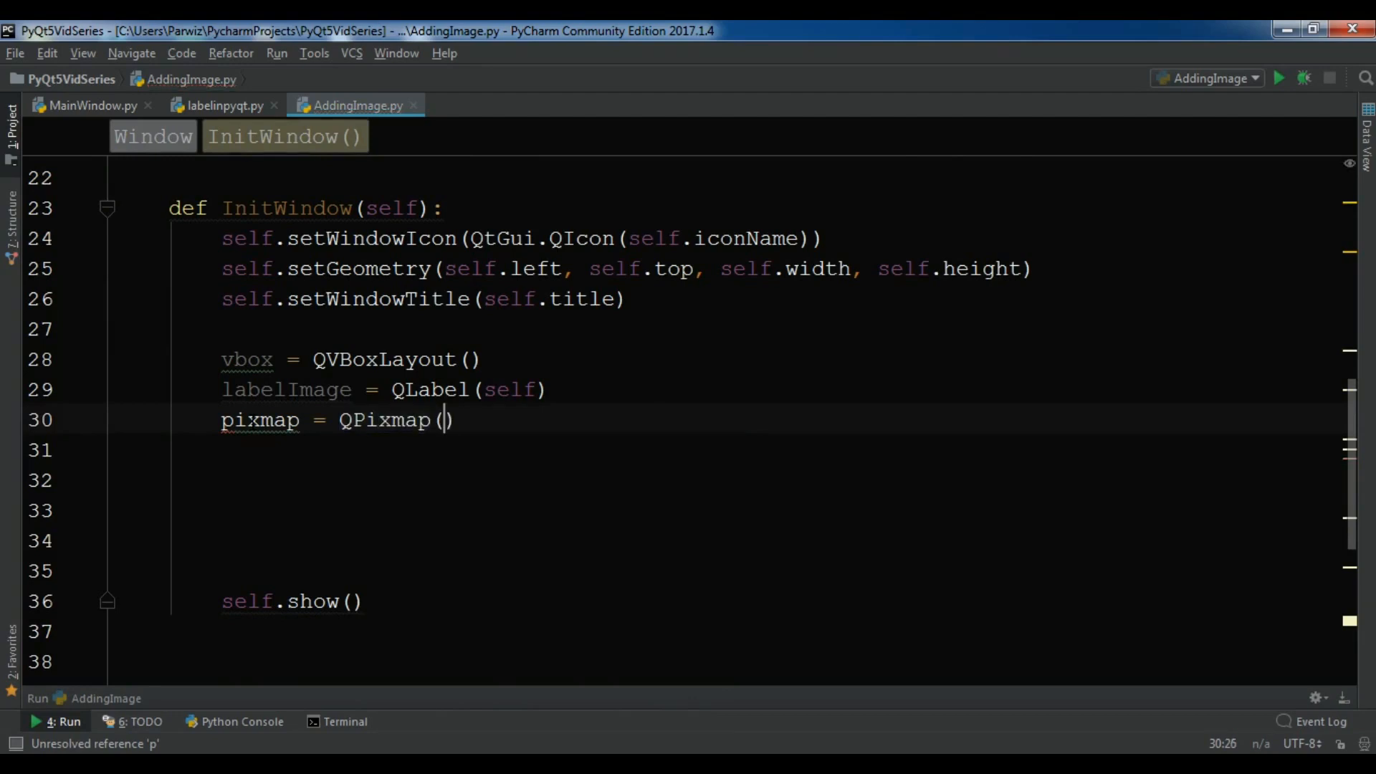
type("\"foo\"")
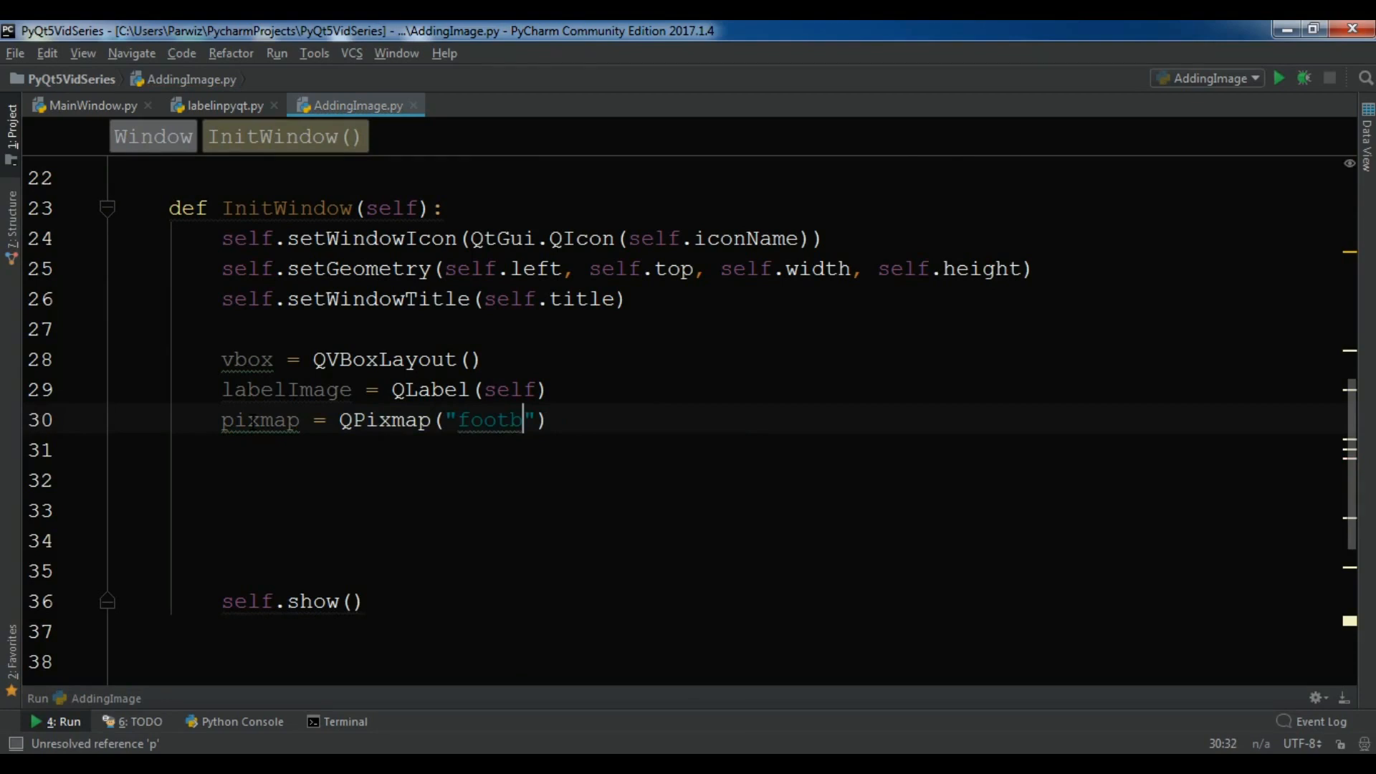
type("all.jpg")
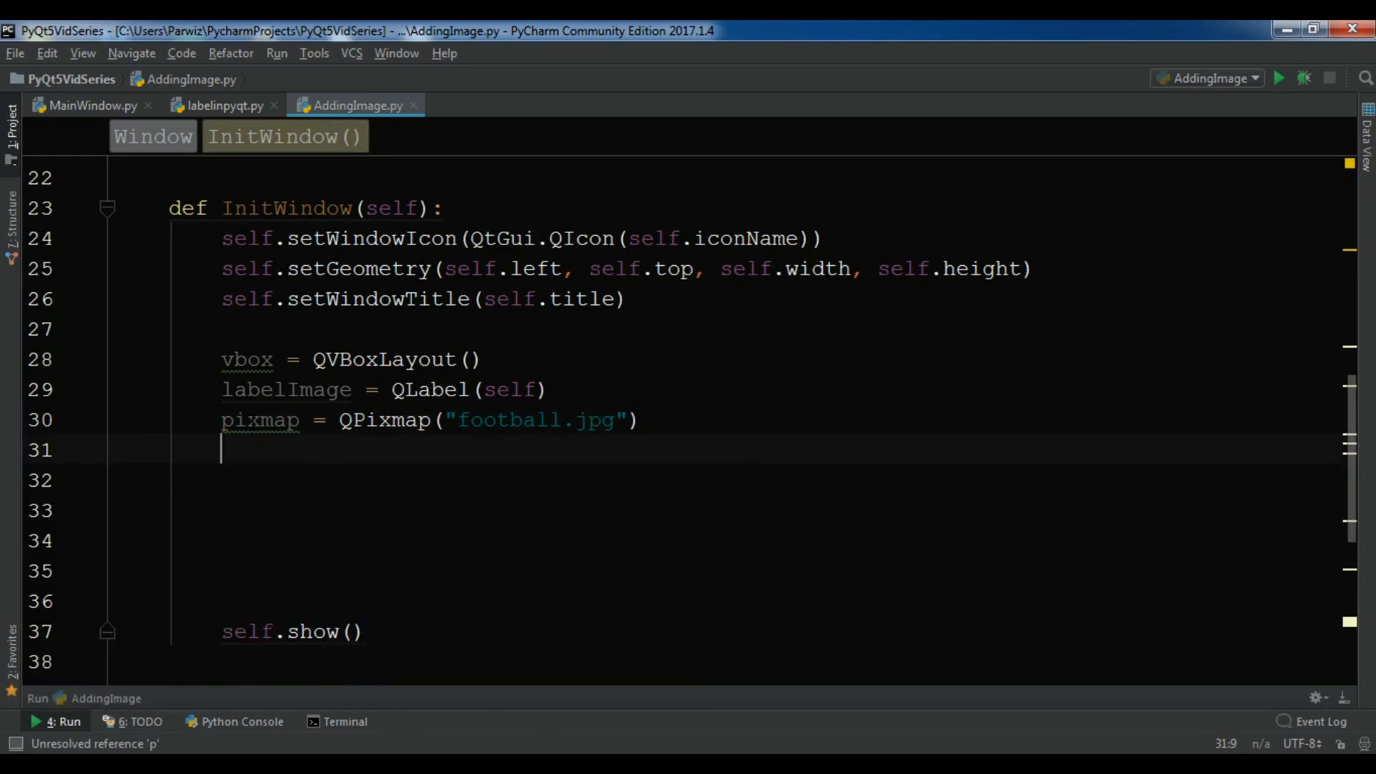
Step: Set the picture on the label with labelImage.setPixmap(pixmap)
type("labelImage")
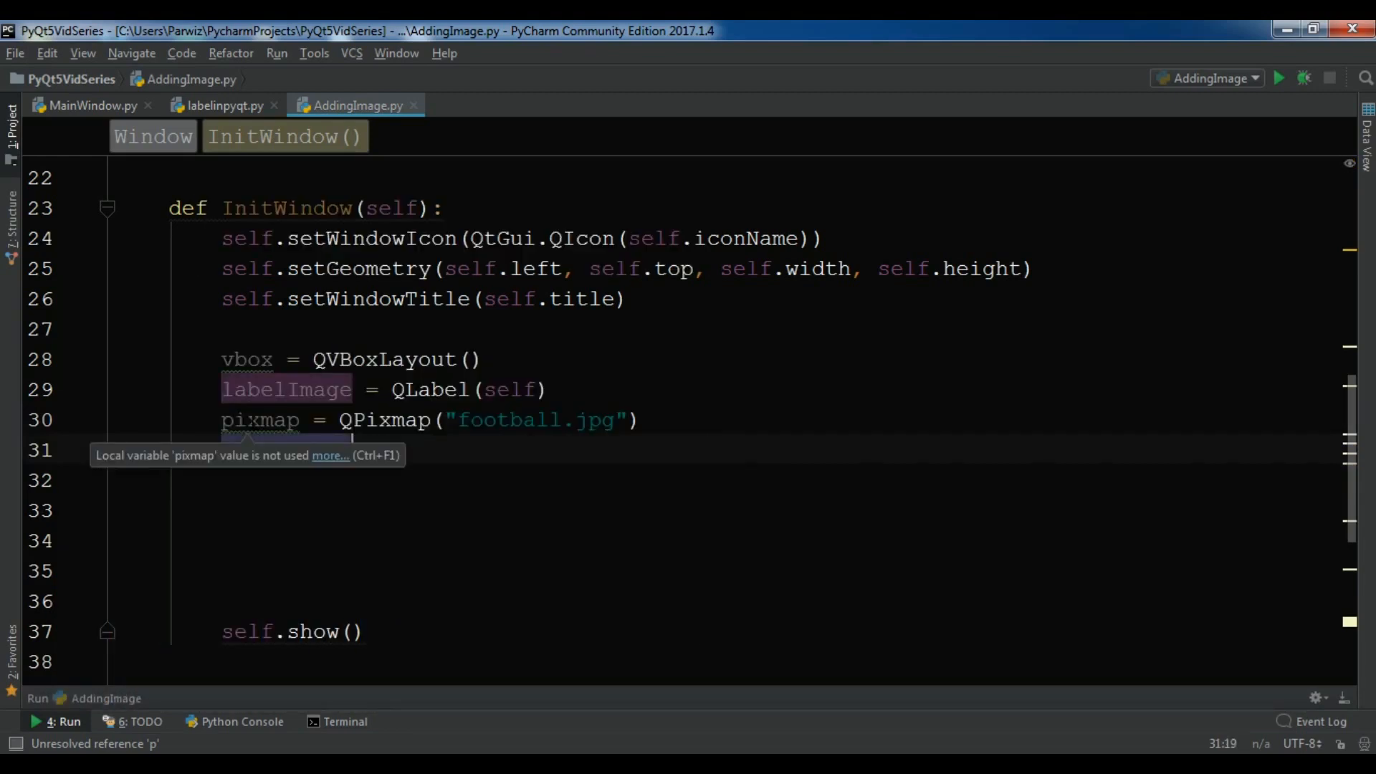
type("labelImage.set")
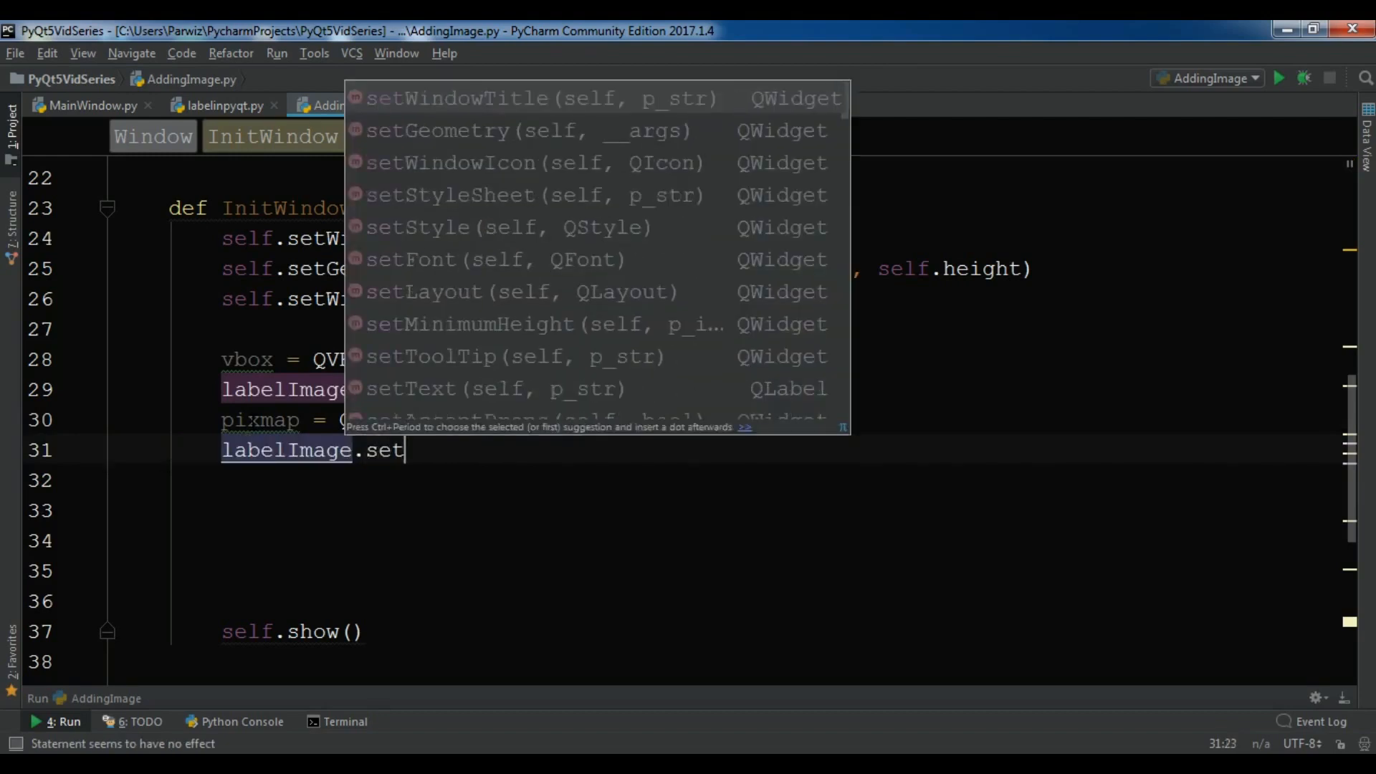
type("Pixmap(")
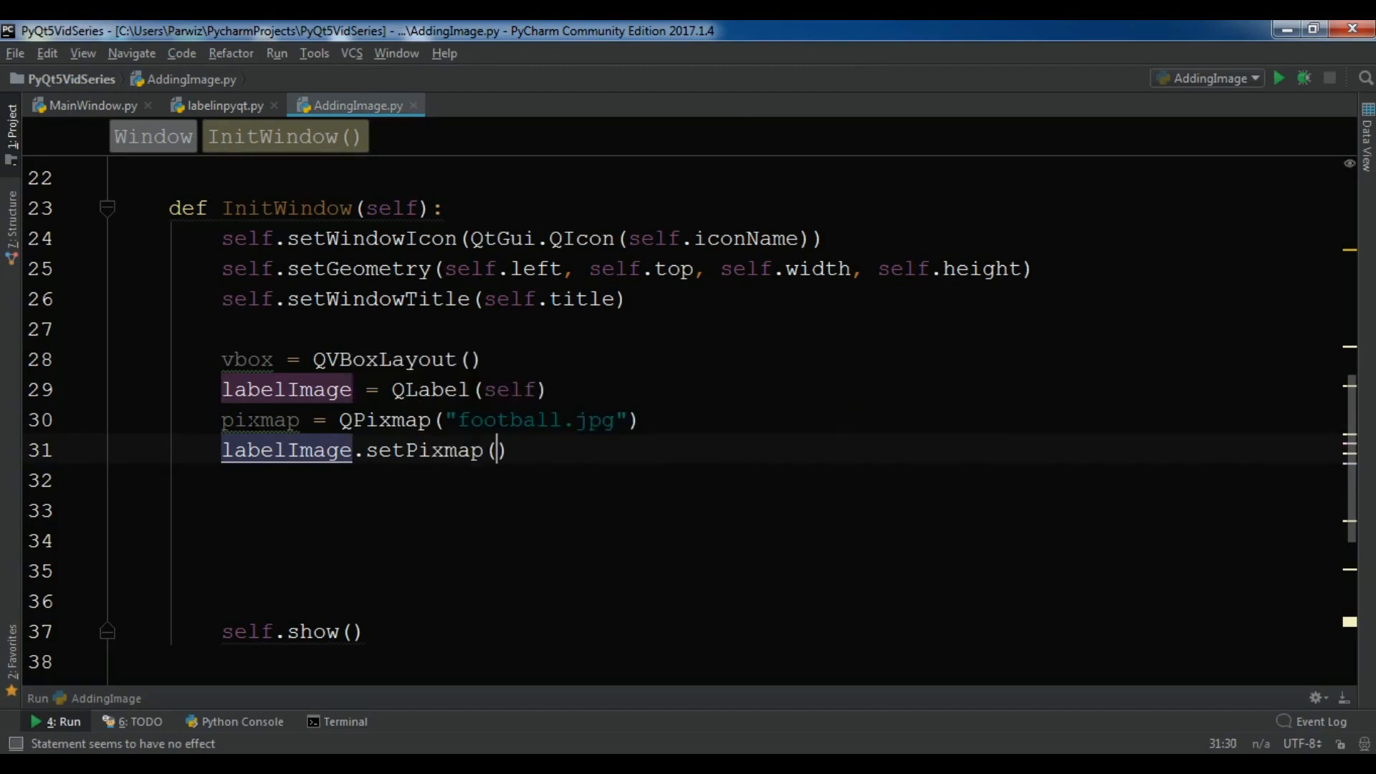
type("pixmap")
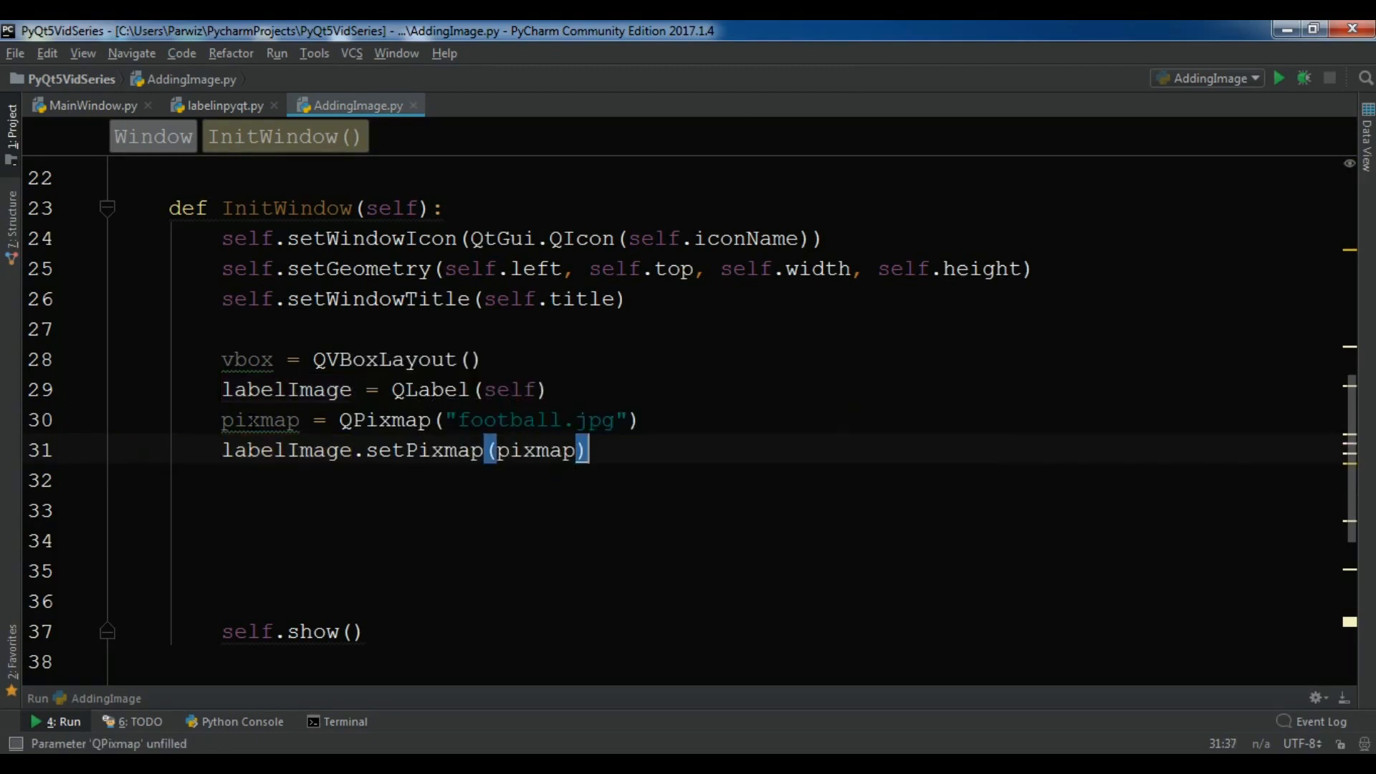
type("v")
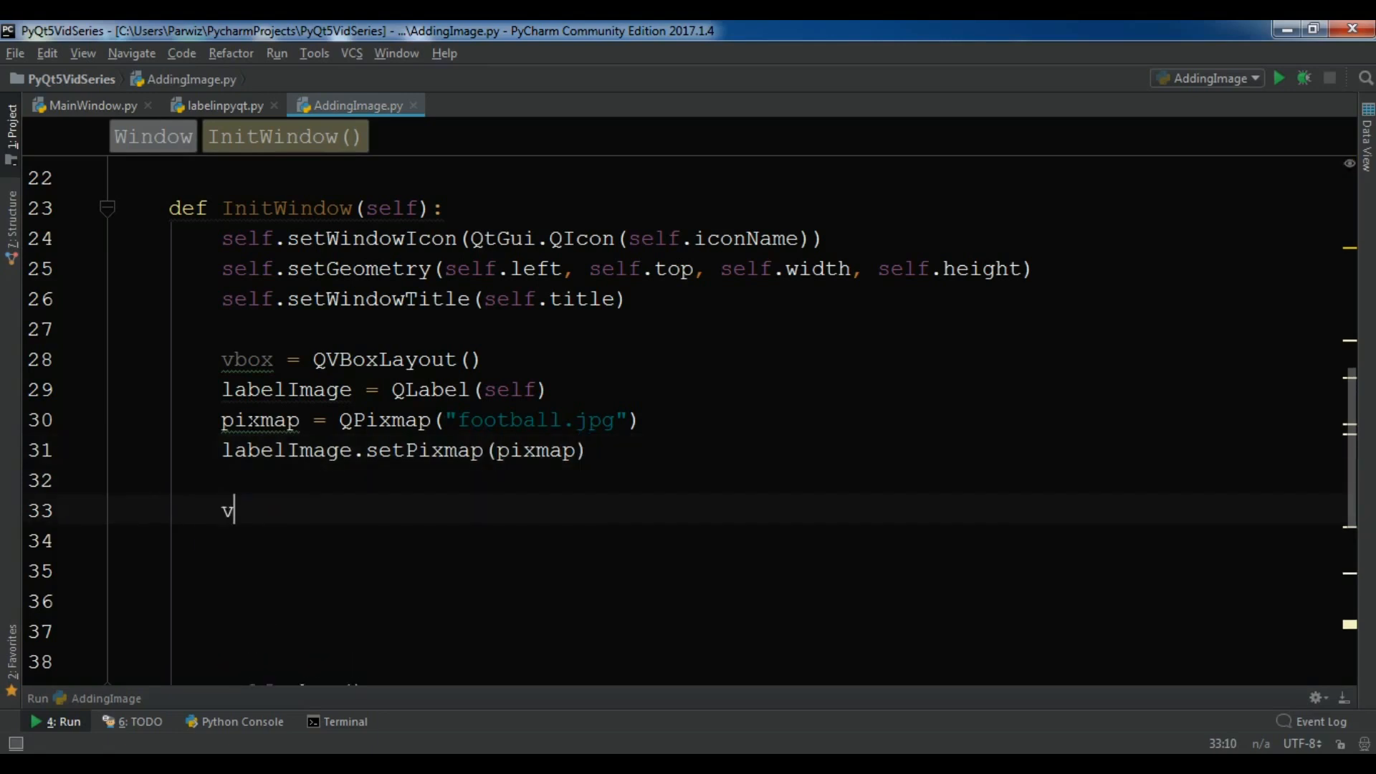
Step: Add labelImage with vbox.addWidget and apply the layout with self.setLayout(vbox)
type("box.addWidget(")
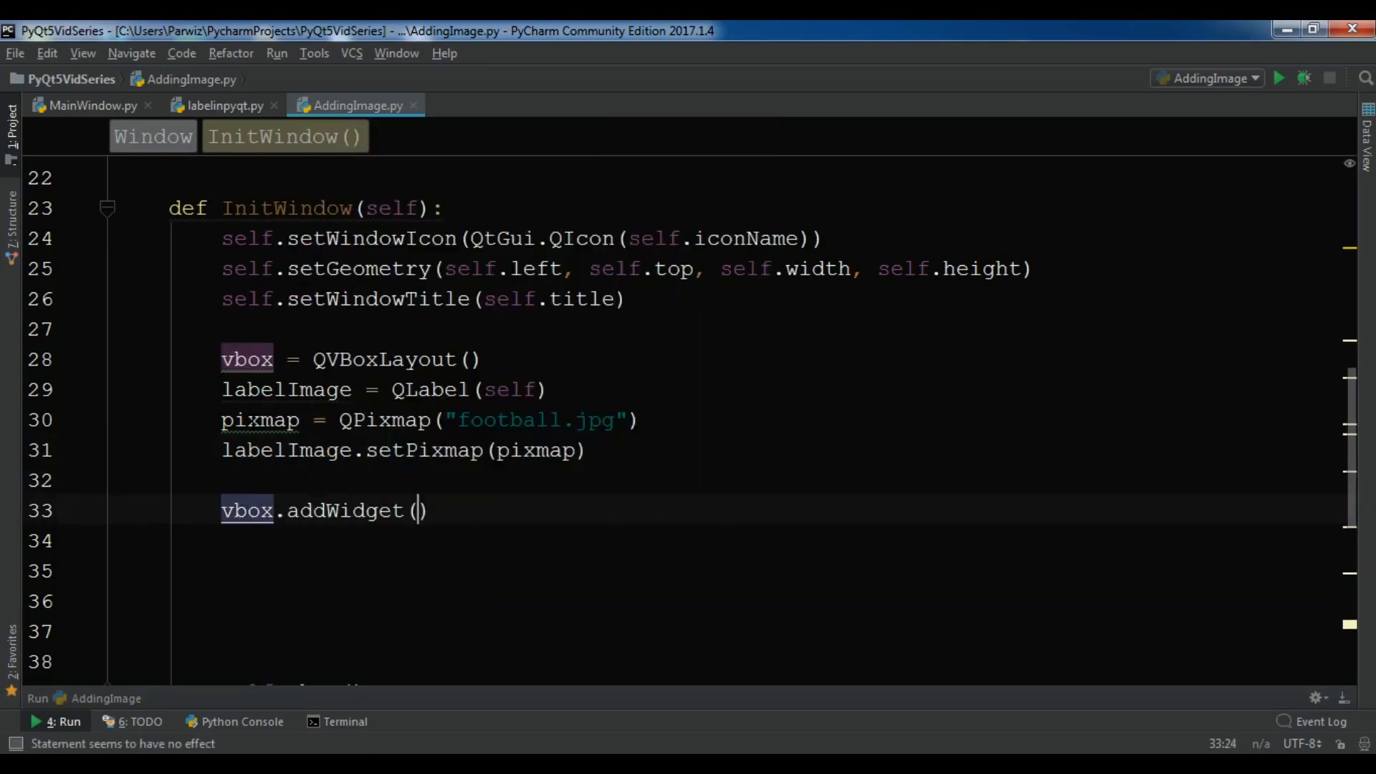
type("labelImage")
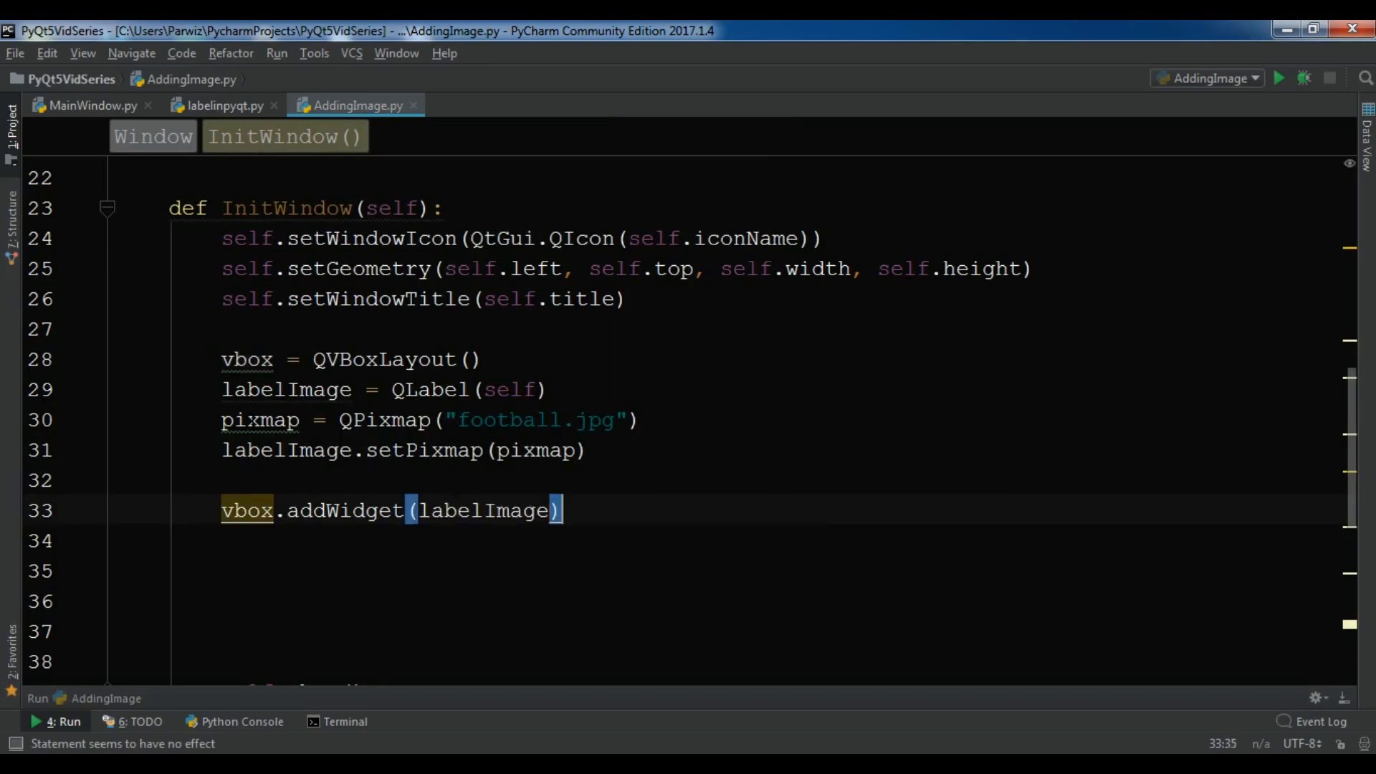
key("enter")
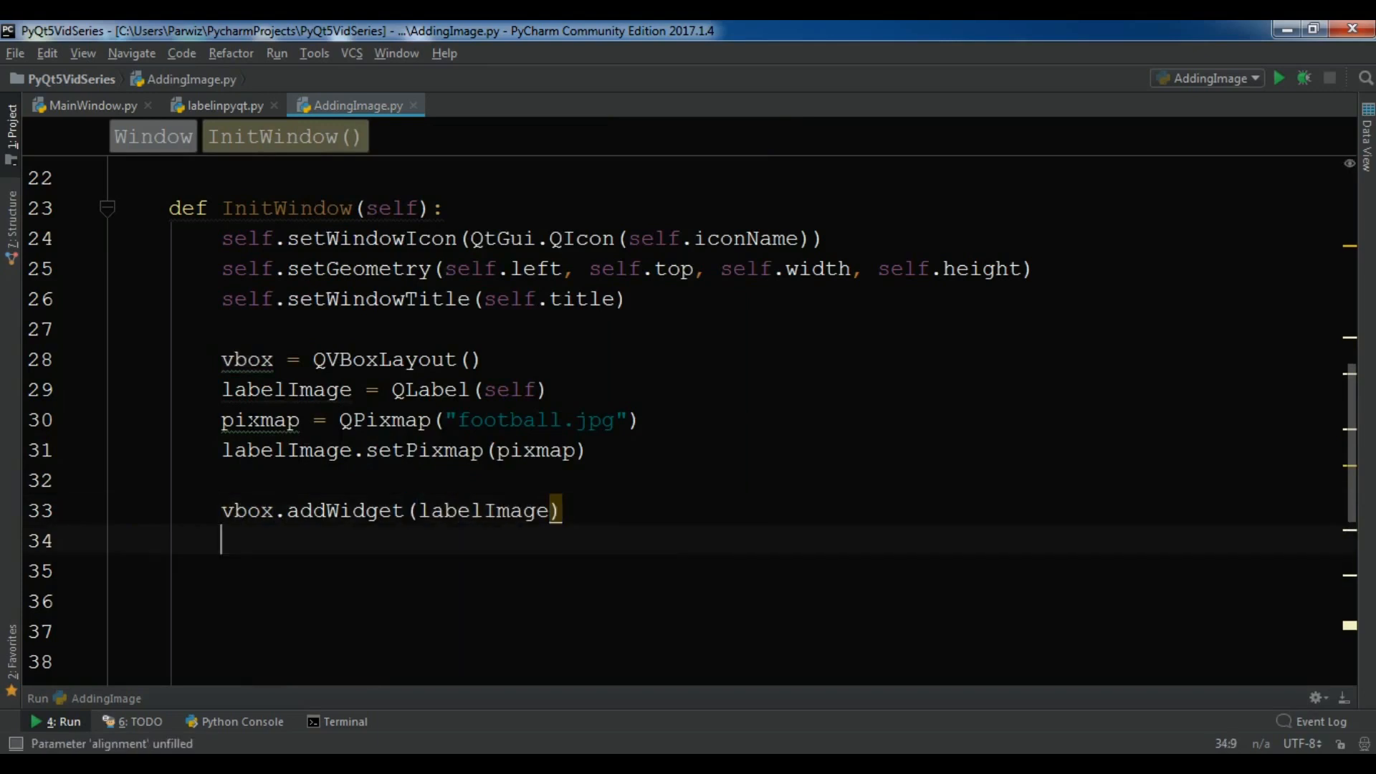
type("self.")
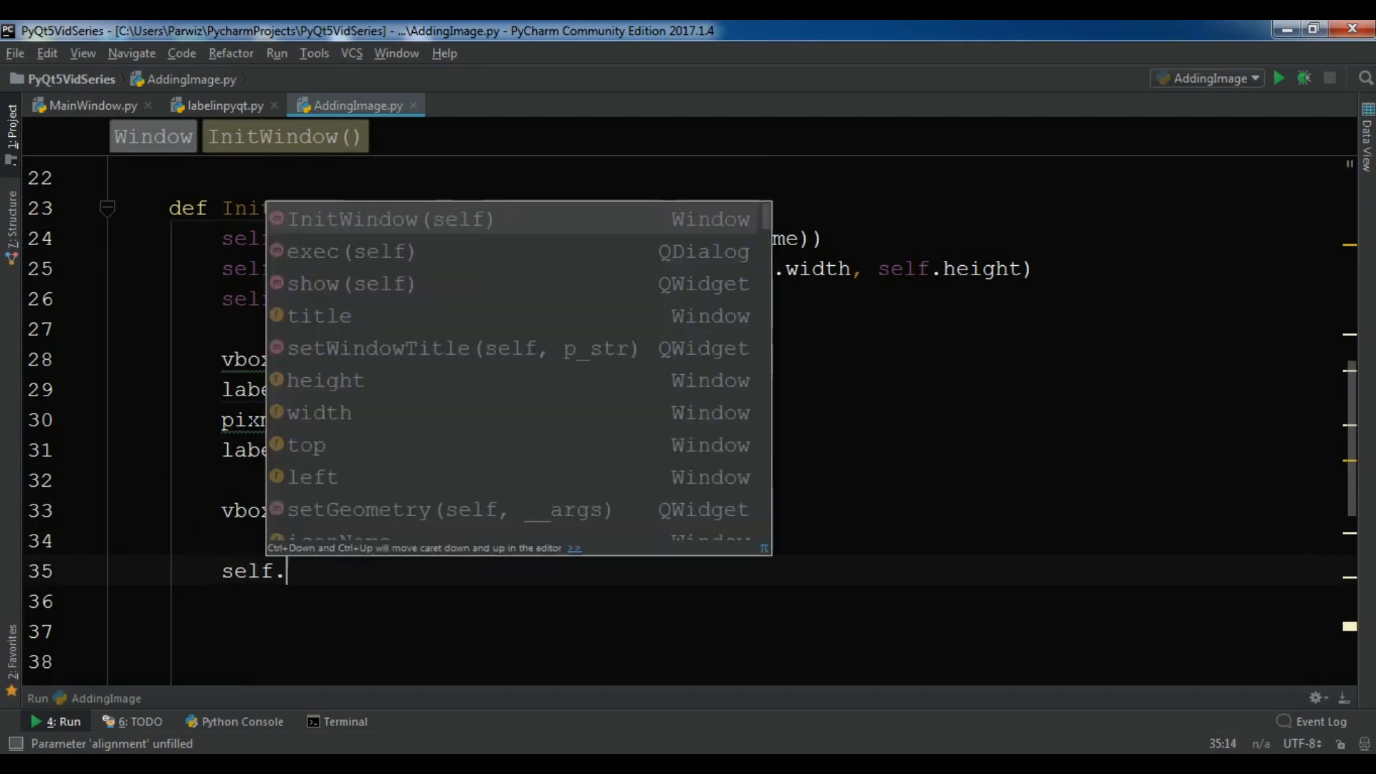
type("setLayout(vbox")
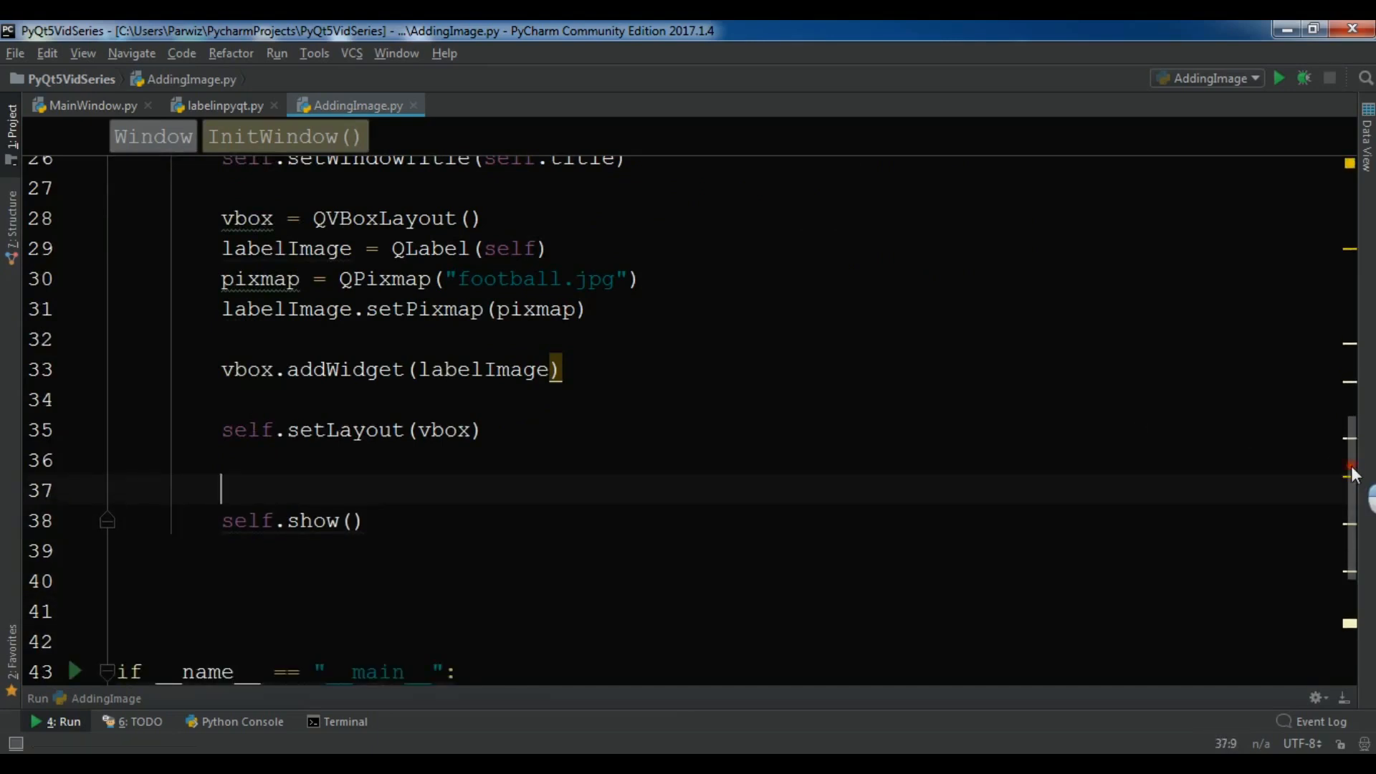
scroll("up", 3)
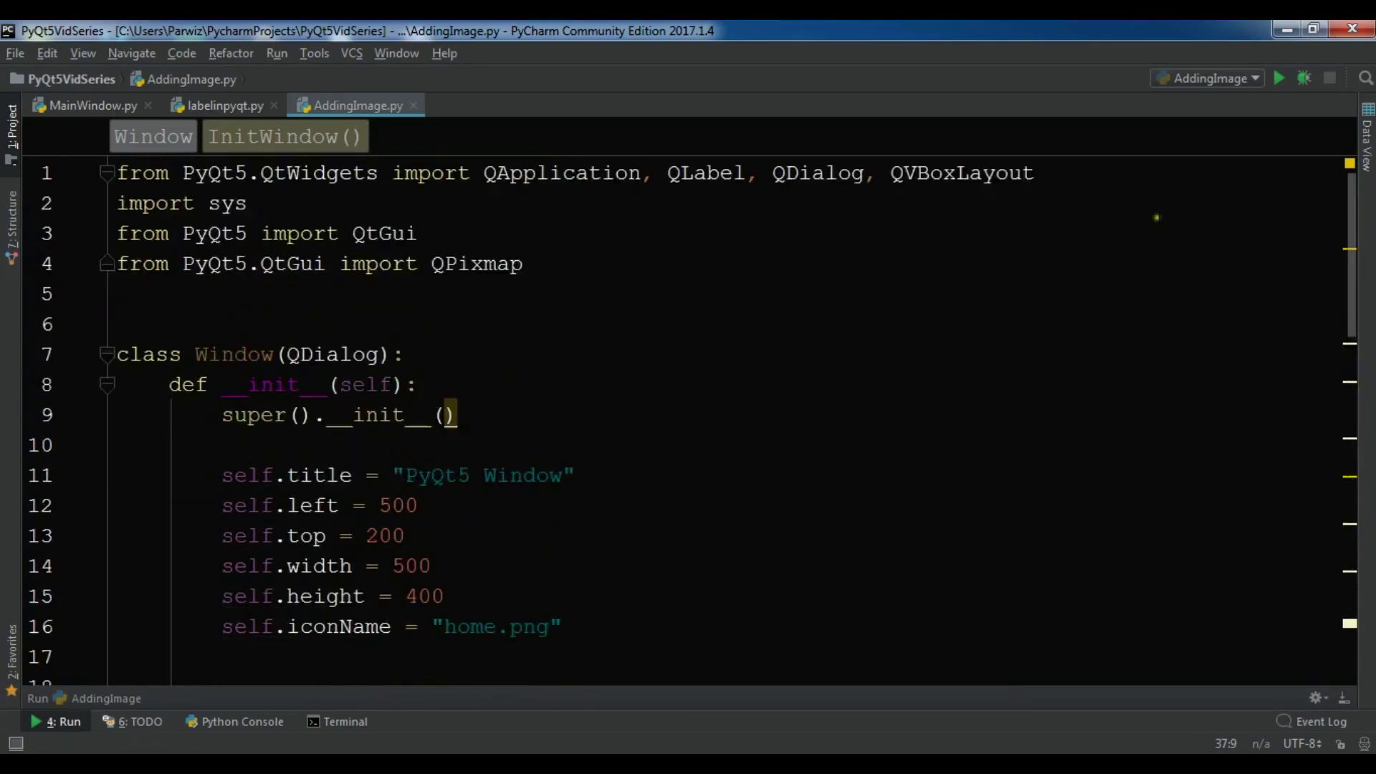
Step: Run AddingImage.py so the PyQt5 Window opens showing football.jpg
double_click(475, 264)
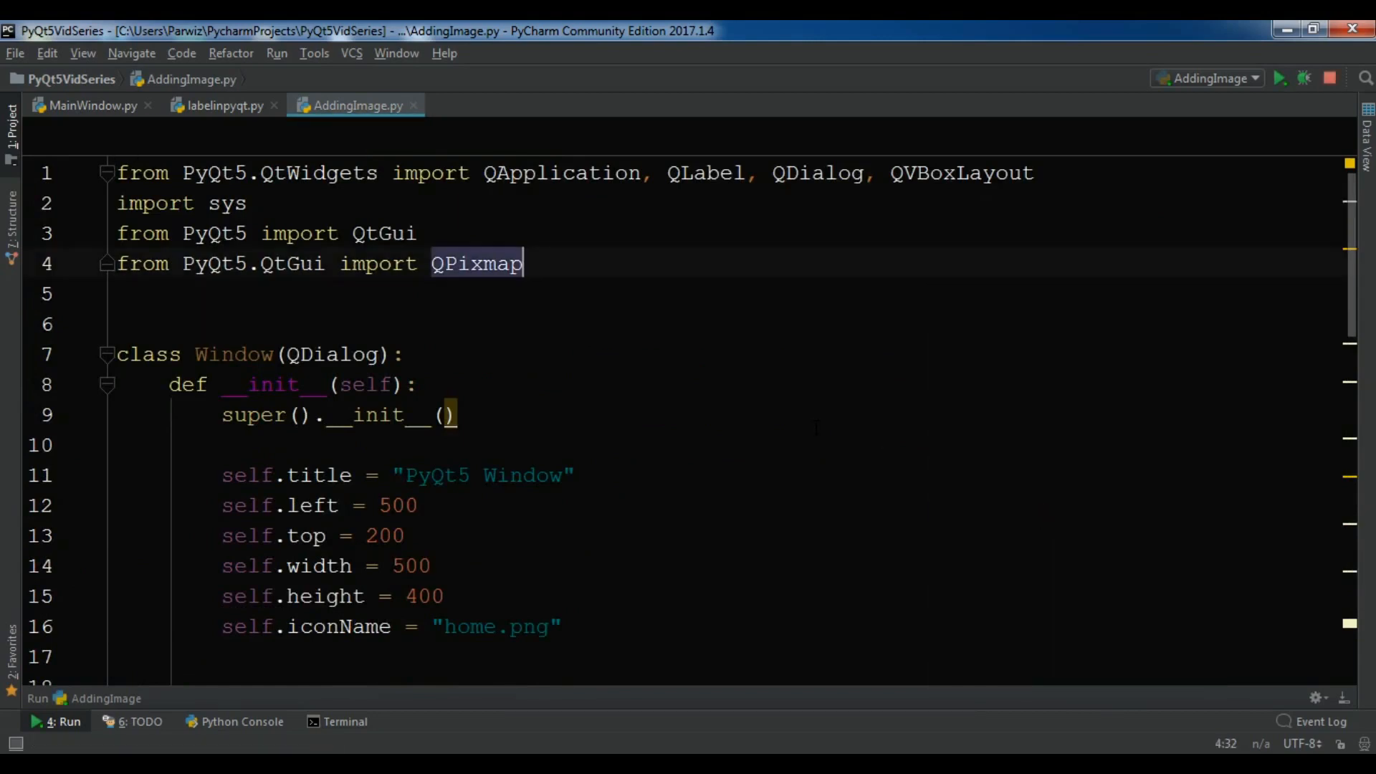
left_click(1280, 77)
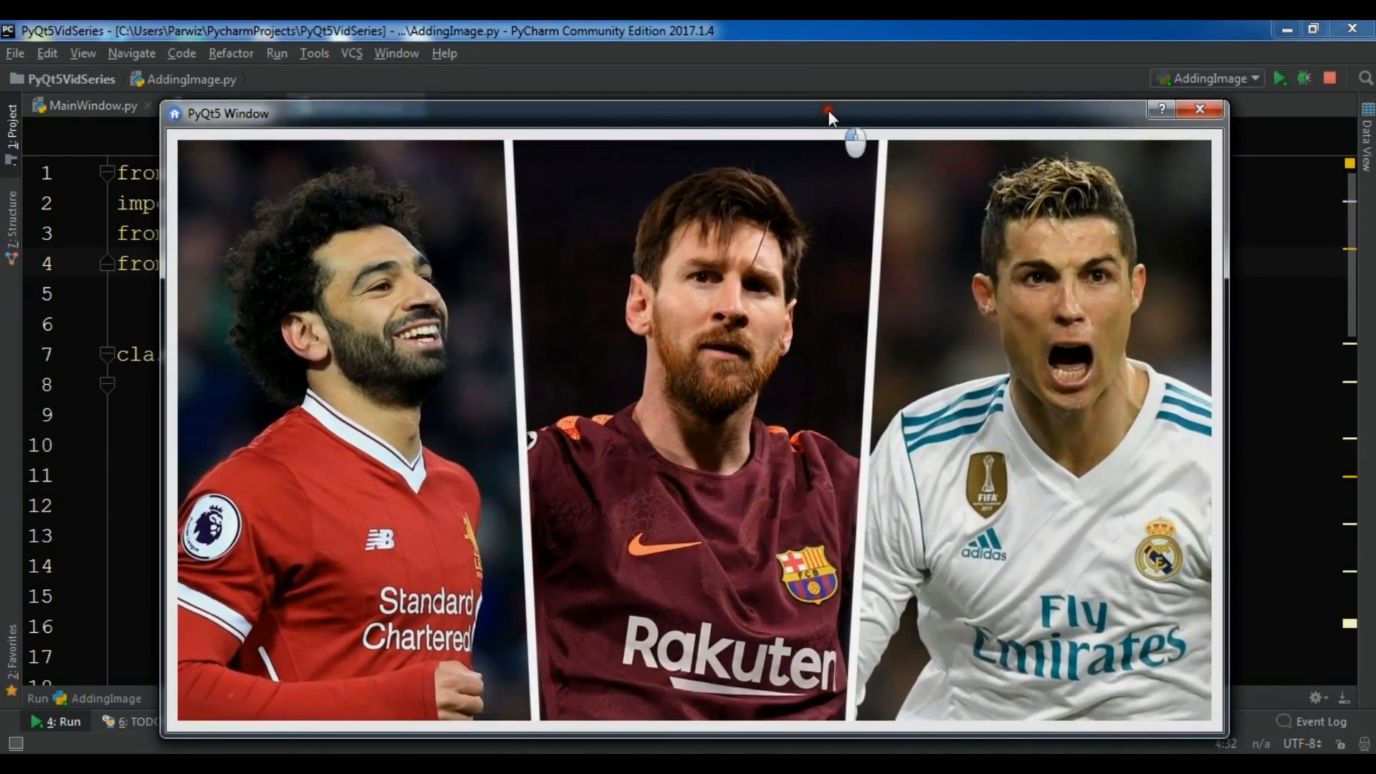
mouse_move(882, 303)
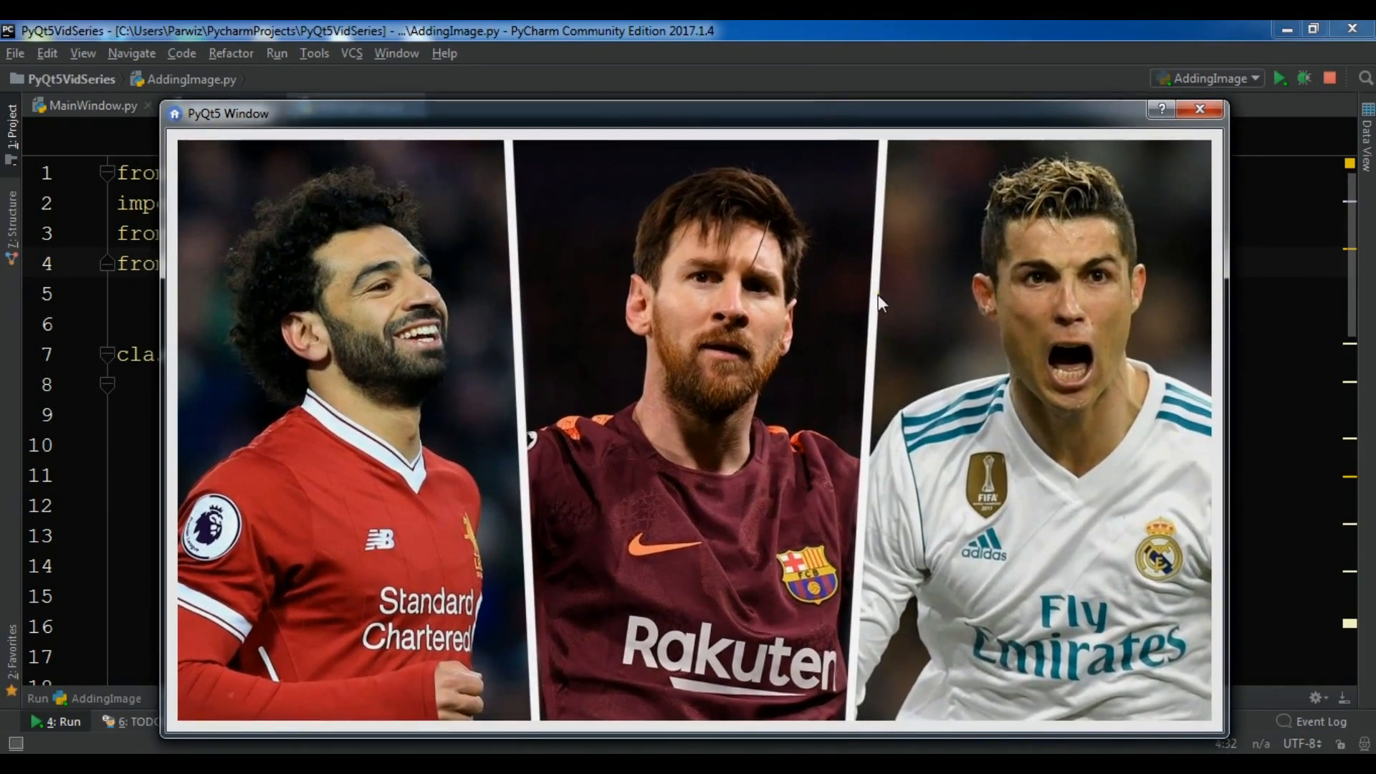